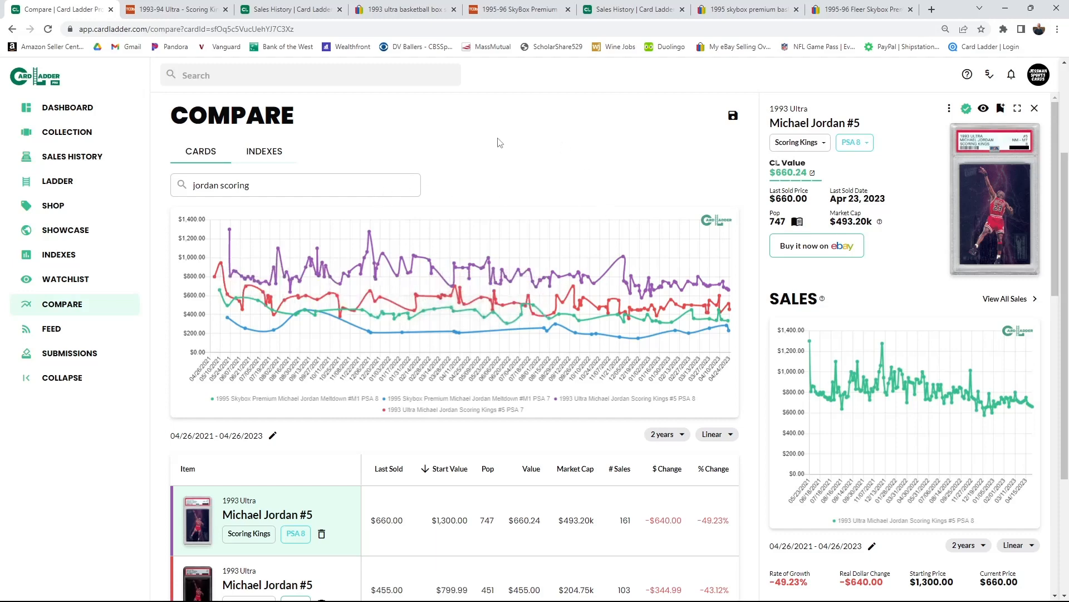
pyautogui.moveTo(466, 203)
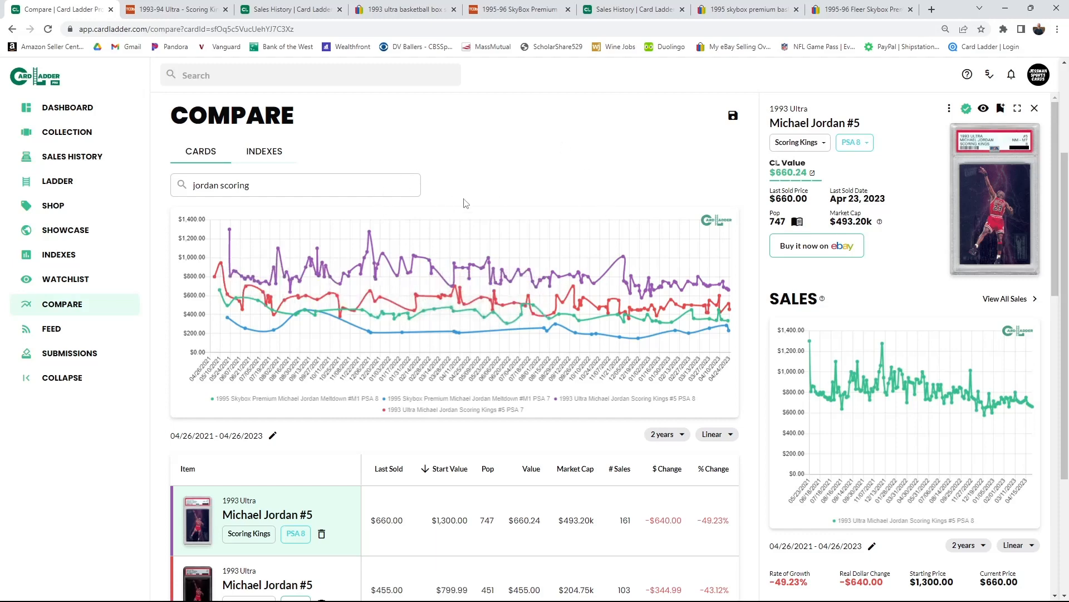
pyautogui.moveTo(456, 215)
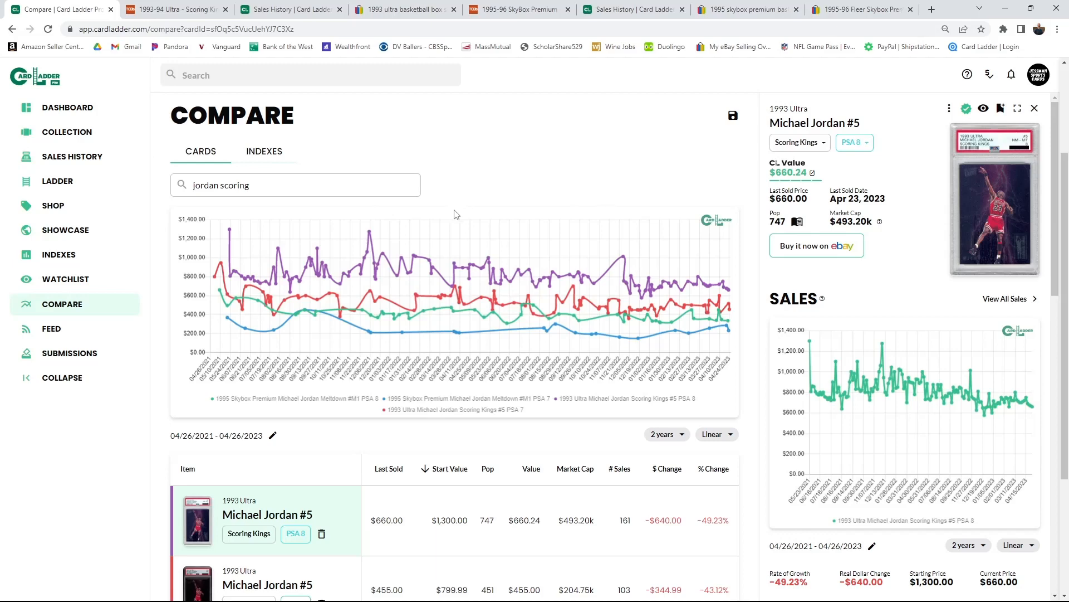
pyautogui.moveTo(296, 57)
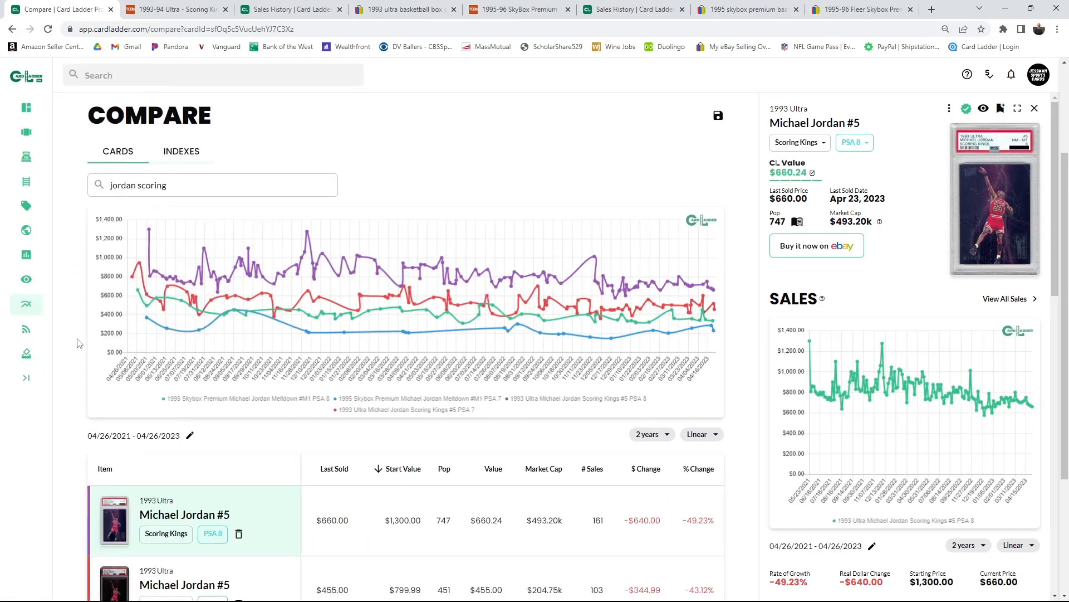
# Step: Scroll down the compare page toward the Meltdown PSA 8 row and its sales chart
pyautogui.scroll(-3)
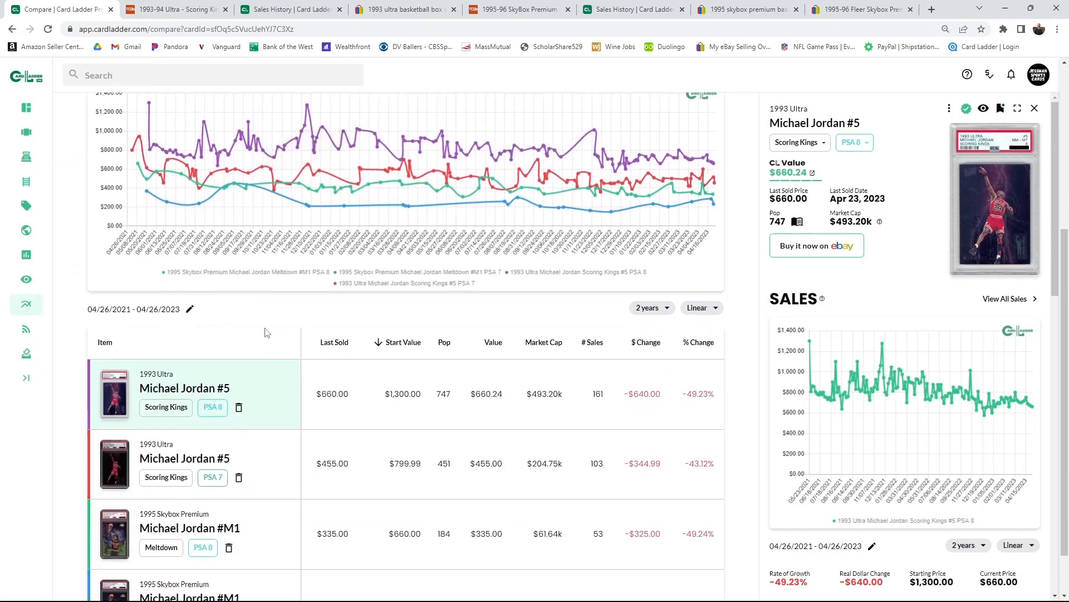
pyautogui.scroll(-3)
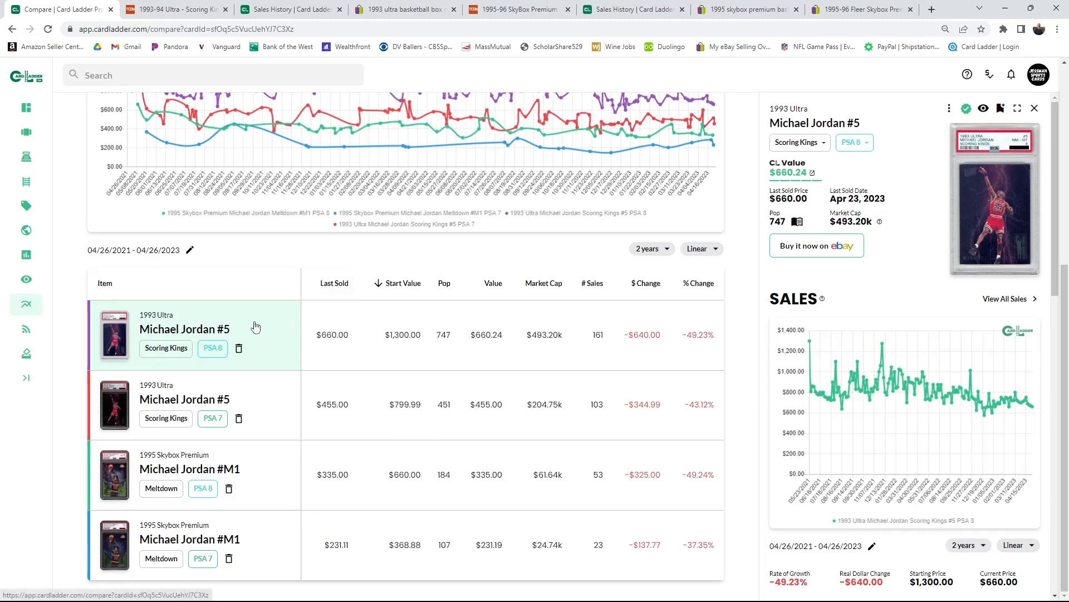
pyautogui.moveTo(961, 187)
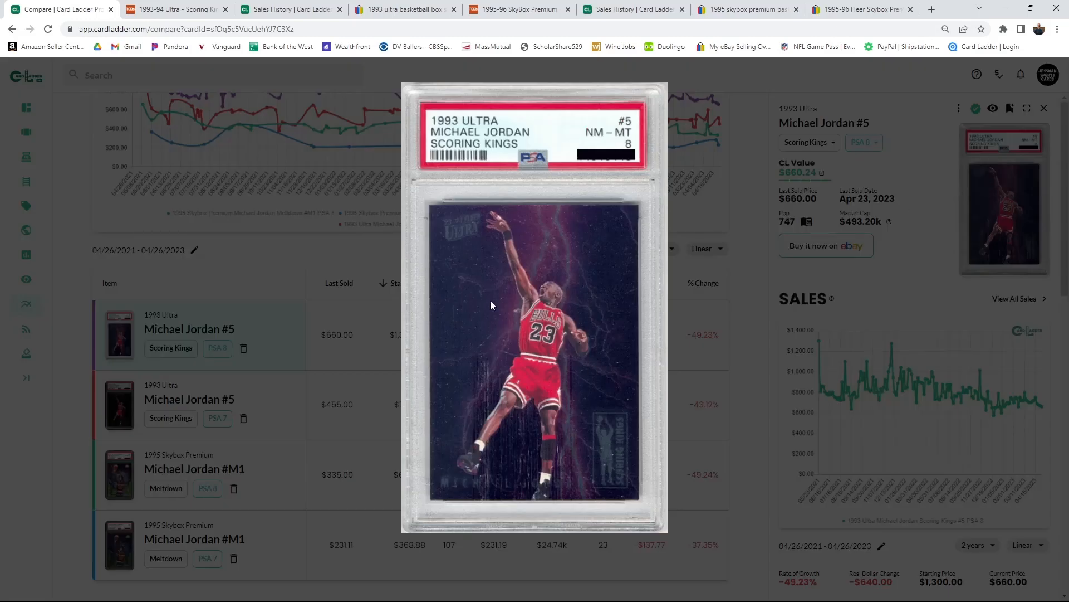
pyautogui.moveTo(604, 336)
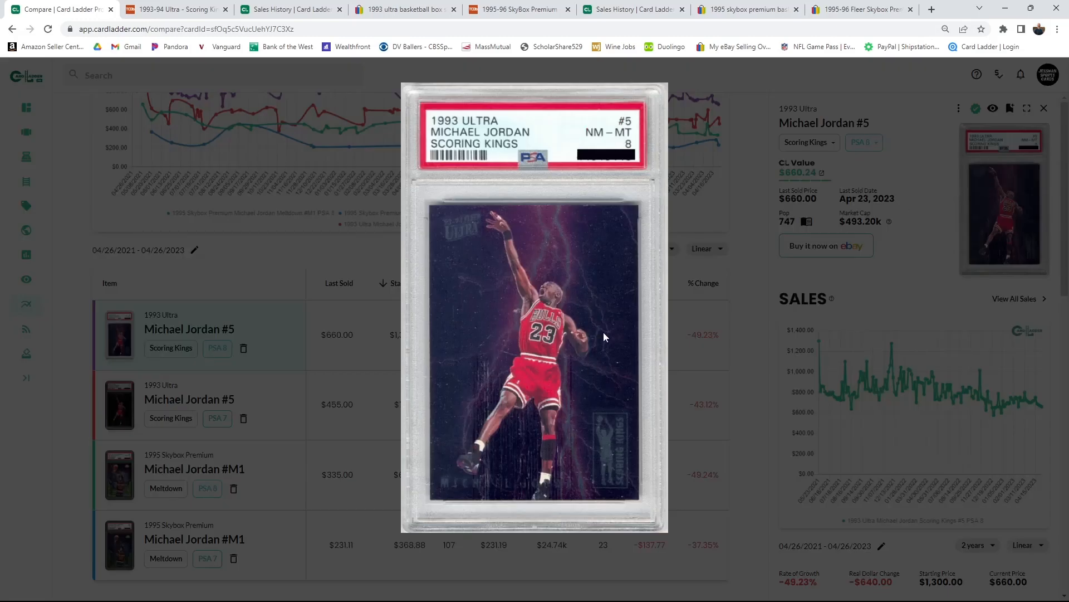
pyautogui.moveTo(564, 404)
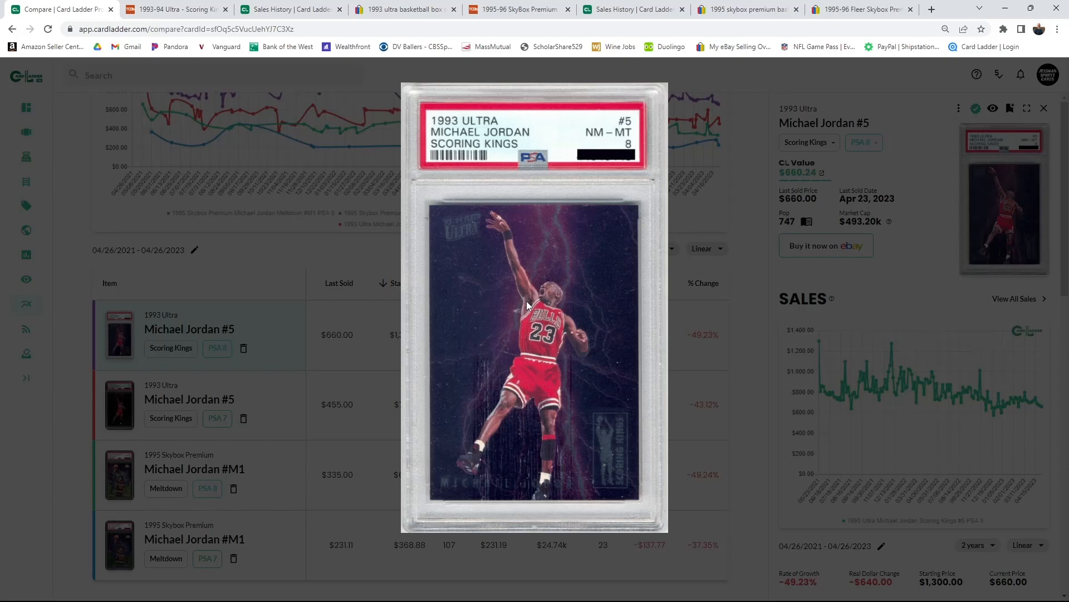
pyautogui.moveTo(74, 429)
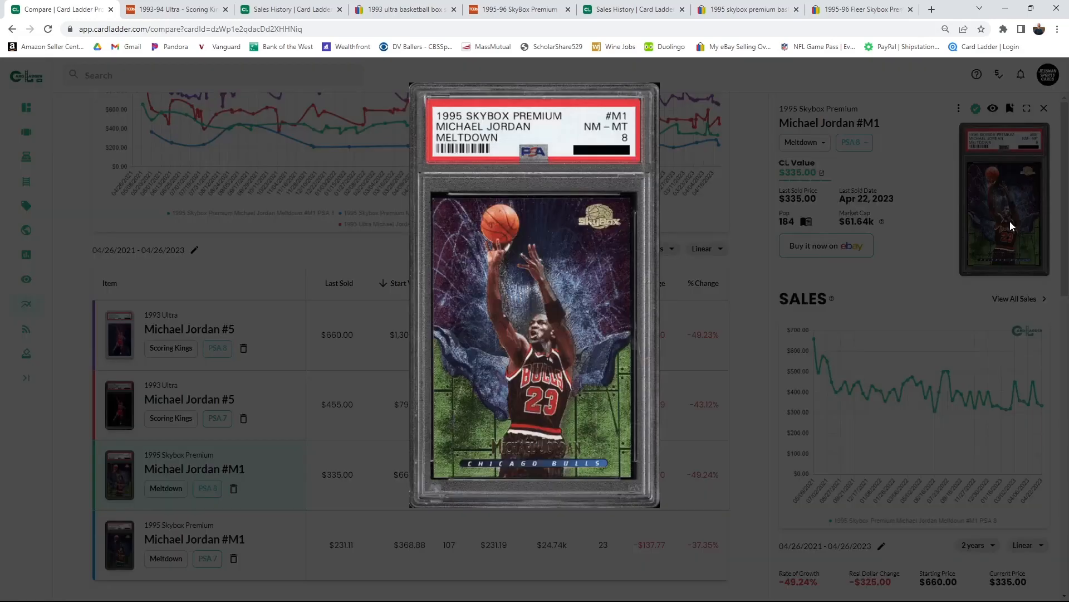
pyautogui.moveTo(540, 195)
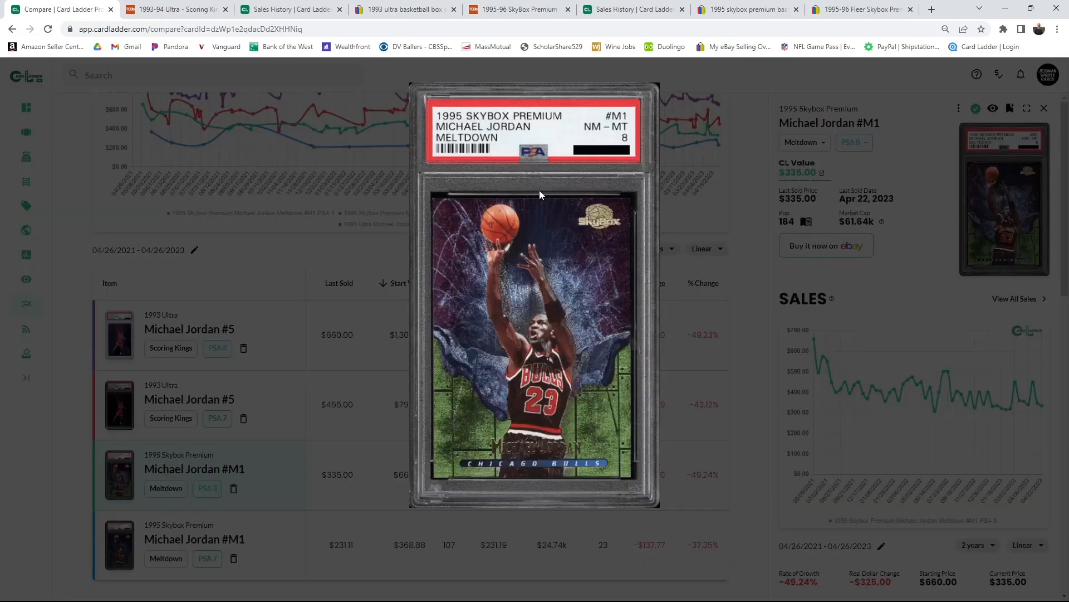
pyautogui.moveTo(501, 266)
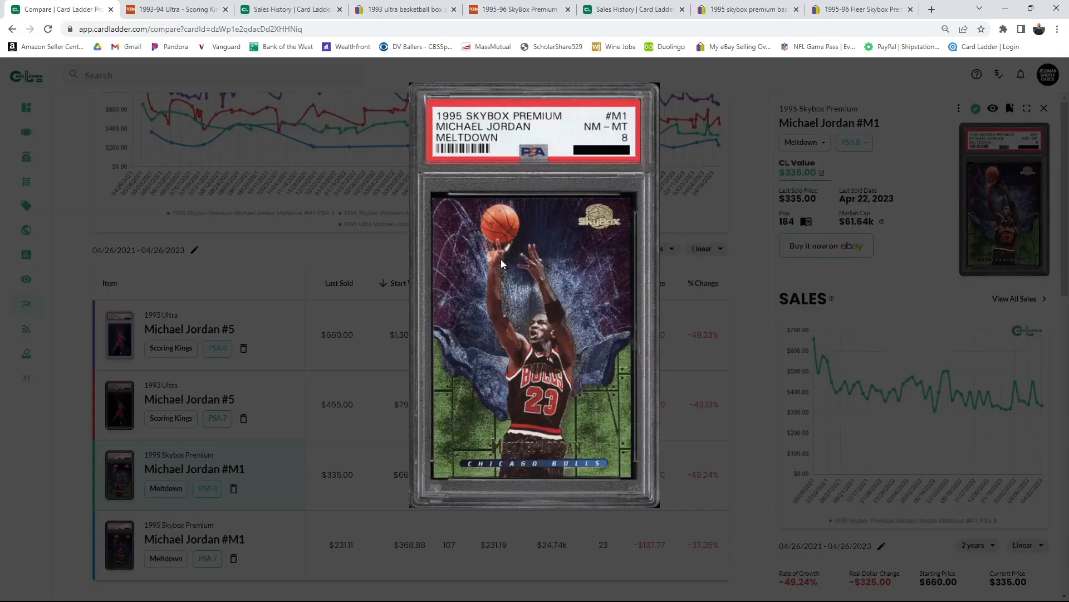
pyautogui.moveTo(478, 373)
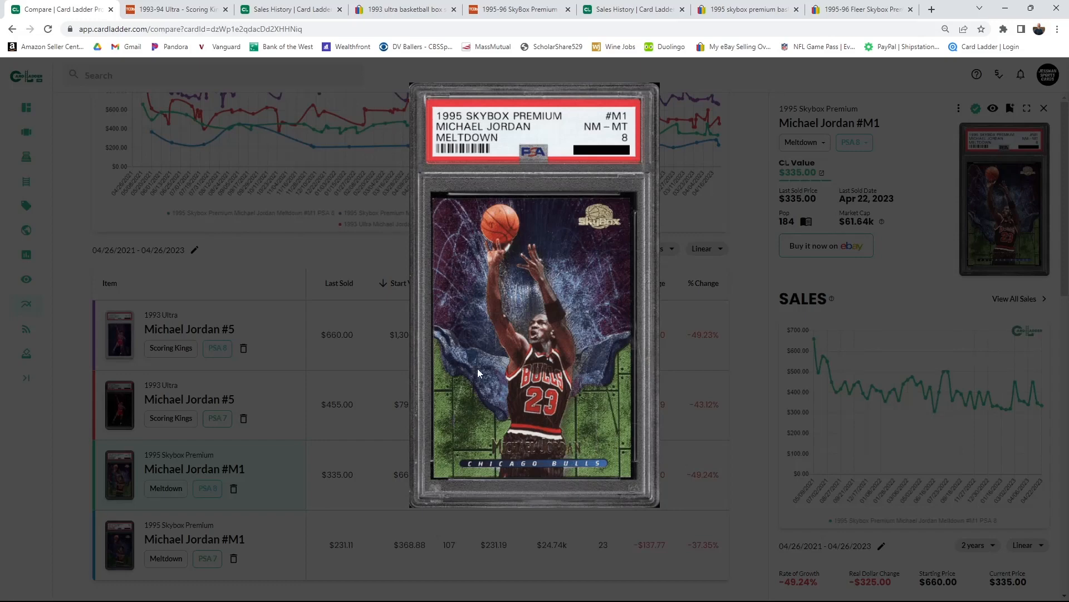
pyautogui.moveTo(469, 374)
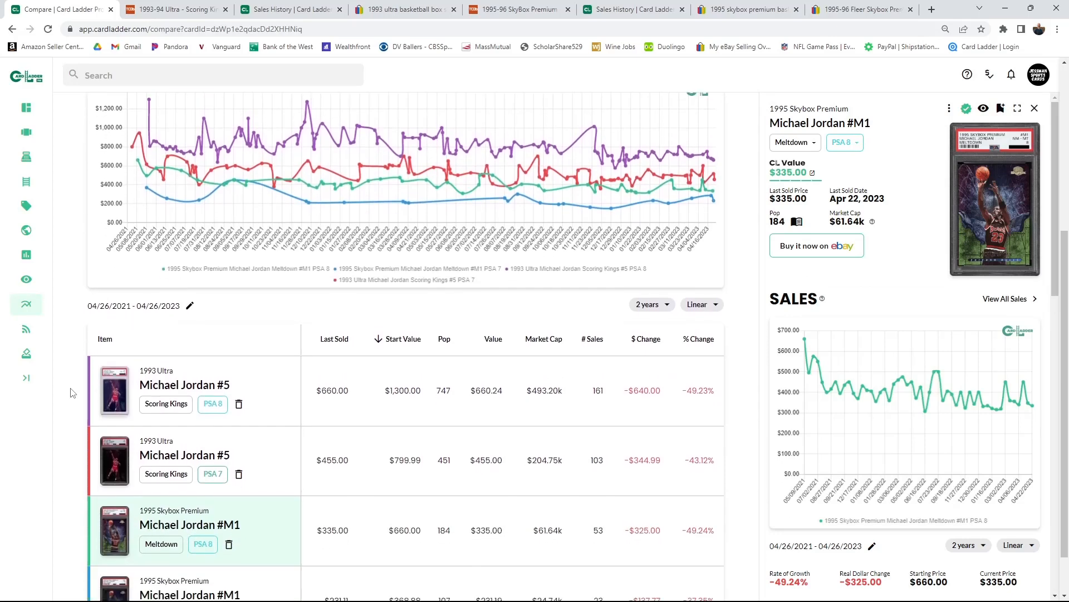
# Step: Show the Scoring Kings #5 PSA 8 details with the Sales chart range set to All-time
pyautogui.scroll(-3)
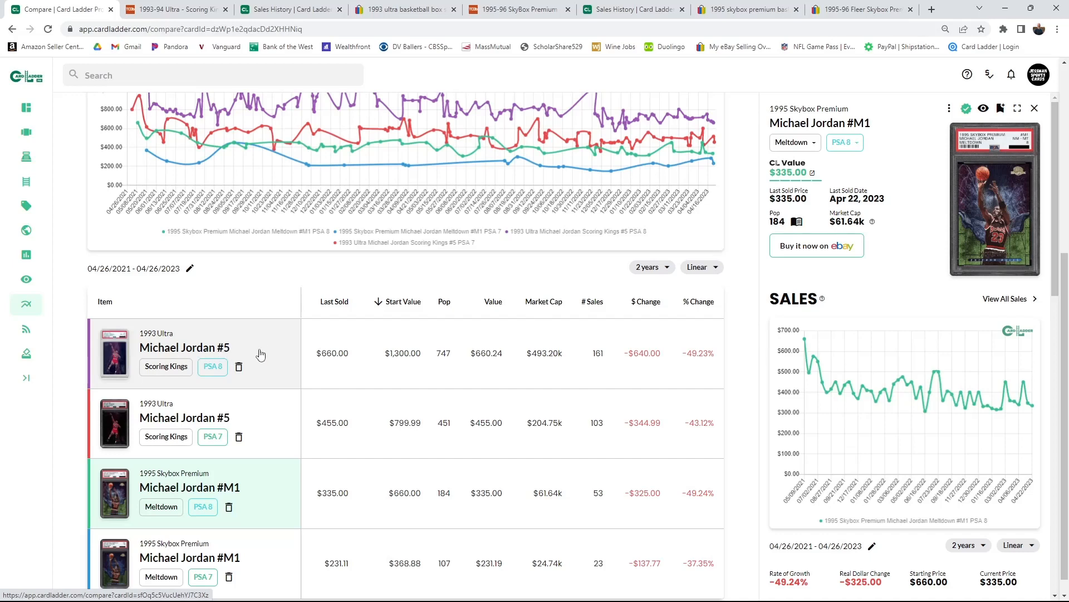
pyautogui.click(184, 353)
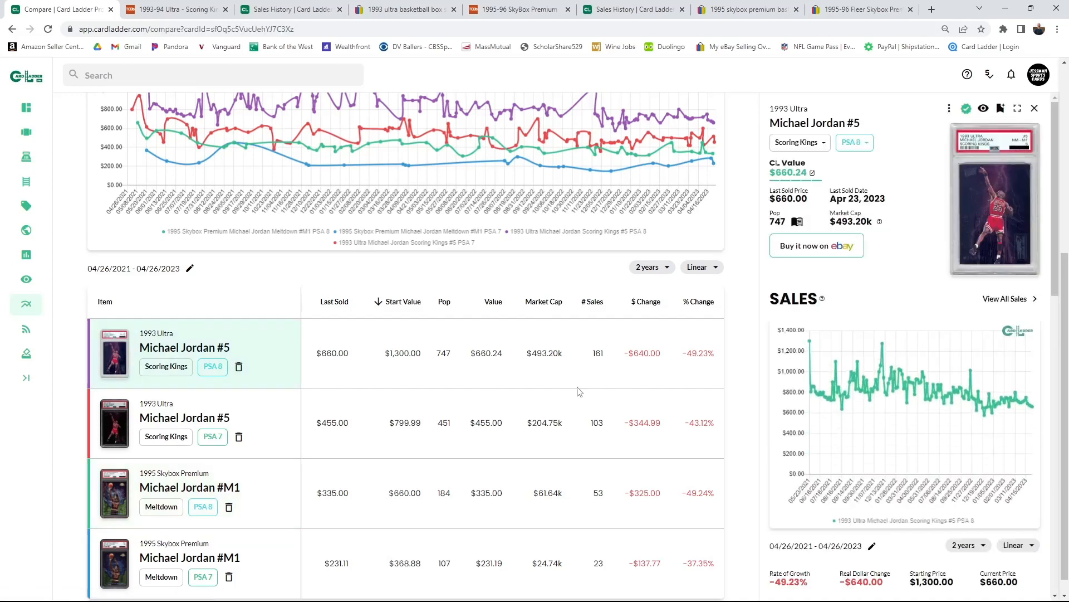
pyautogui.moveTo(856, 406)
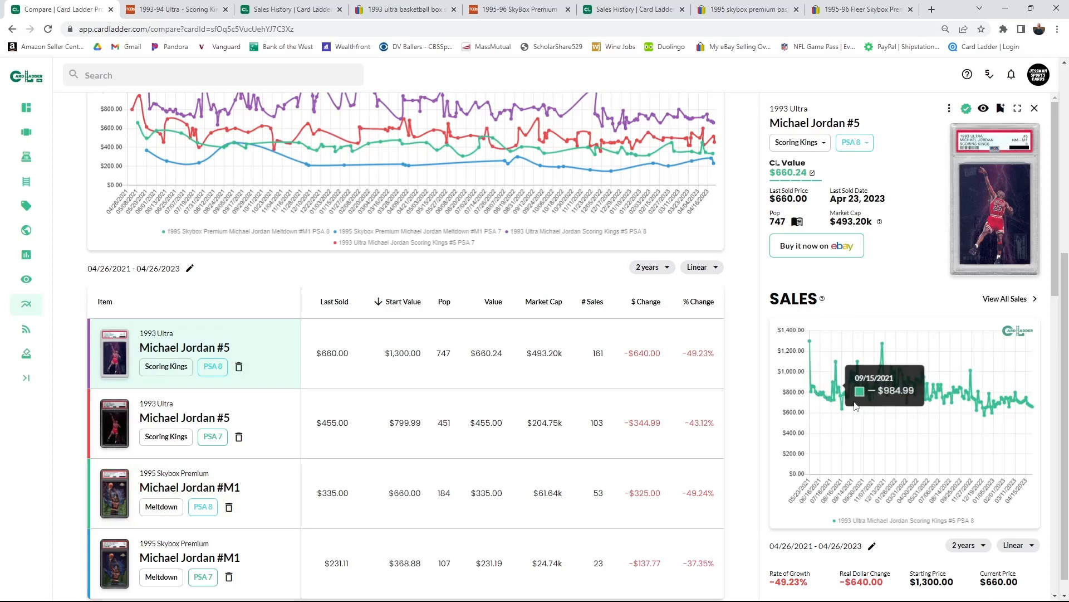
pyautogui.moveTo(831, 416)
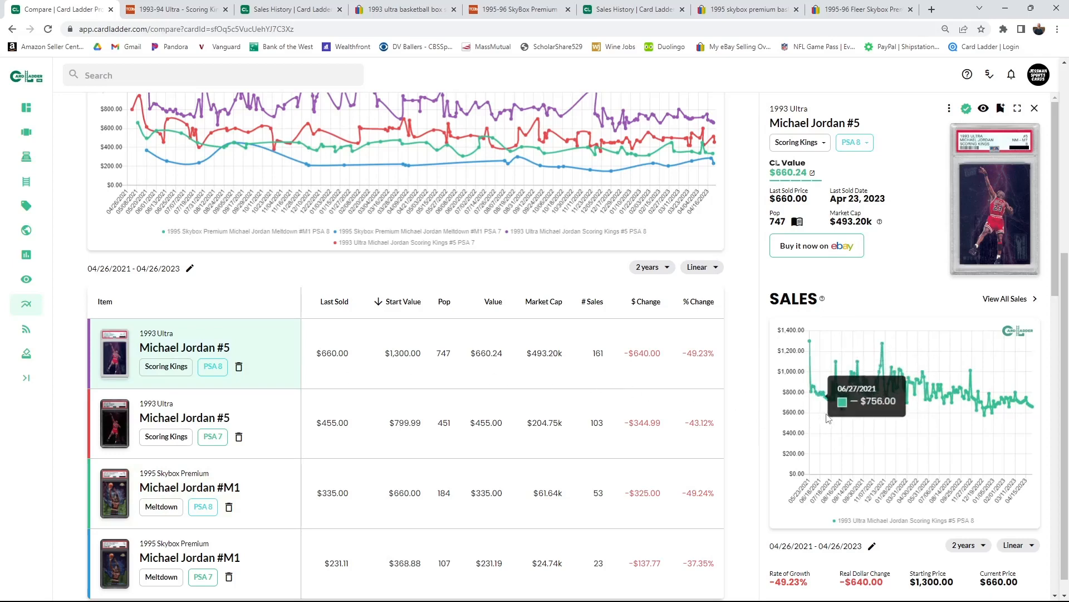
pyautogui.moveTo(846, 418)
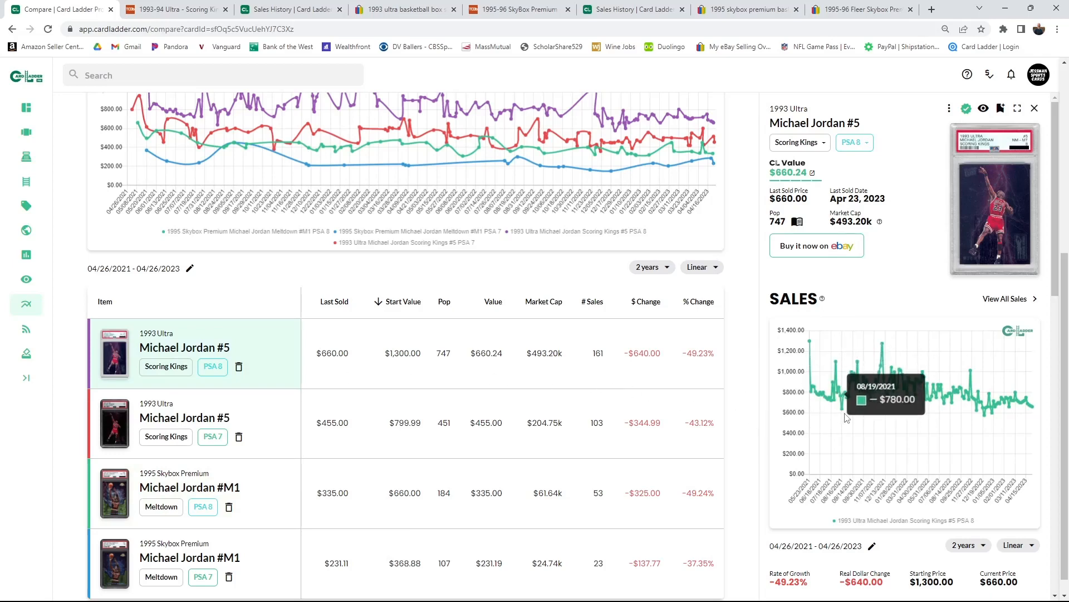
pyautogui.moveTo(845, 409)
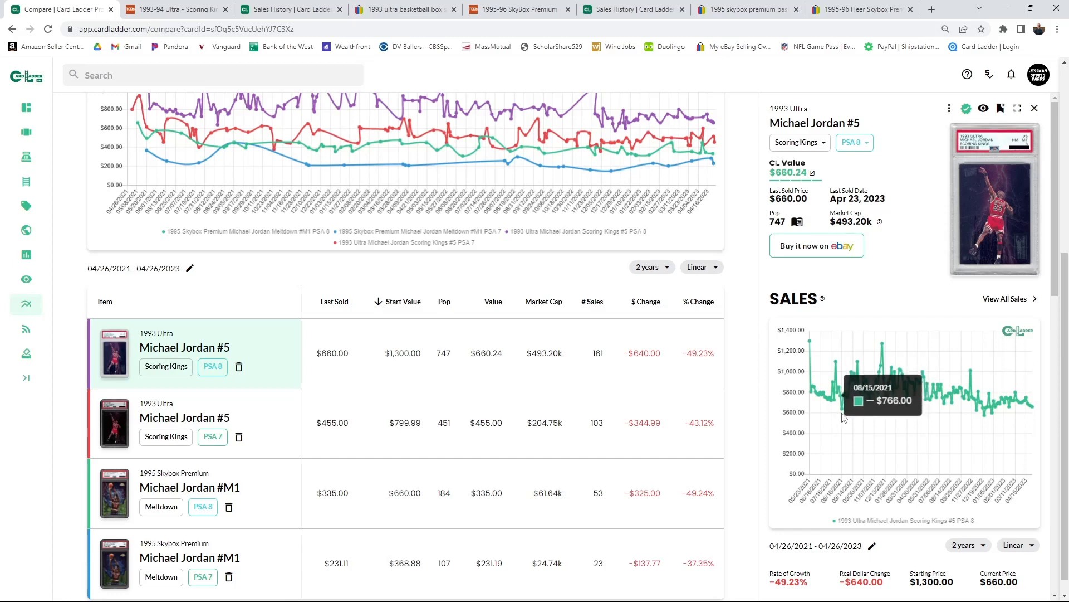
pyautogui.moveTo(900, 382)
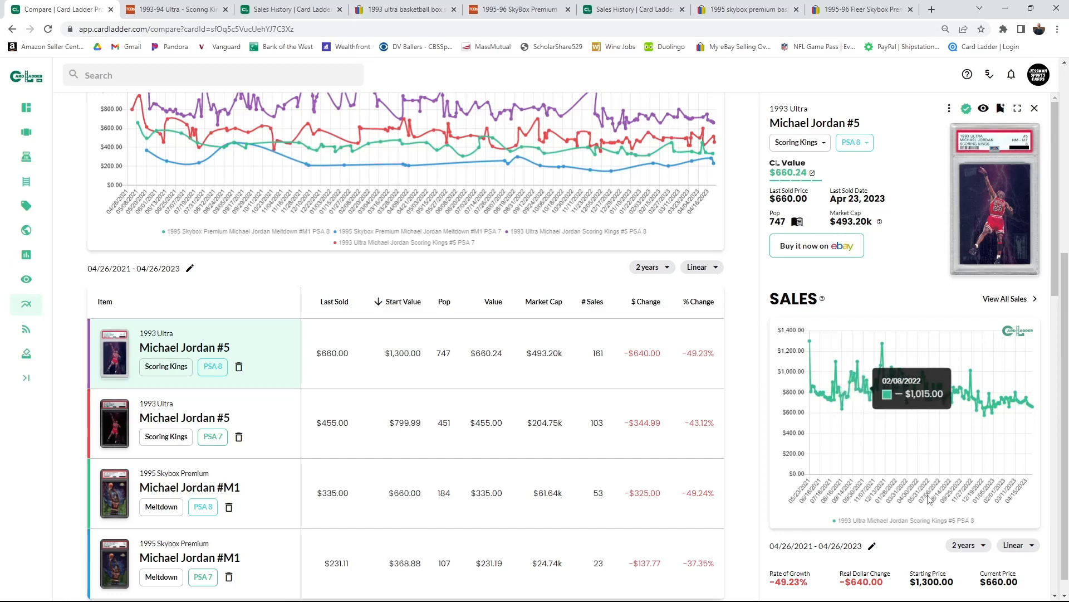
pyautogui.click(967, 545)
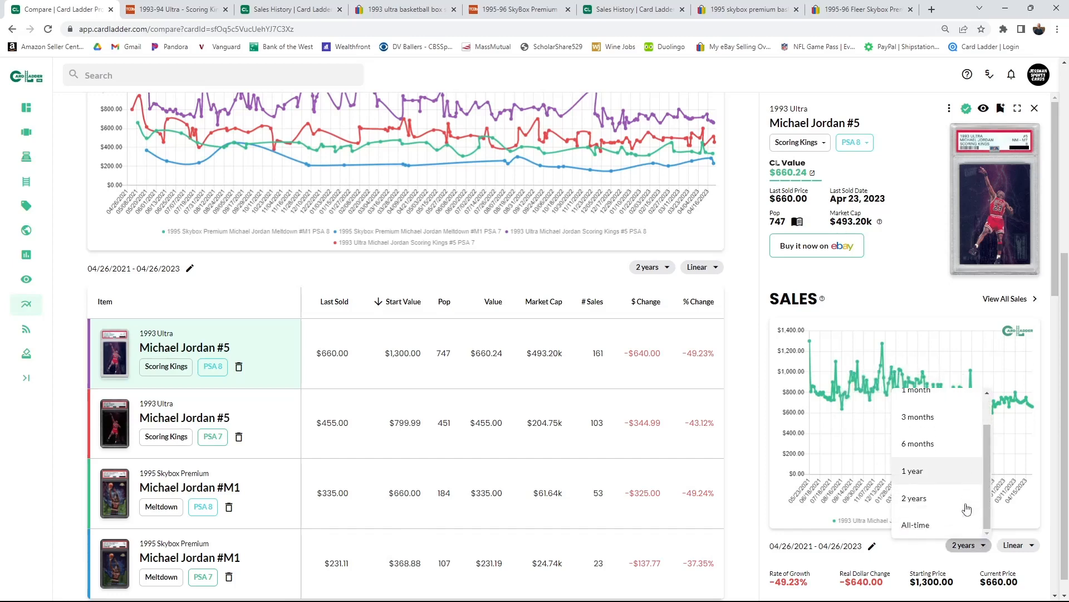
pyautogui.click(915, 524)
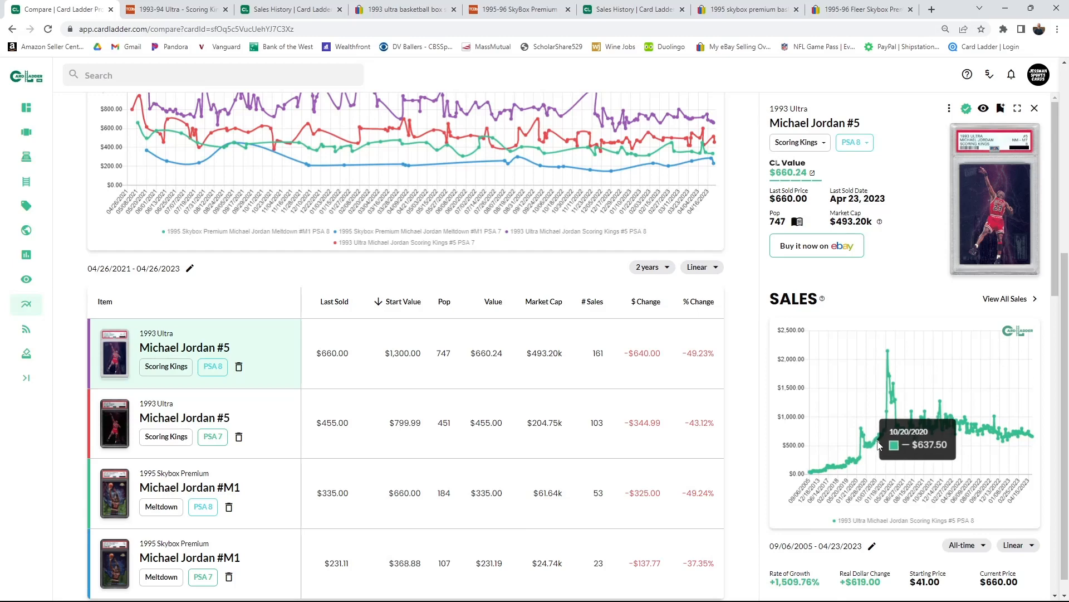
pyautogui.moveTo(878, 447)
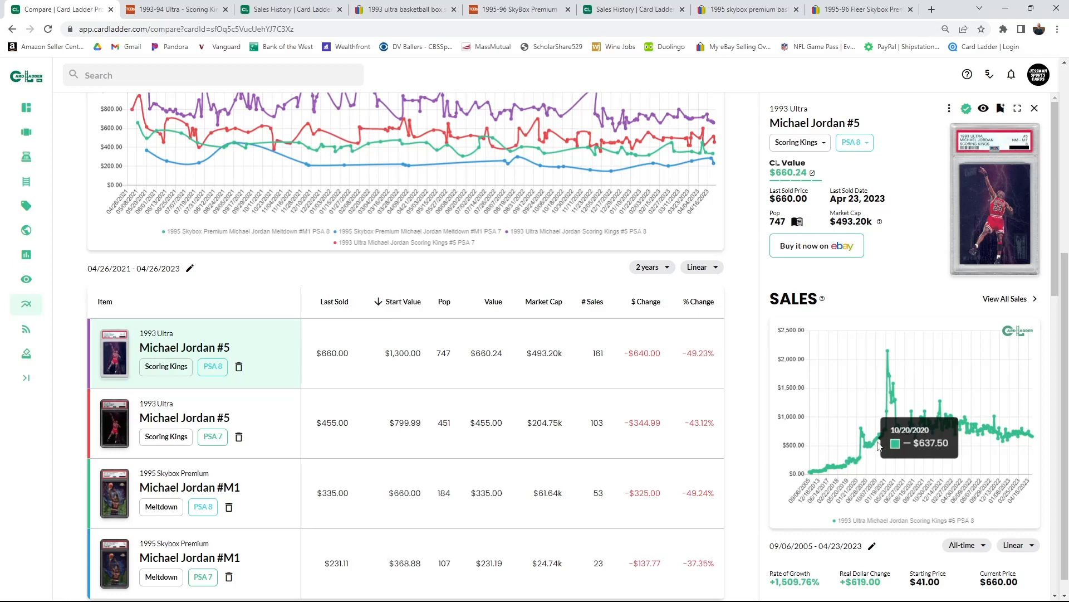
pyautogui.moveTo(1037, 437)
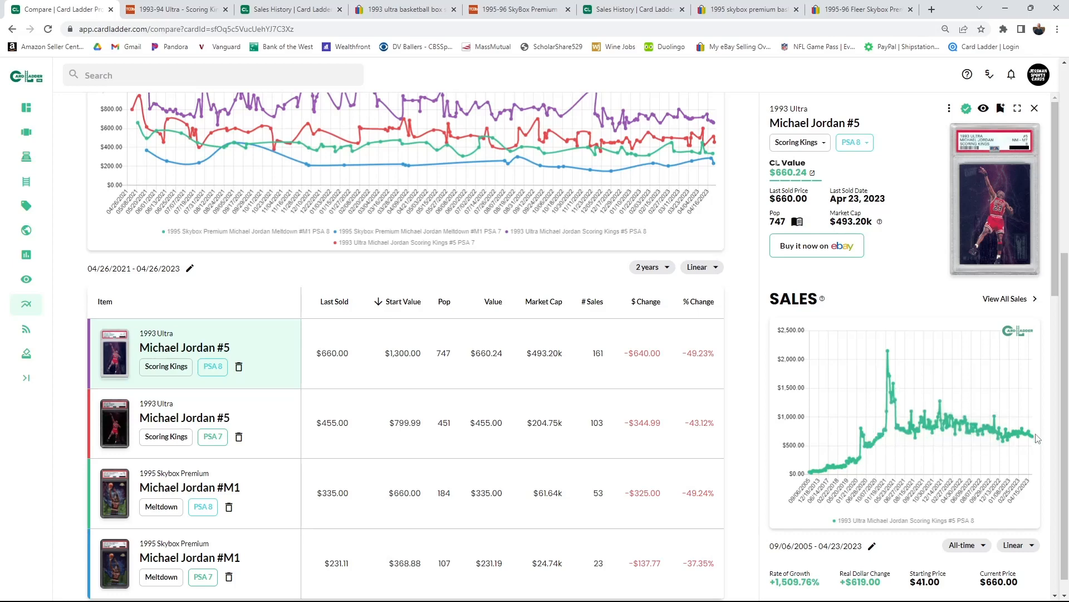
pyautogui.moveTo(1028, 440)
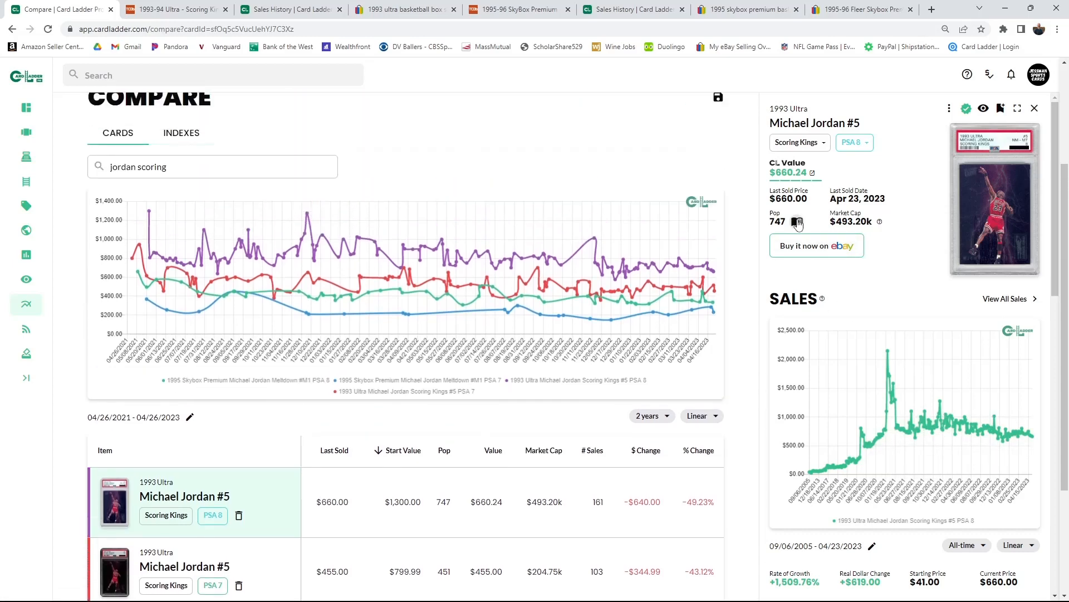
pyautogui.click(797, 223)
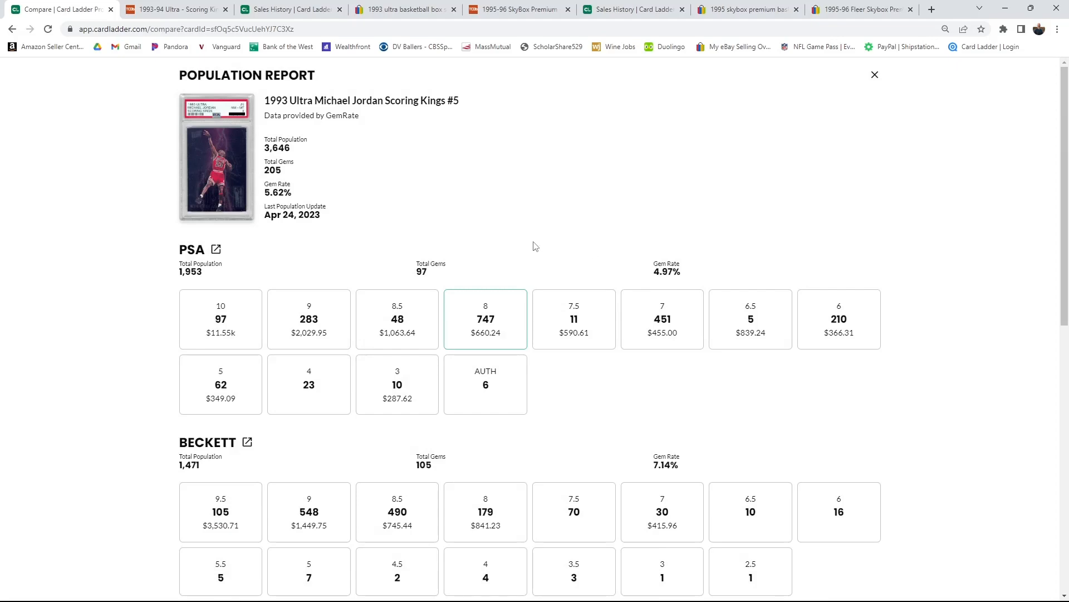
pyautogui.scroll(-3)
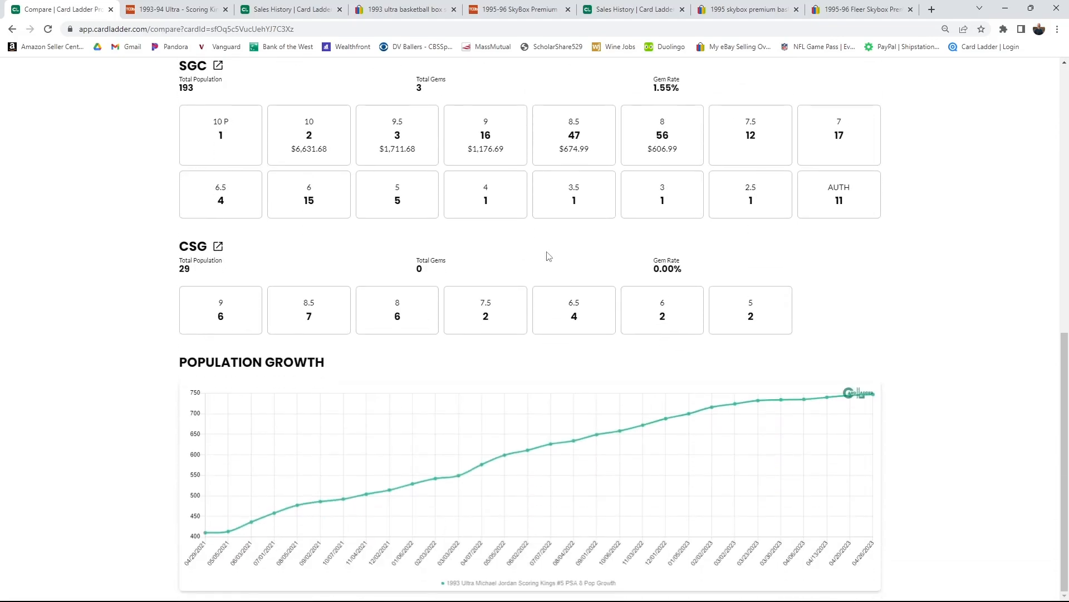
pyautogui.moveTo(240, 532)
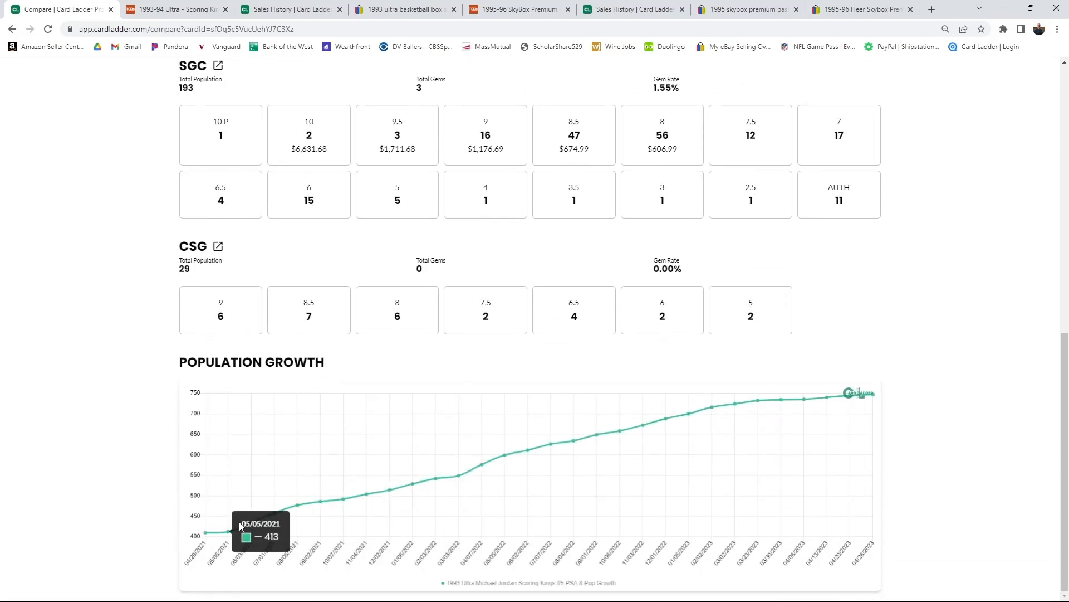
pyautogui.moveTo(852, 398)
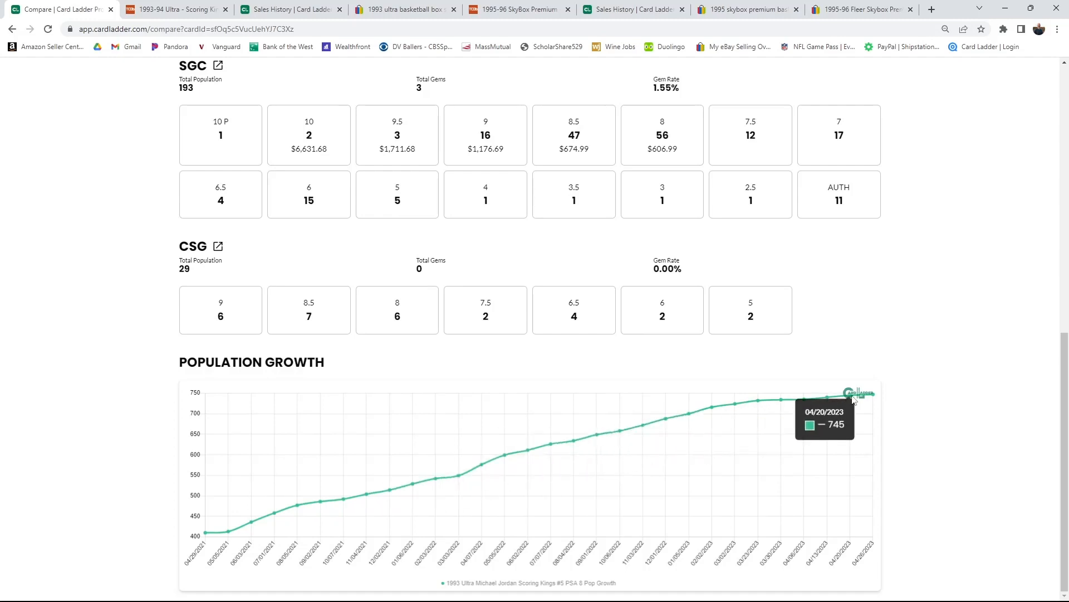
pyautogui.moveTo(761, 407)
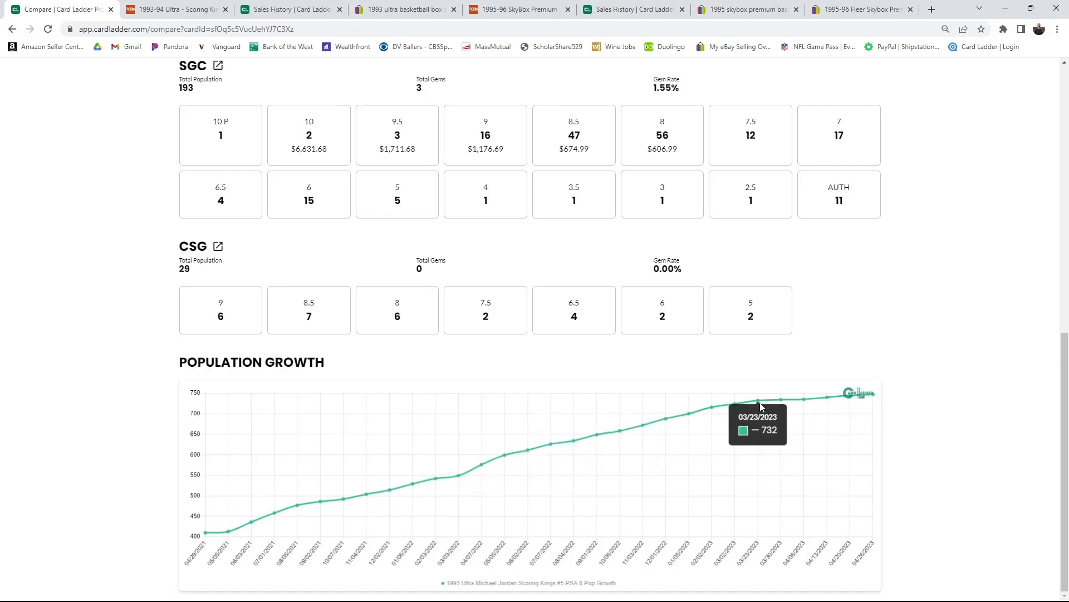
pyautogui.moveTo(700, 413)
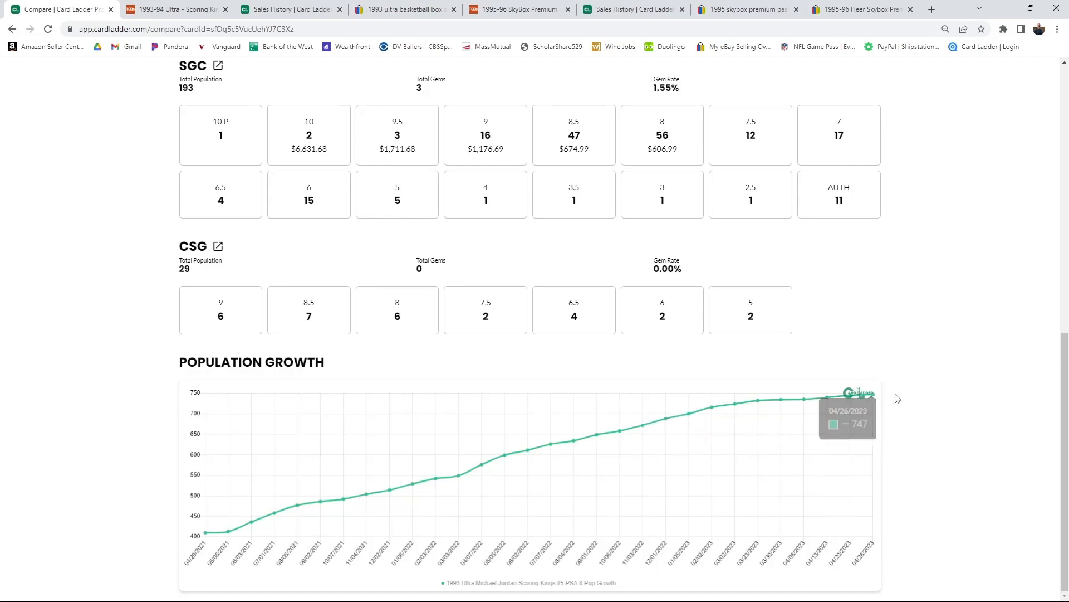
pyautogui.moveTo(691, 416)
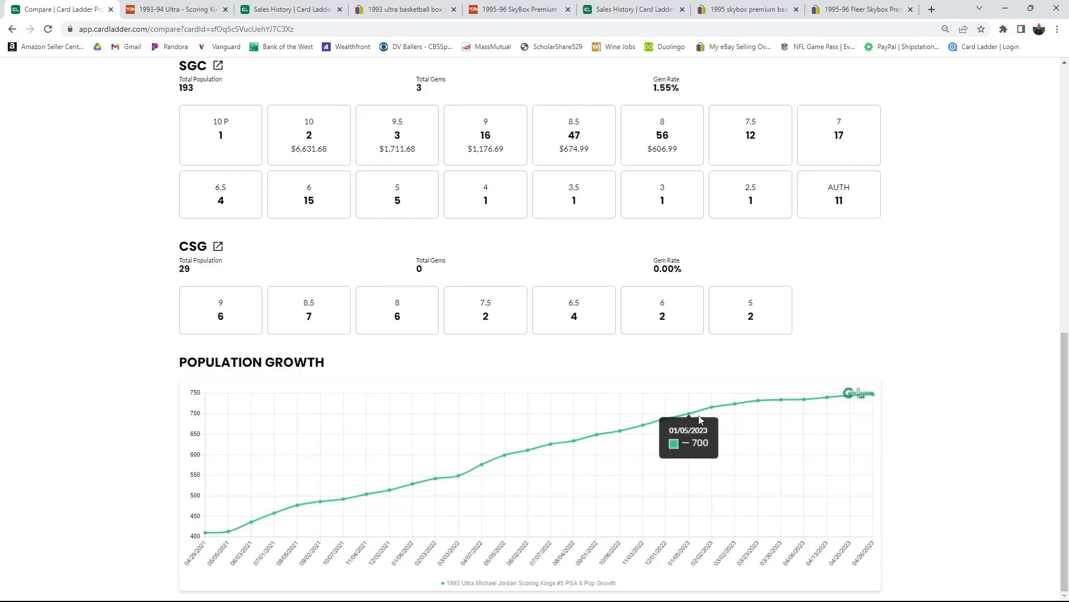
pyautogui.moveTo(868, 400)
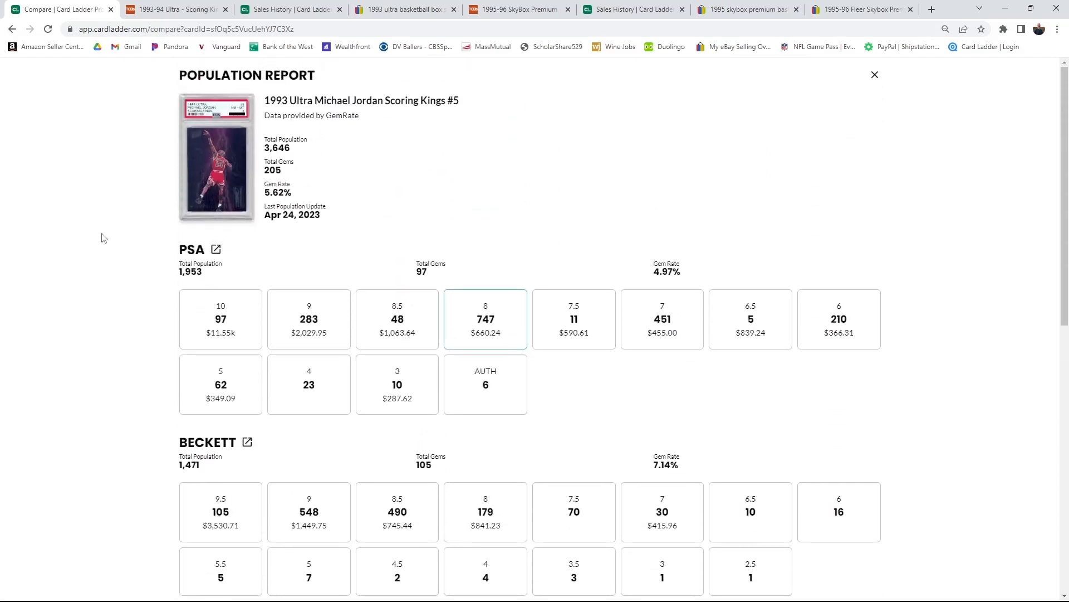
# Step: Close the Population Report and review the compare table, highlighting the Meltdown PSA 7 population of 107
pyautogui.click(876, 74)
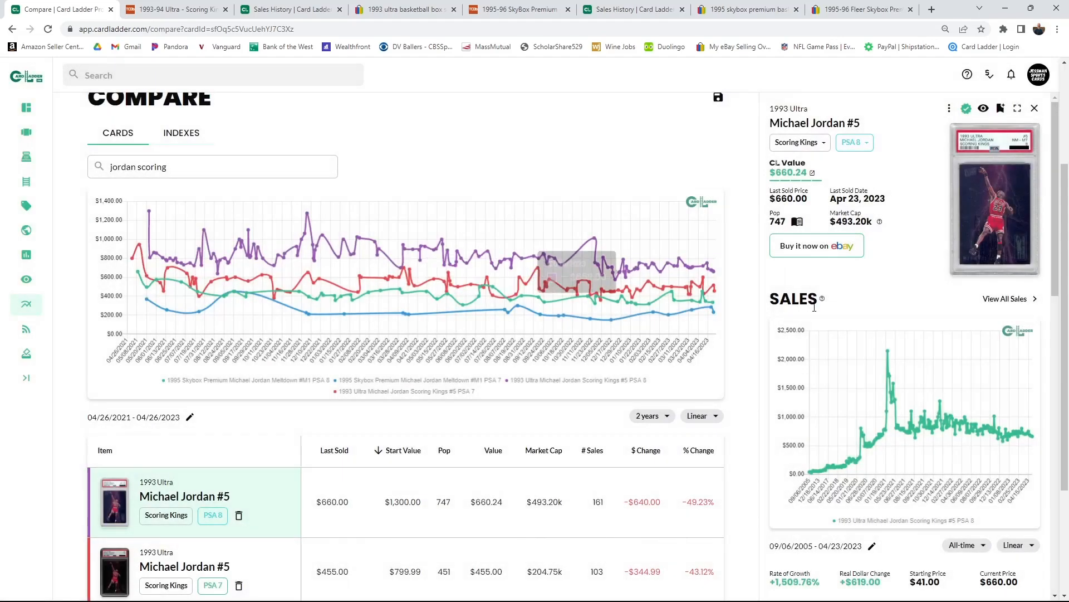
pyautogui.moveTo(1041, 446)
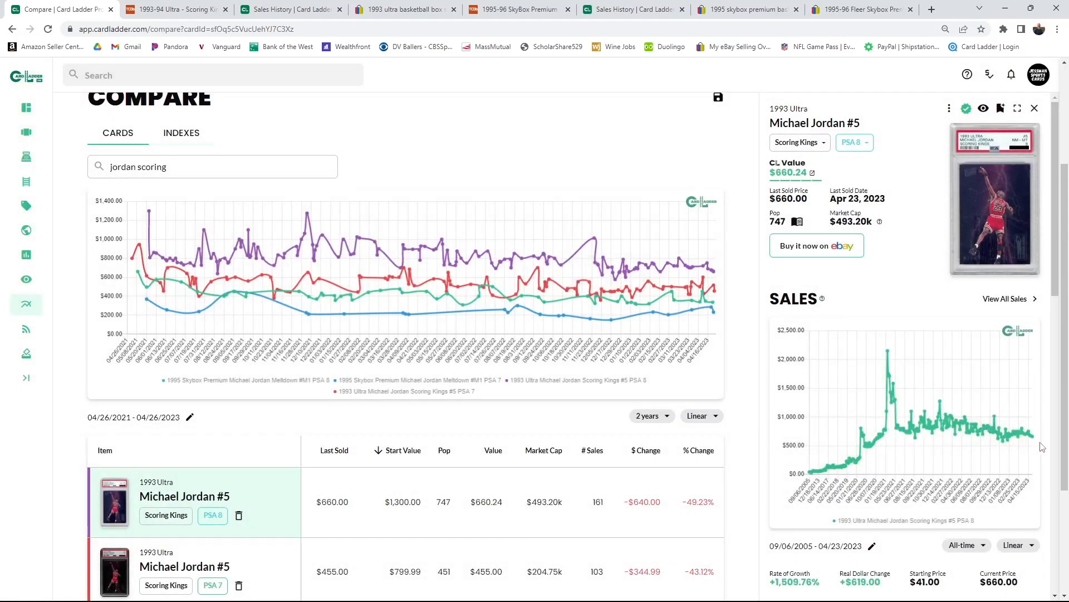
pyautogui.moveTo(999, 440)
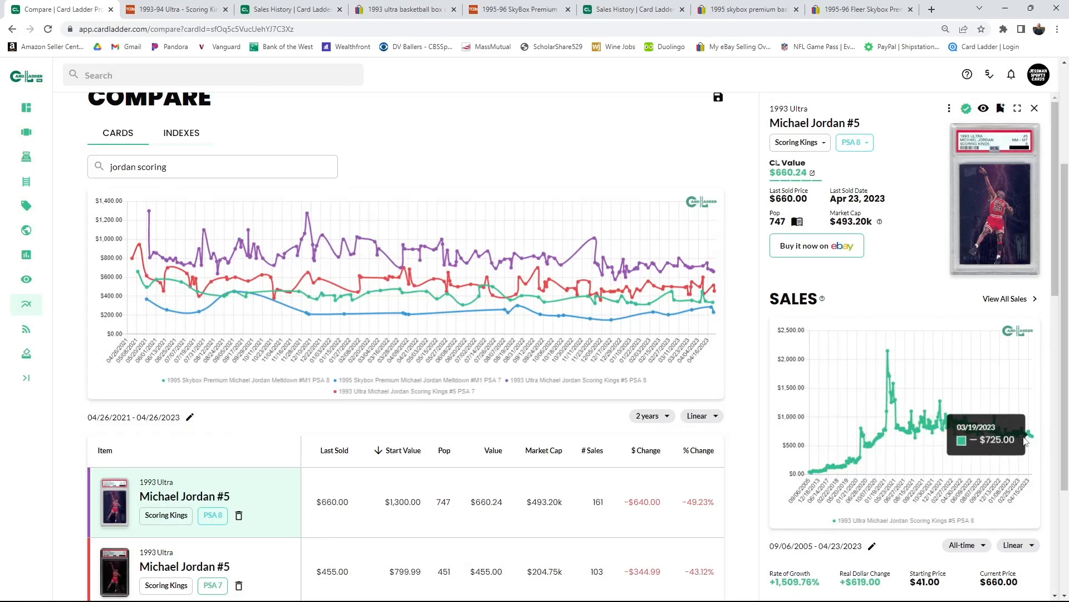
pyautogui.moveTo(1009, 442)
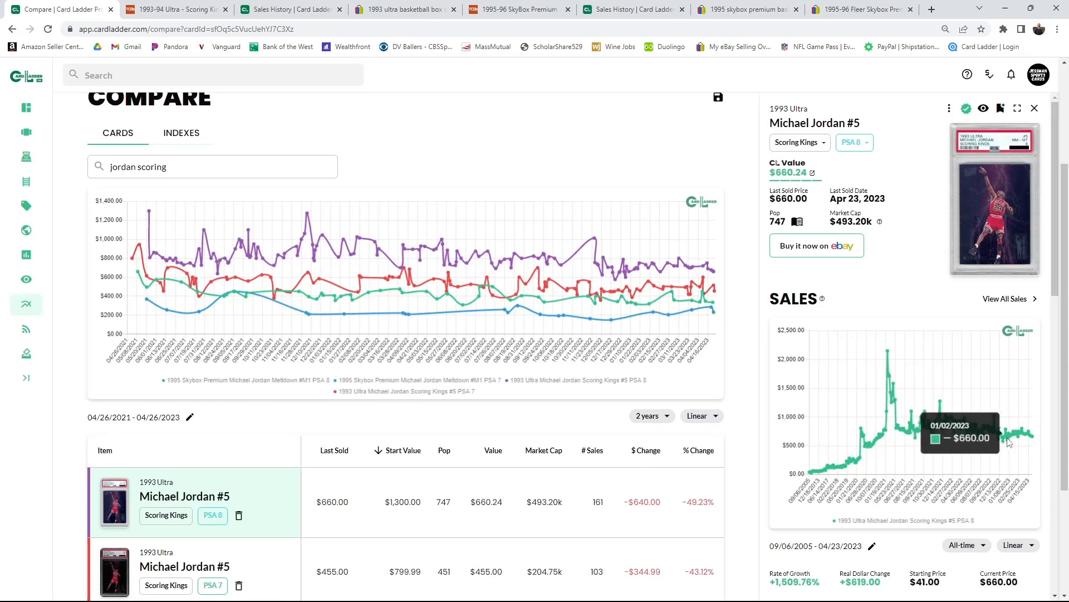
pyautogui.moveTo(1009, 442)
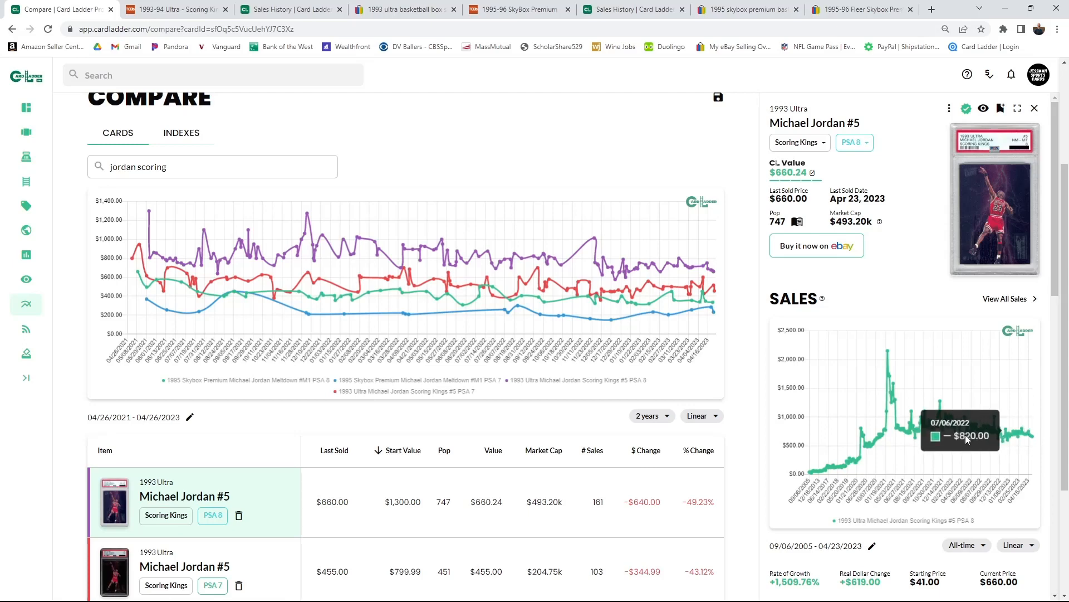
pyautogui.scroll(-3)
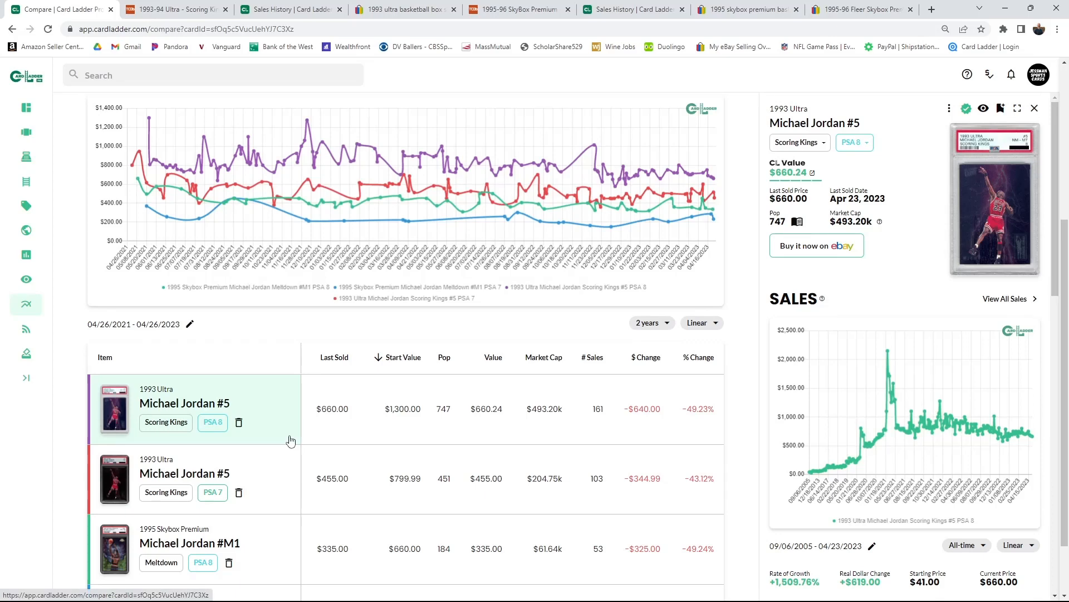
pyautogui.scroll(-3)
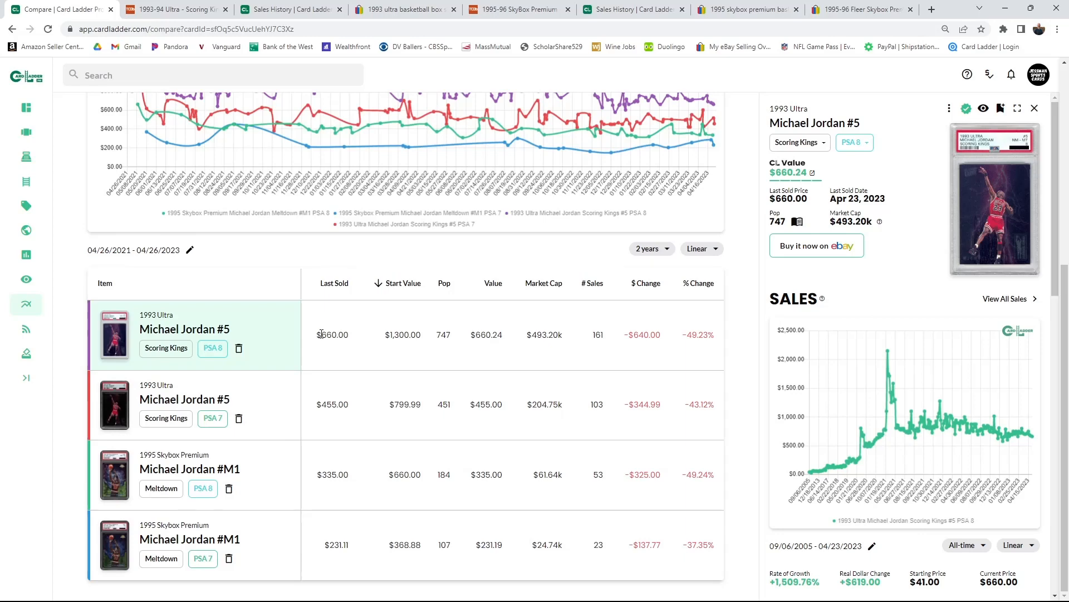
pyautogui.moveTo(328, 464)
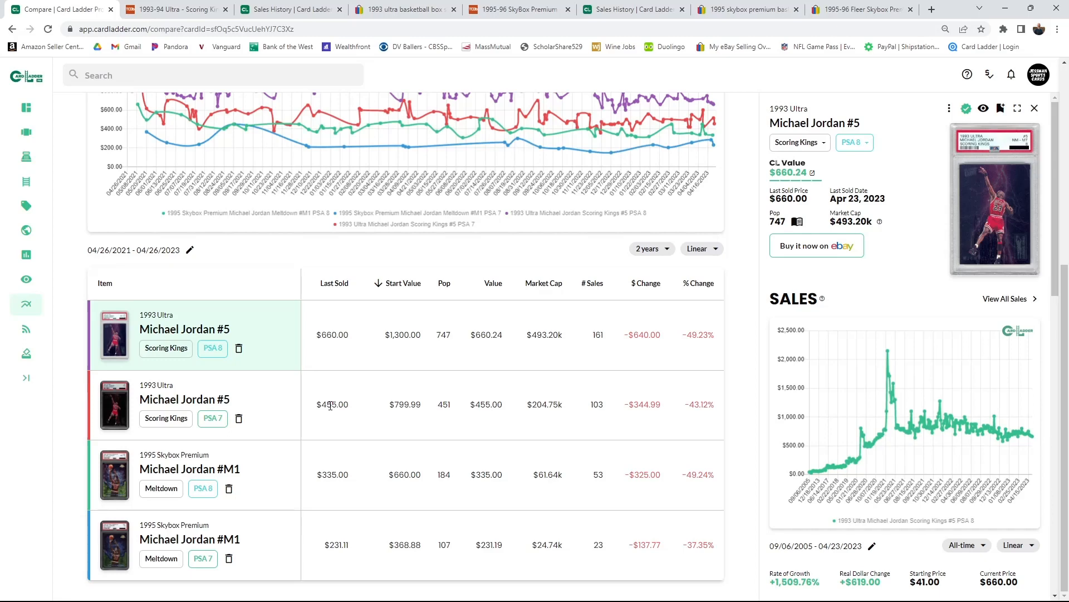
pyautogui.doubleClick(443, 475)
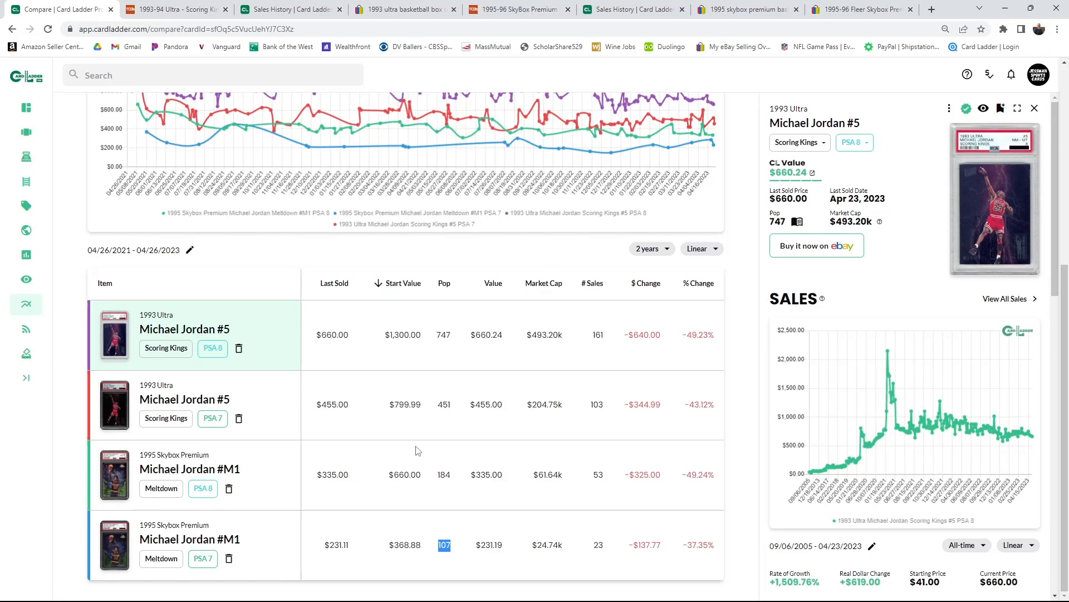
pyautogui.moveTo(455, 484)
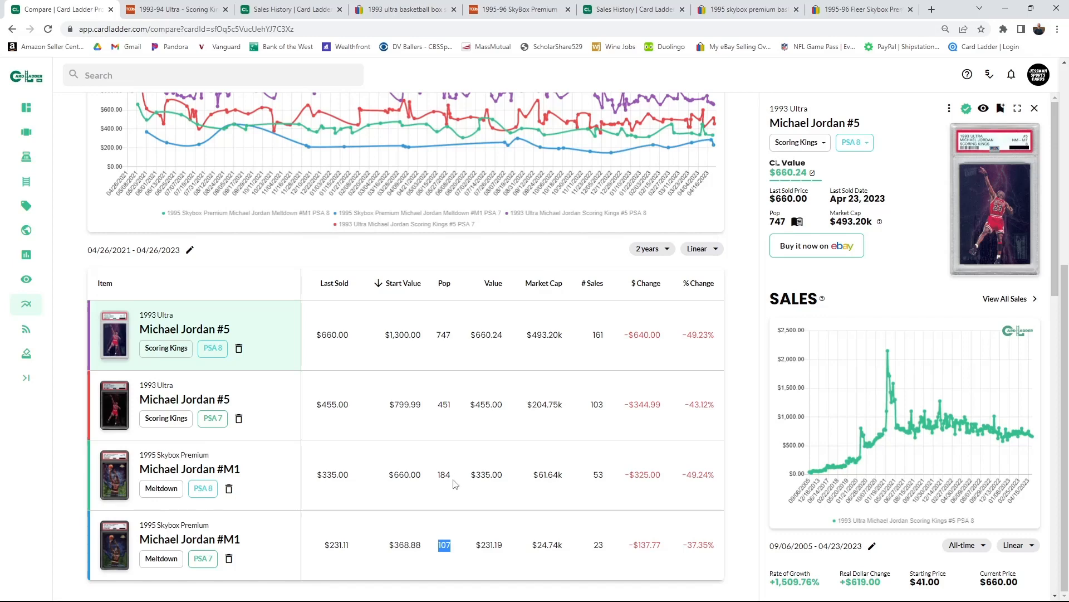
pyautogui.moveTo(456, 475)
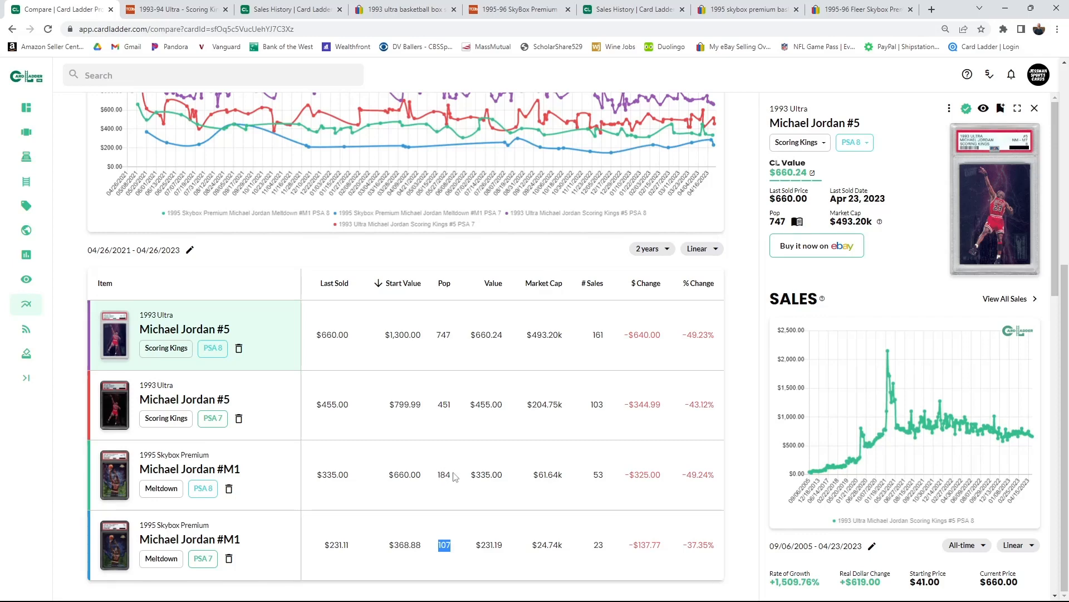
pyautogui.moveTo(424, 475)
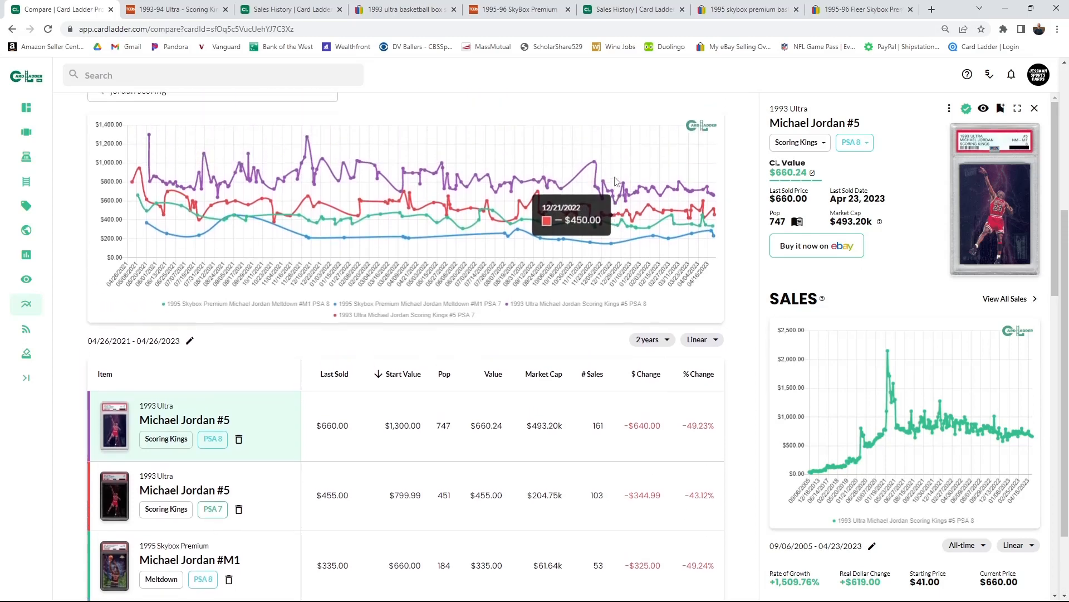
pyautogui.scroll(-3)
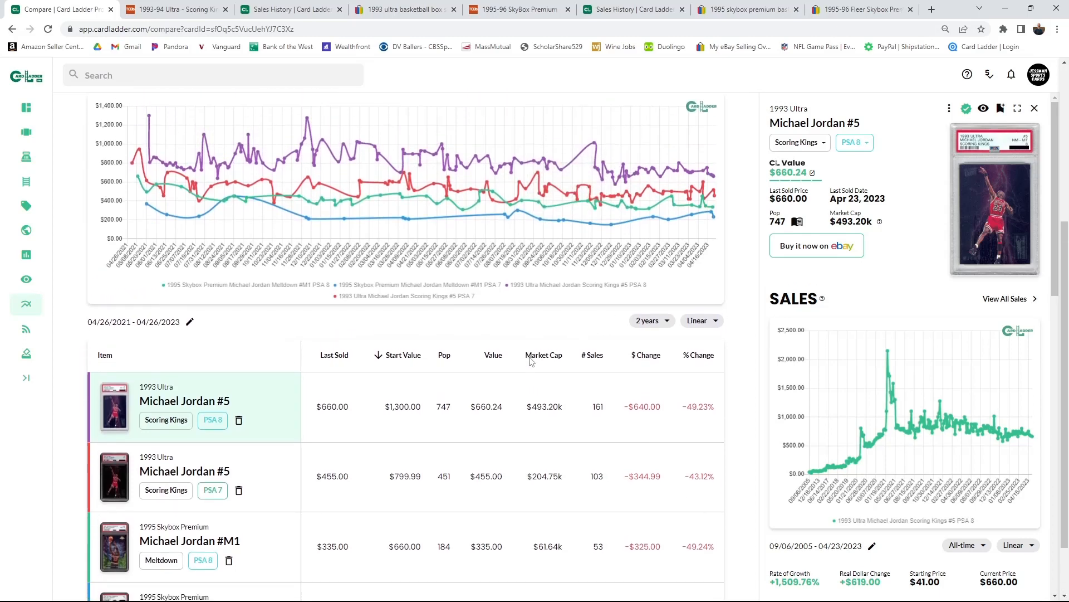
pyautogui.scroll(-3)
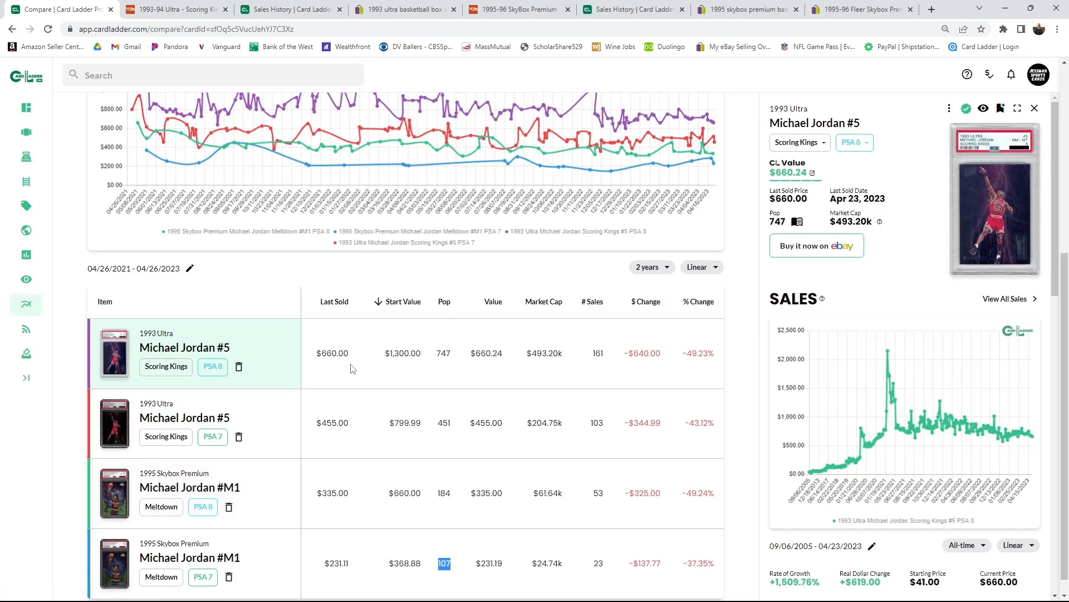
pyautogui.moveTo(637, 555)
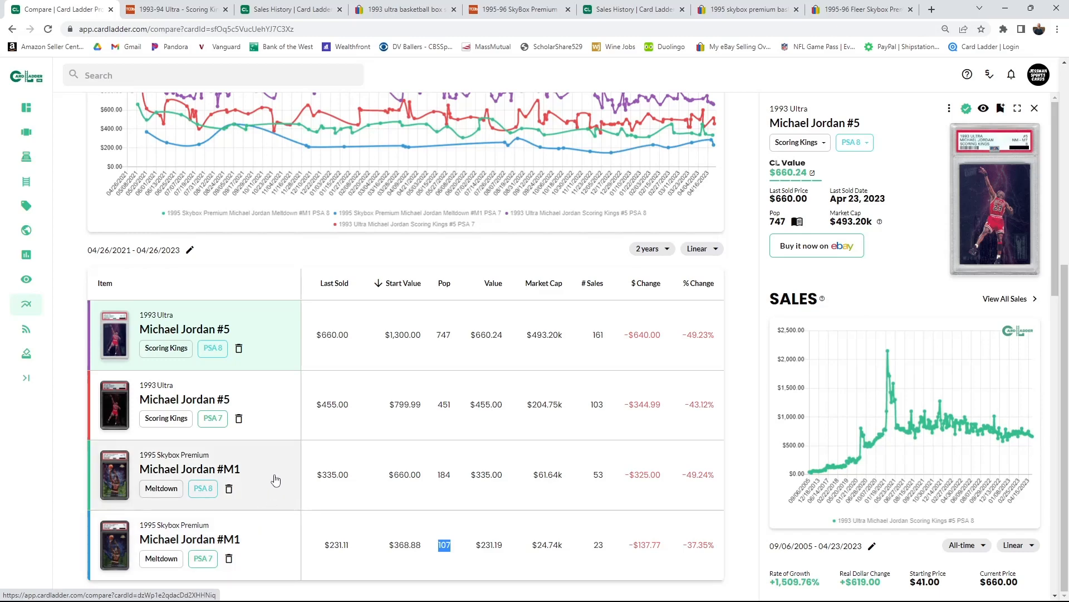
# Step: Load the Meltdown #M1 PSA 8 card with its $335.00 value in the detail panel
pyautogui.click(190, 475)
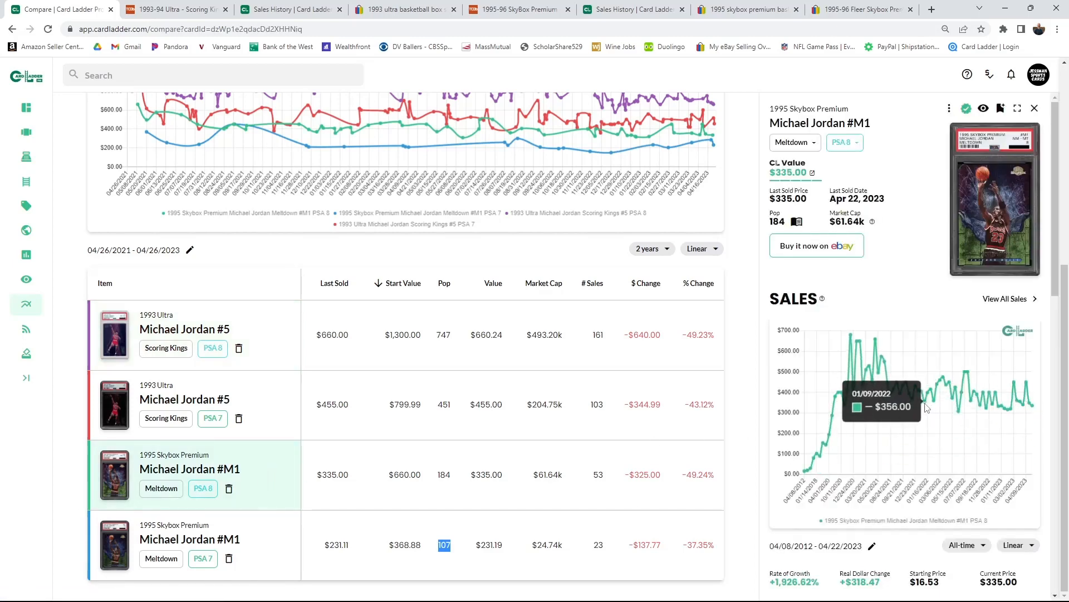
pyautogui.moveTo(928, 396)
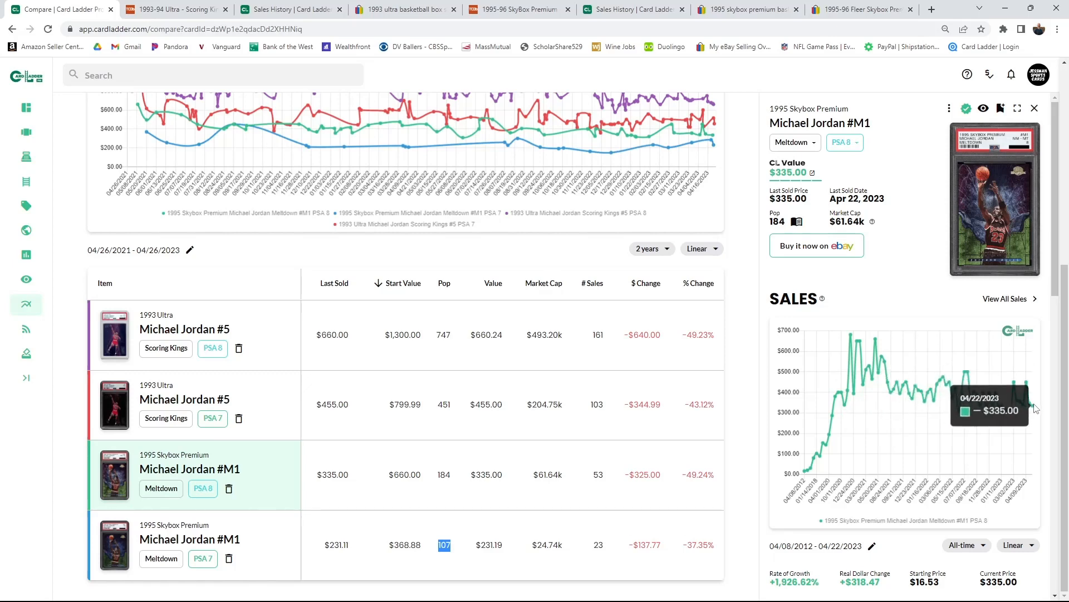
pyautogui.moveTo(783, 408)
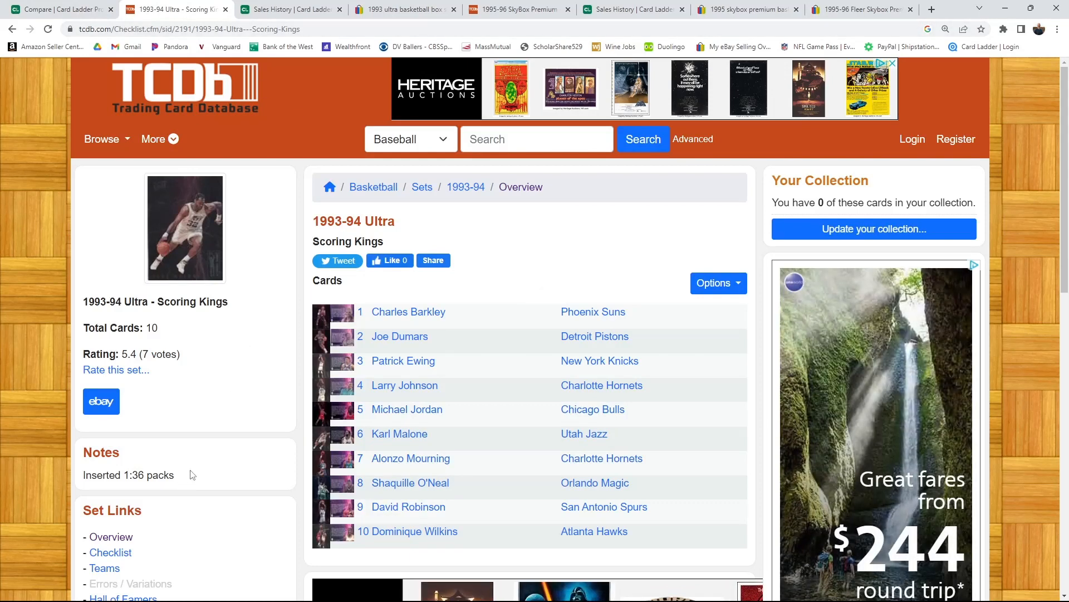
pyautogui.moveTo(435, 376)
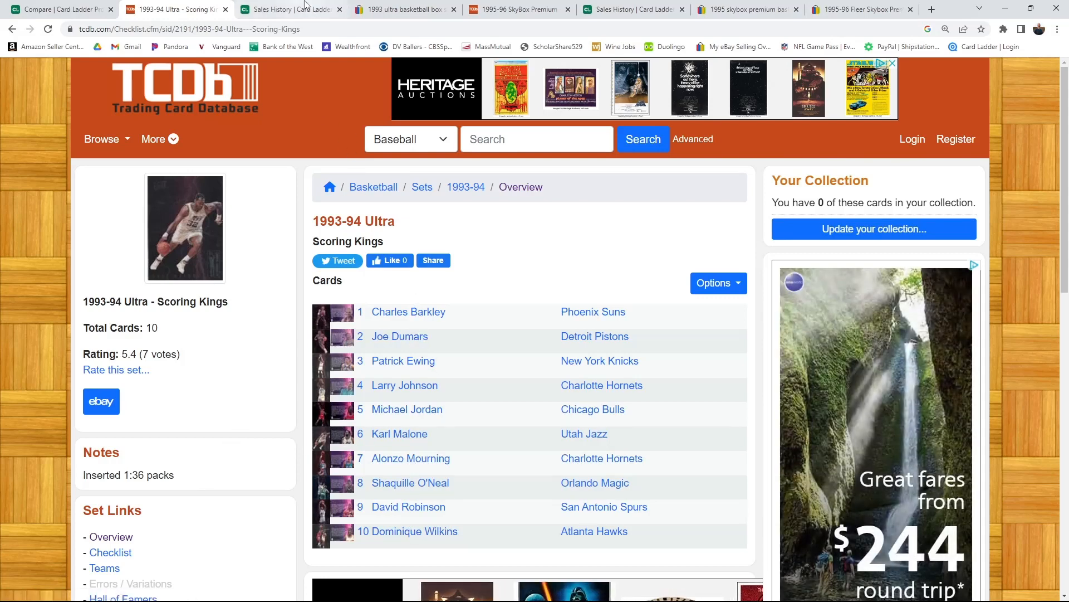
# Step: Return to the Card Ladder tab listing 1993 Ultra Series 1 box sales
pyautogui.click(289, 9)
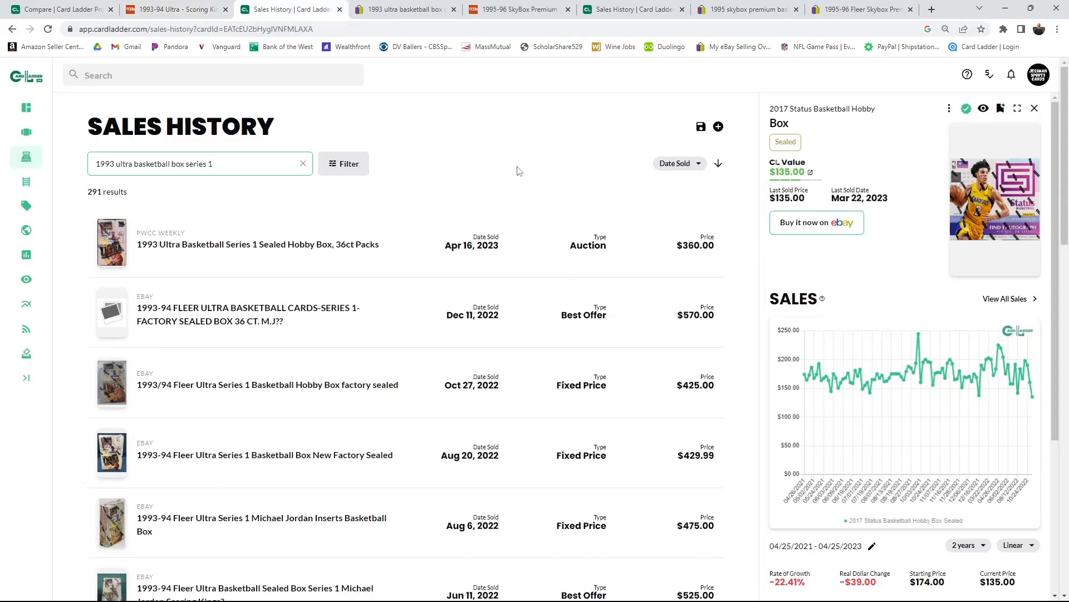
pyautogui.moveTo(508, 184)
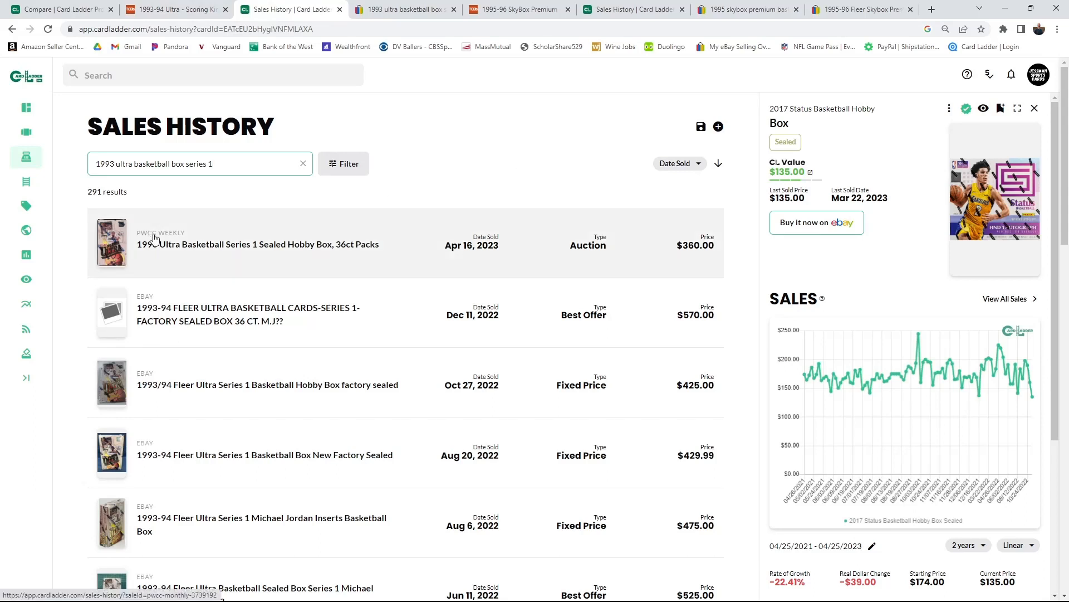
# Step: Close the card details panel and scroll through the 1993-94 Fleer Ultra Series 1 box sales
pyautogui.click(199, 162)
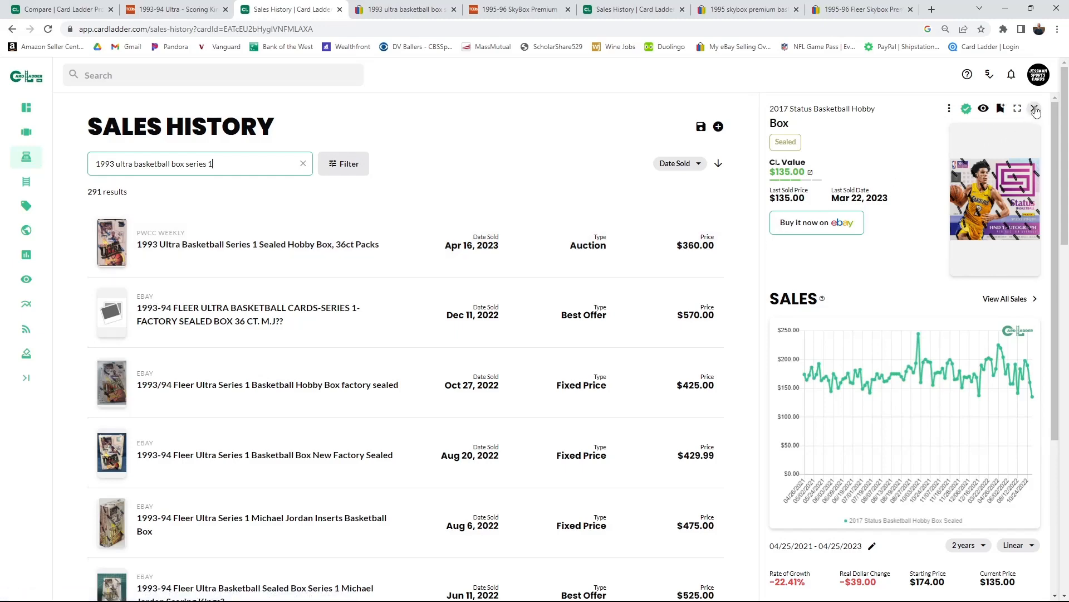
pyautogui.click(1035, 109)
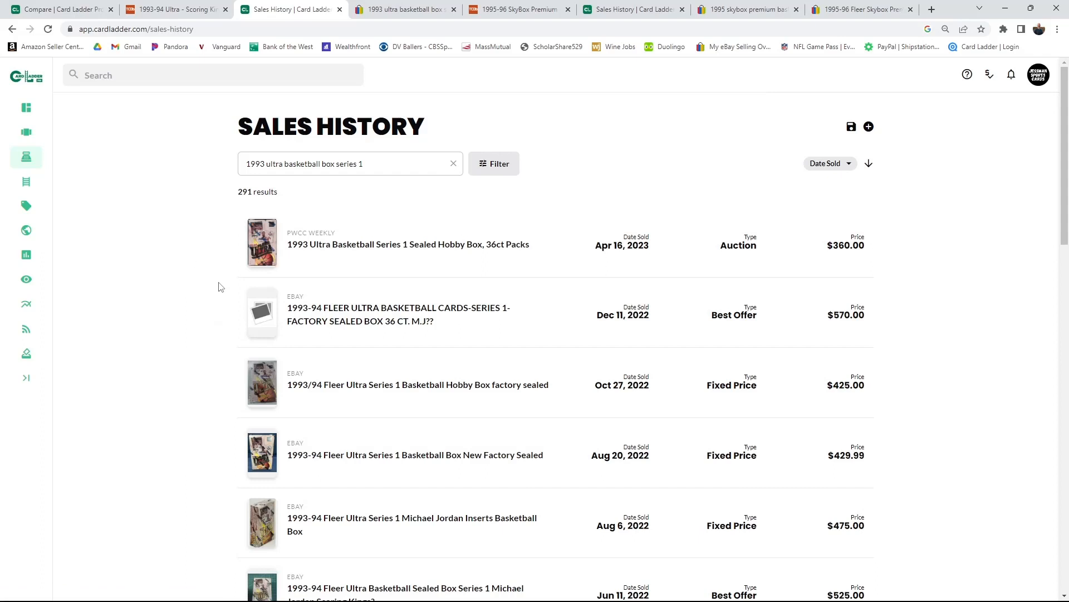
pyautogui.scroll(-3)
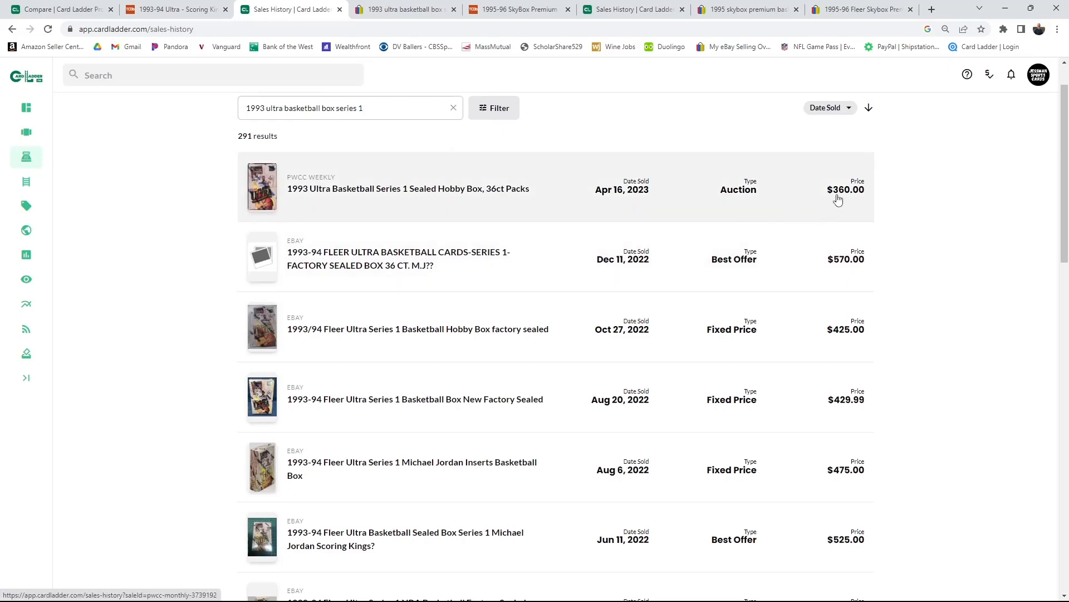
pyautogui.scroll(-3)
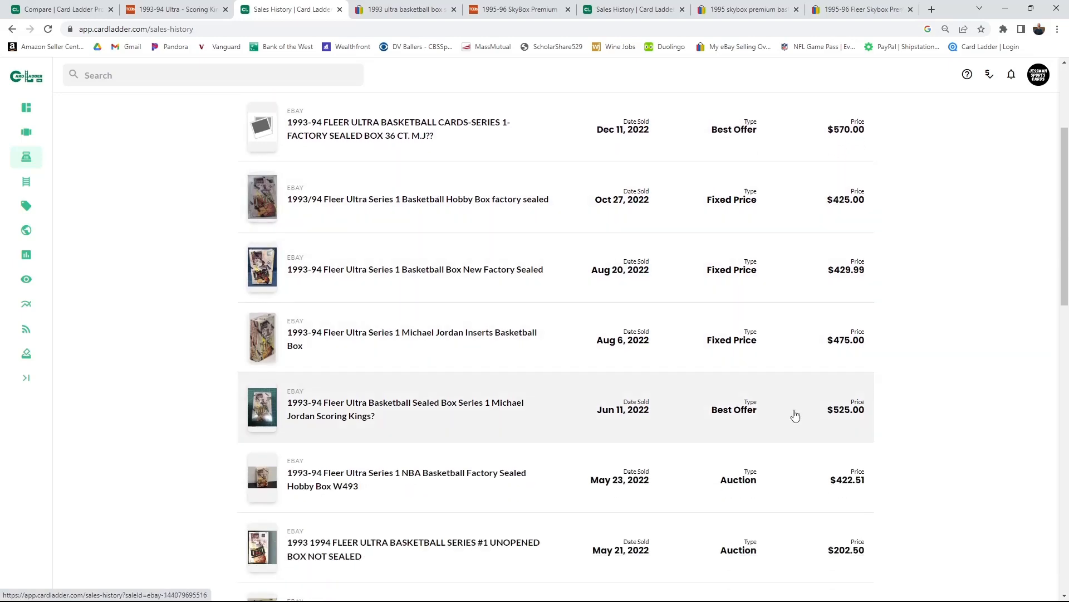
# Step: Review eBay's 19 listings for 1993 Ultra Series 1 boxes, then move to the SkyBox Premium Meltdown checklist
pyautogui.click(402, 9)
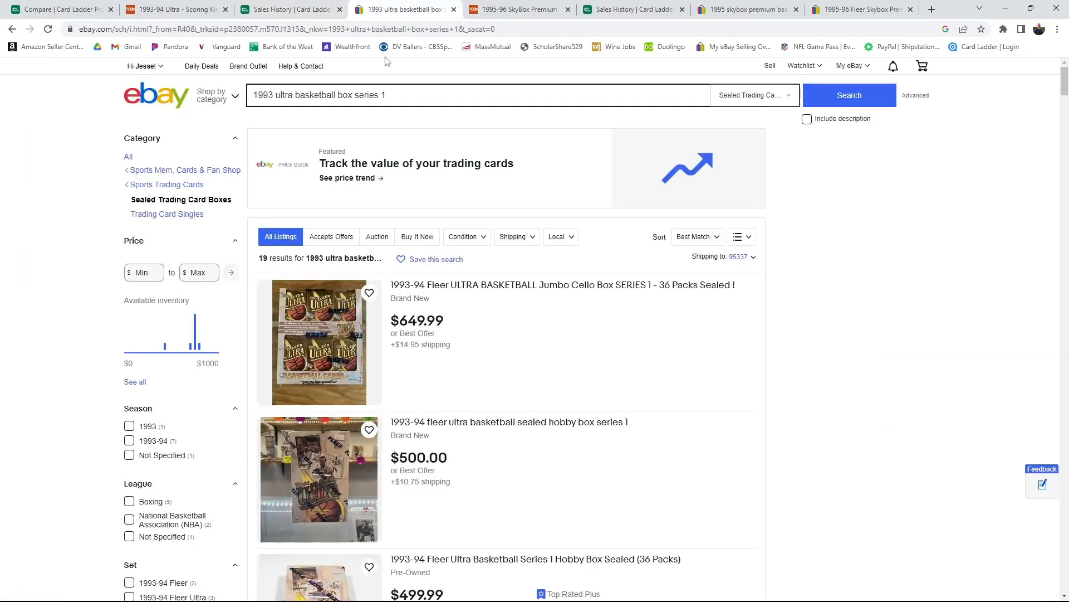
pyautogui.scroll(-3)
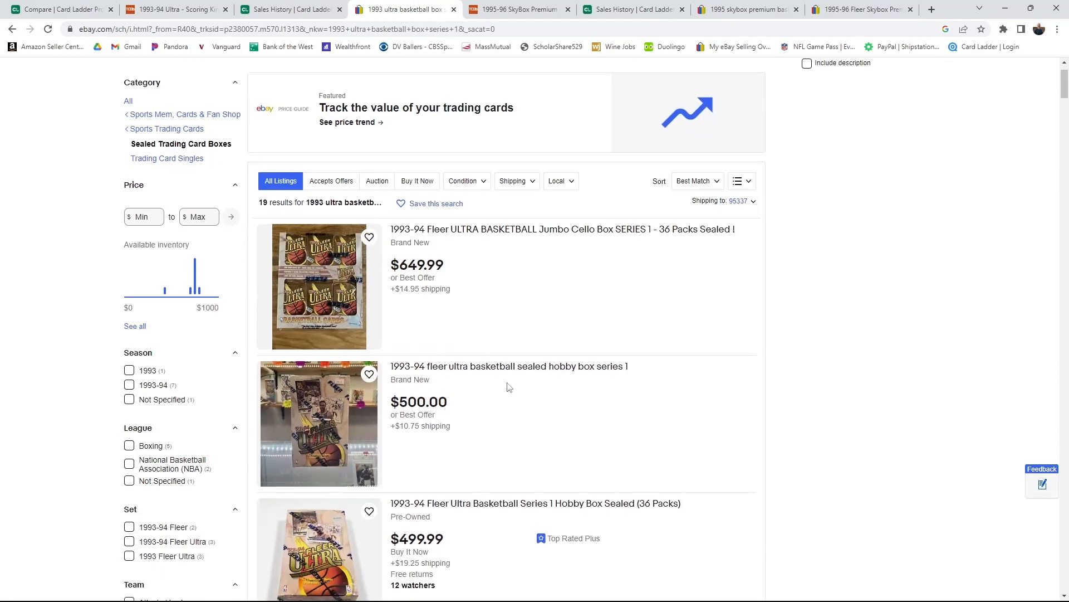
pyautogui.moveTo(365, 383)
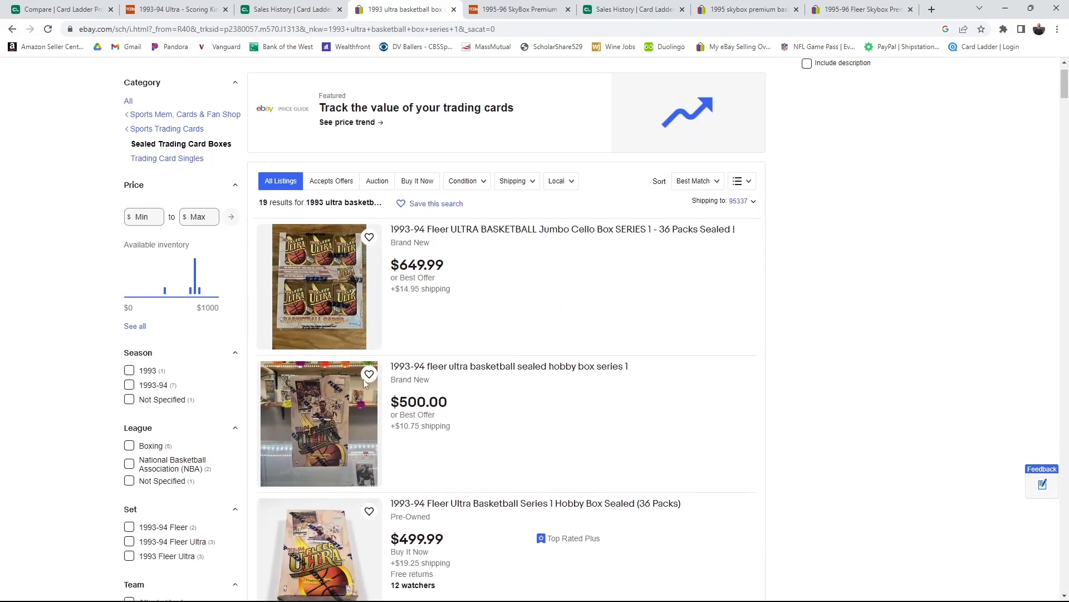
pyautogui.scroll(-3)
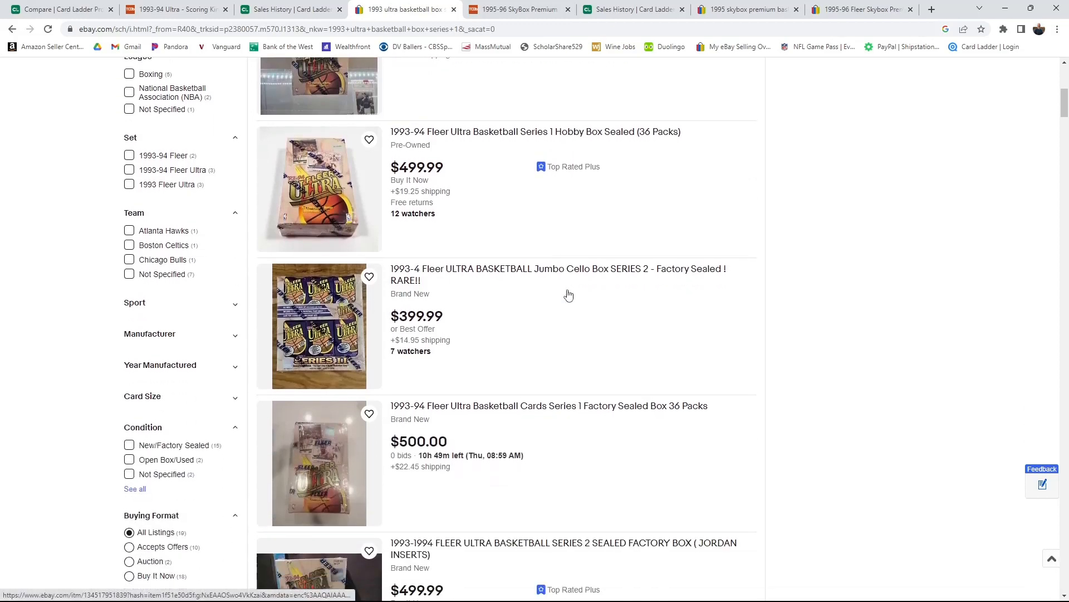
pyautogui.scroll(-3)
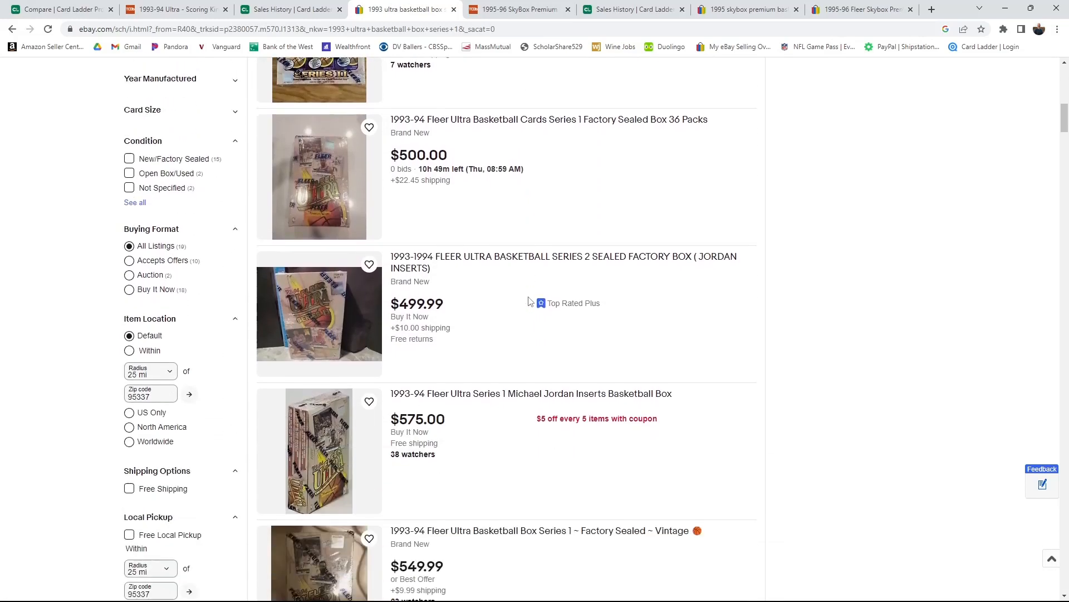
pyautogui.scroll(-3)
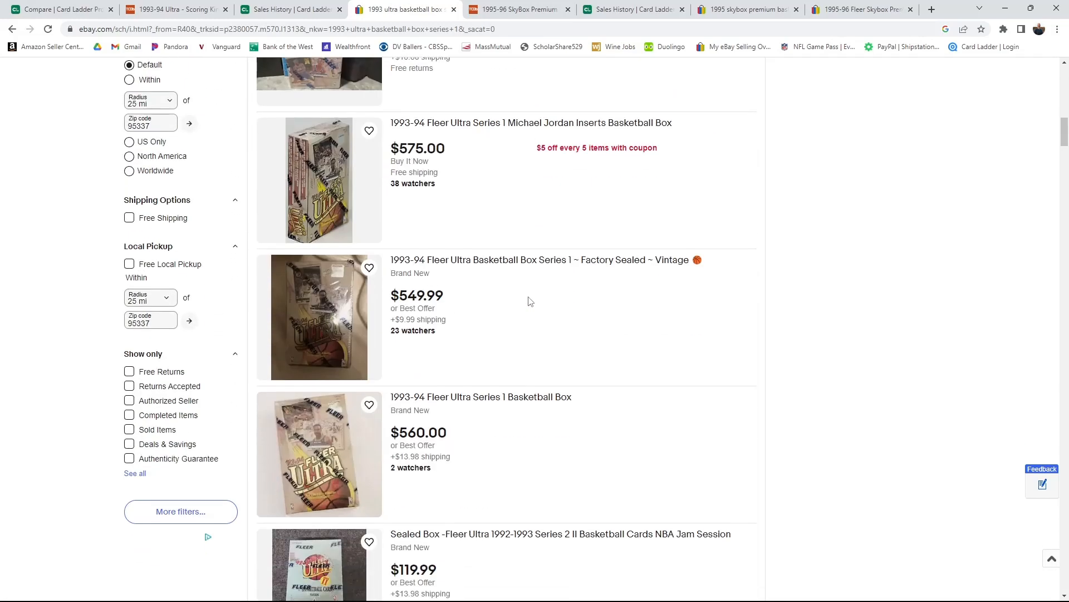
pyautogui.scroll(-3)
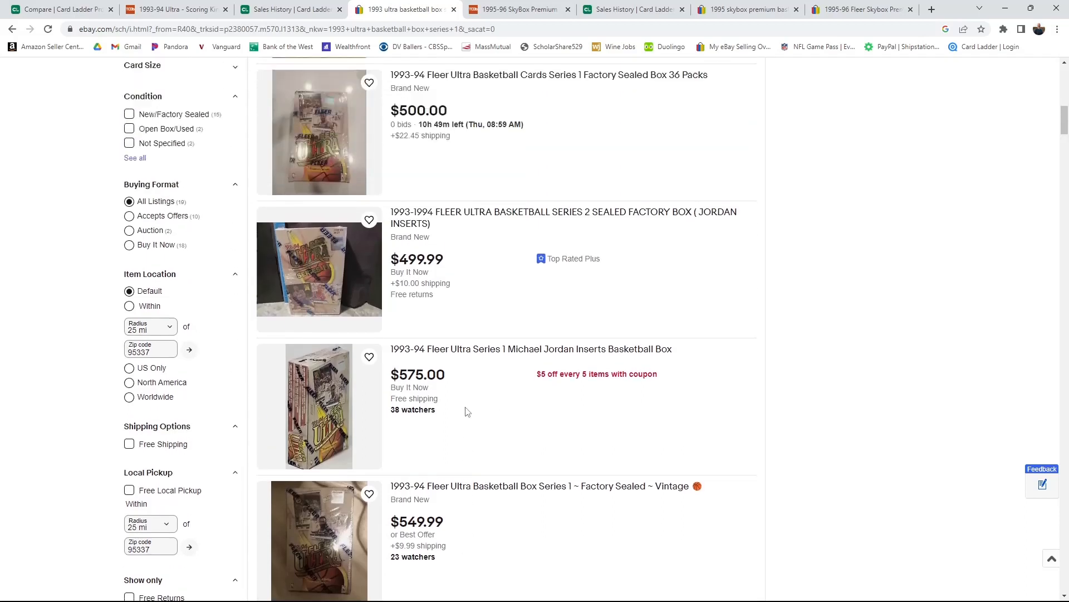
pyautogui.scroll(3)
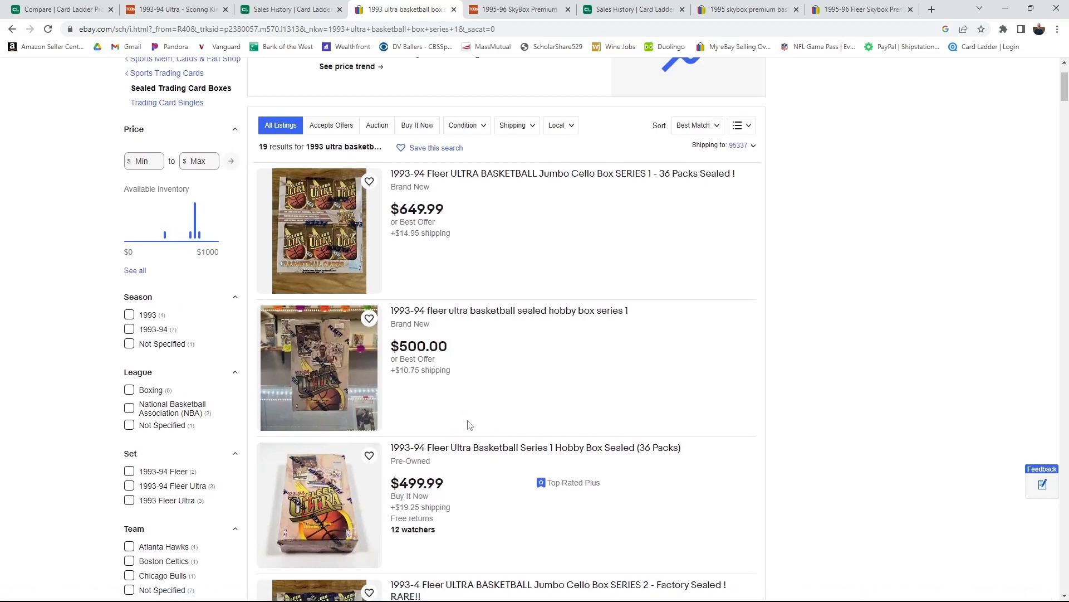
pyautogui.moveTo(555, 306)
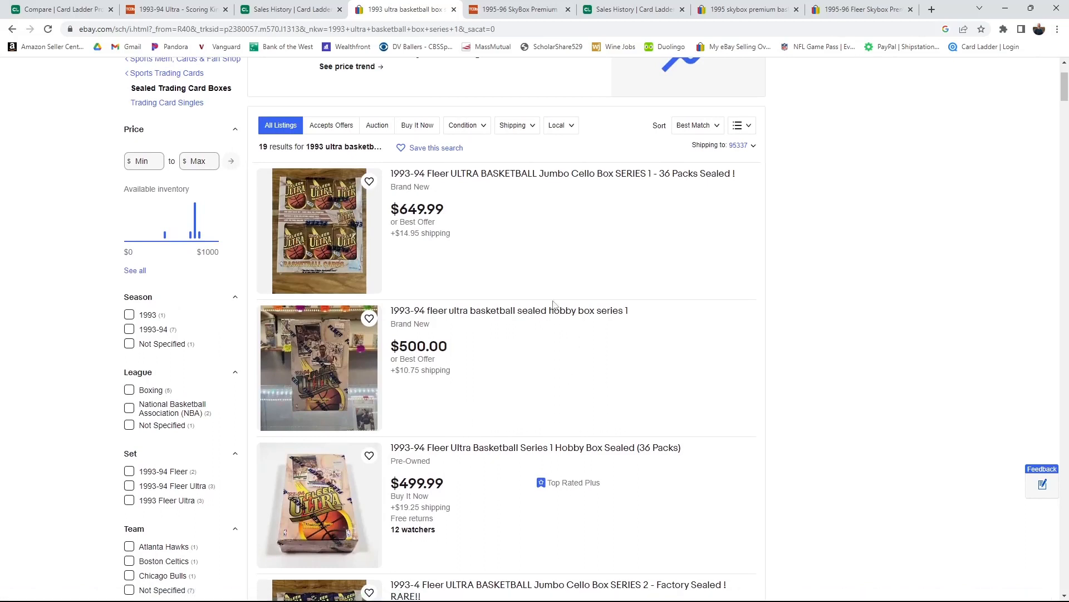
pyautogui.moveTo(476, 287)
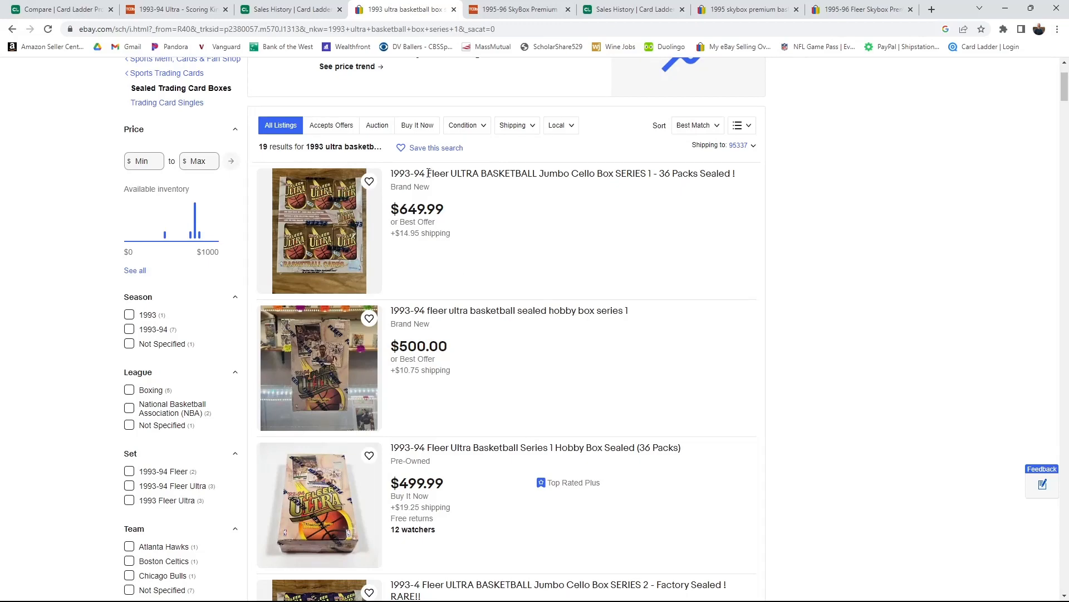
pyautogui.click(518, 9)
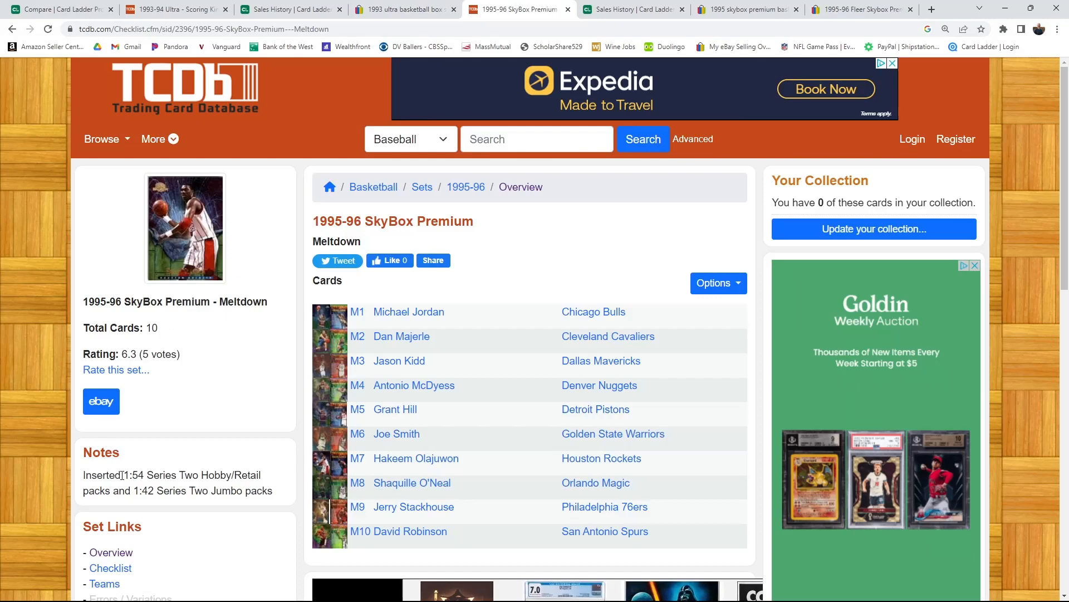
pyautogui.moveTo(174, 490)
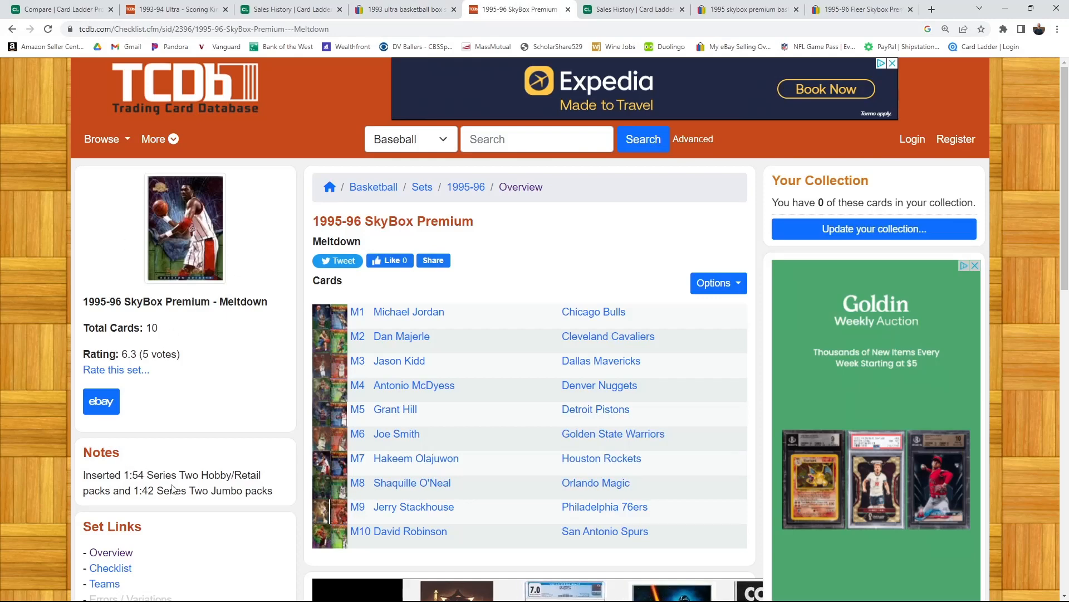
pyautogui.moveTo(172, 487)
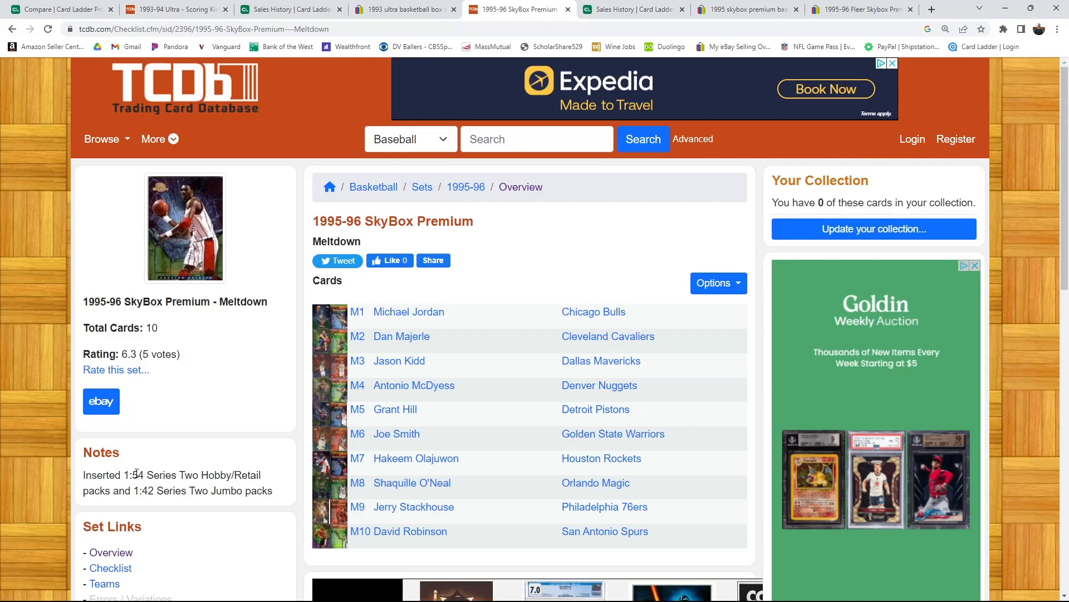
pyautogui.moveTo(413, 506)
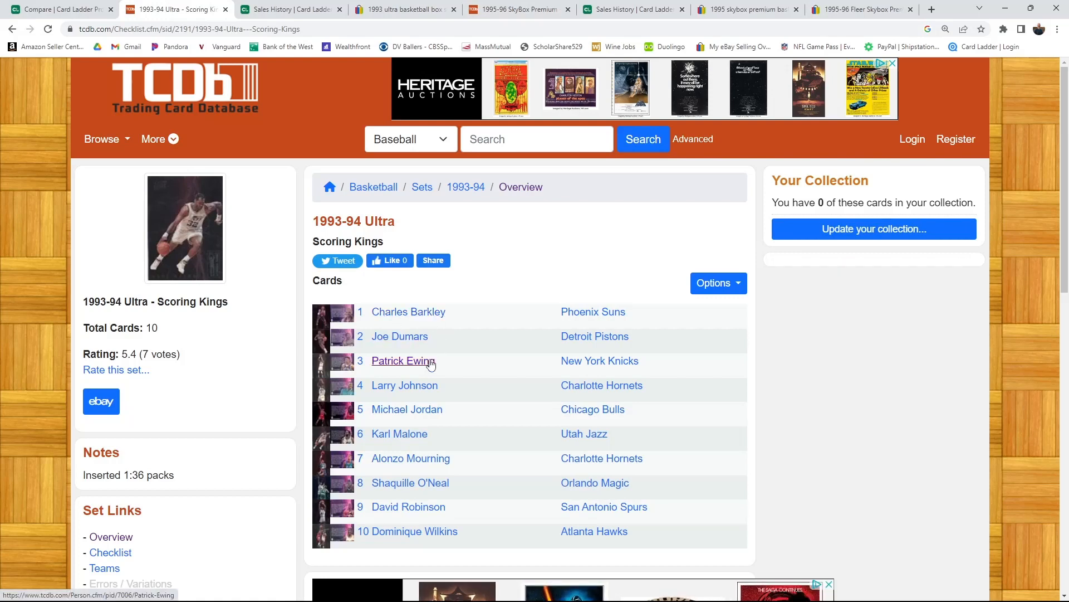
pyautogui.moveTo(417, 442)
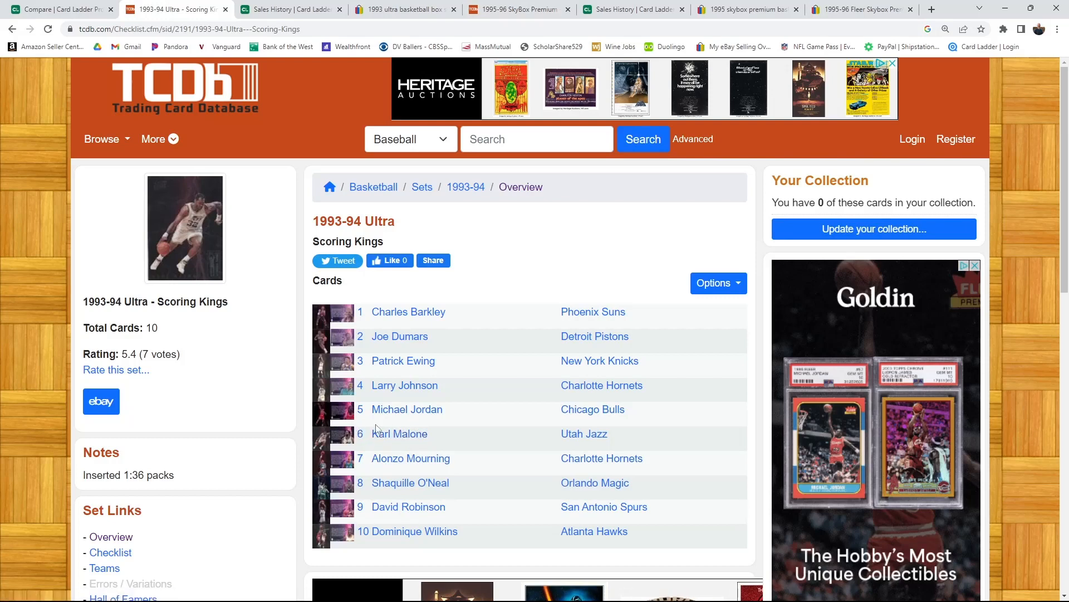
pyautogui.moveTo(399, 434)
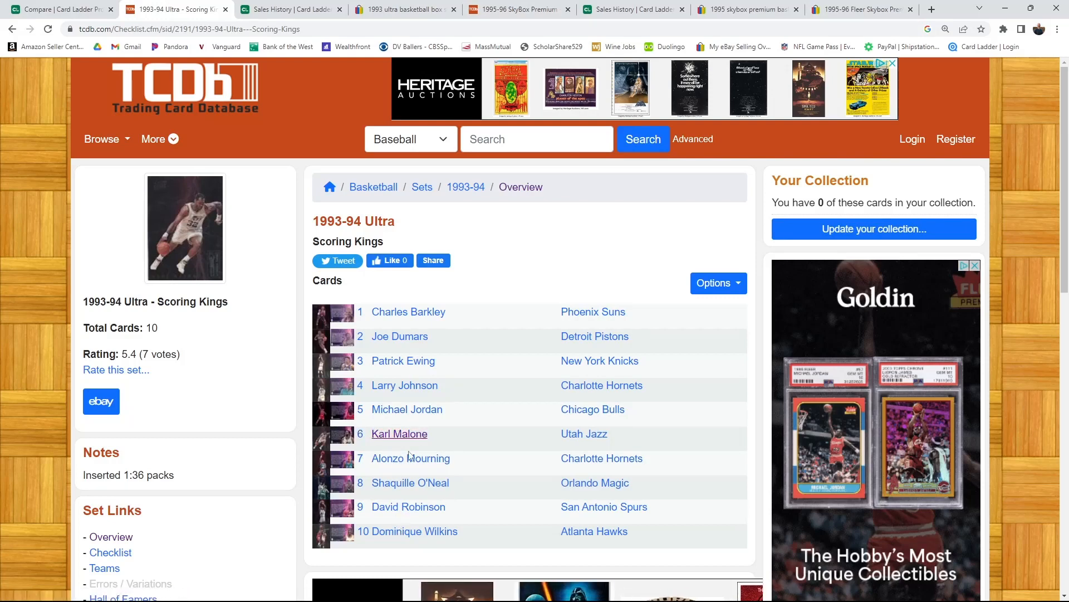
pyautogui.moveTo(407, 506)
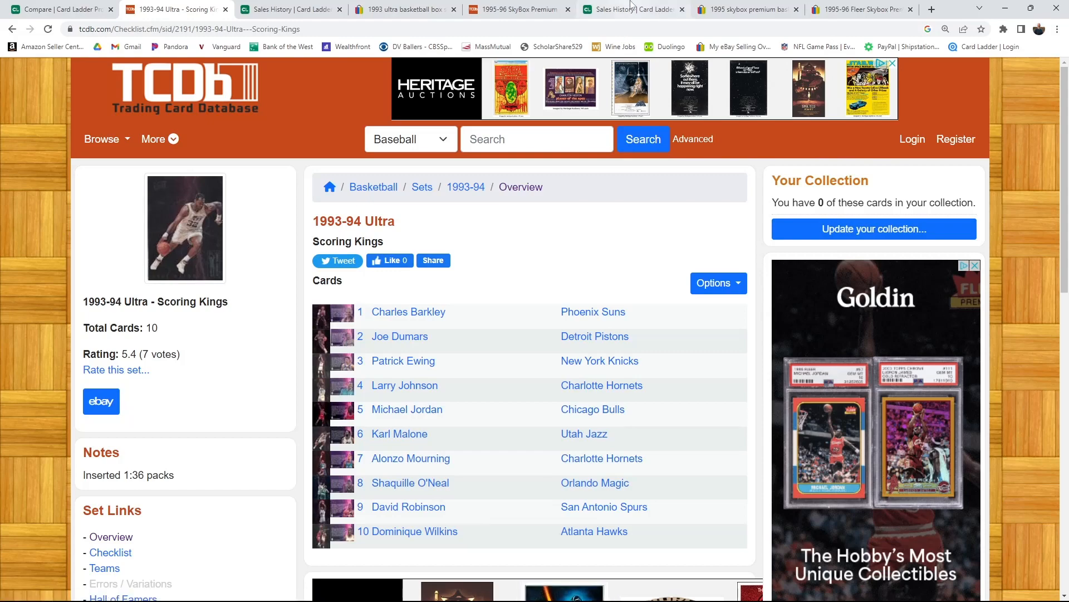
# Step: Show the Card Ladder sales history of 62 sold 1995 SkyBox Premium Series 2 boxes
pyautogui.click(630, 9)
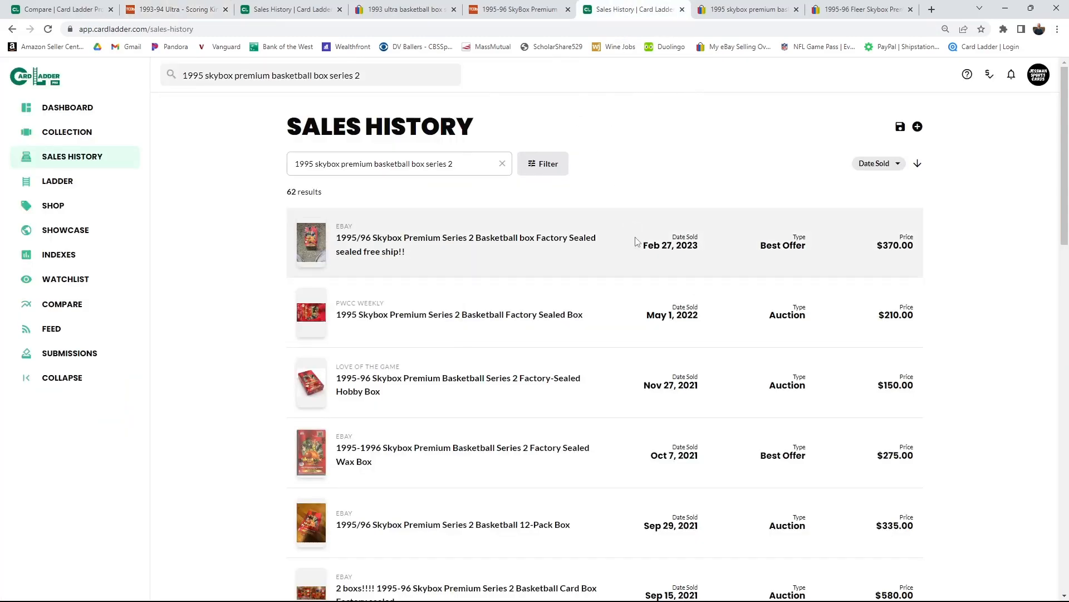
pyautogui.moveTo(549, 254)
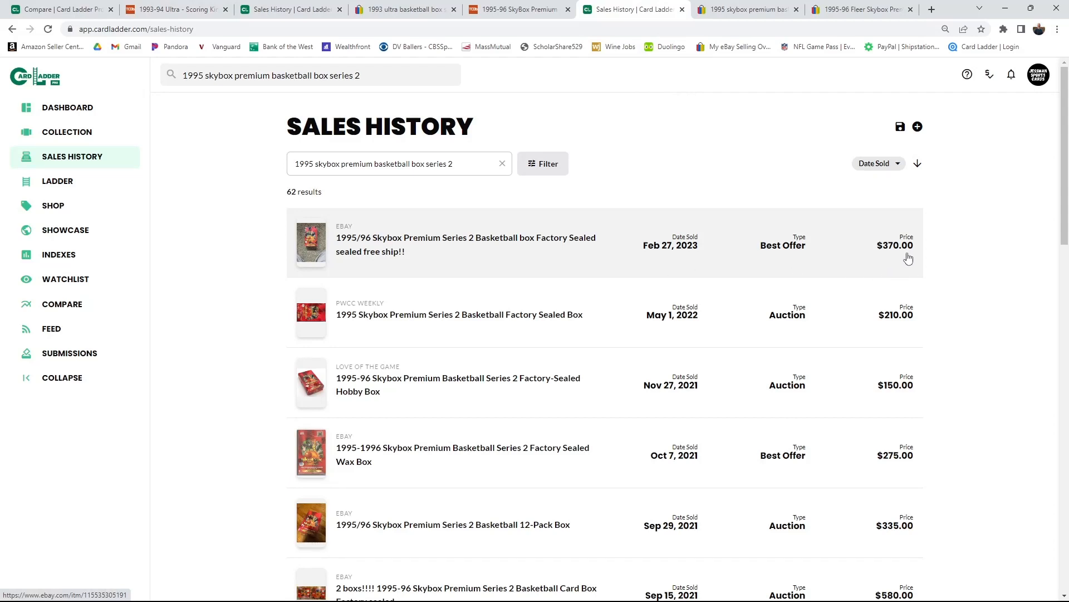
pyautogui.moveTo(580, 284)
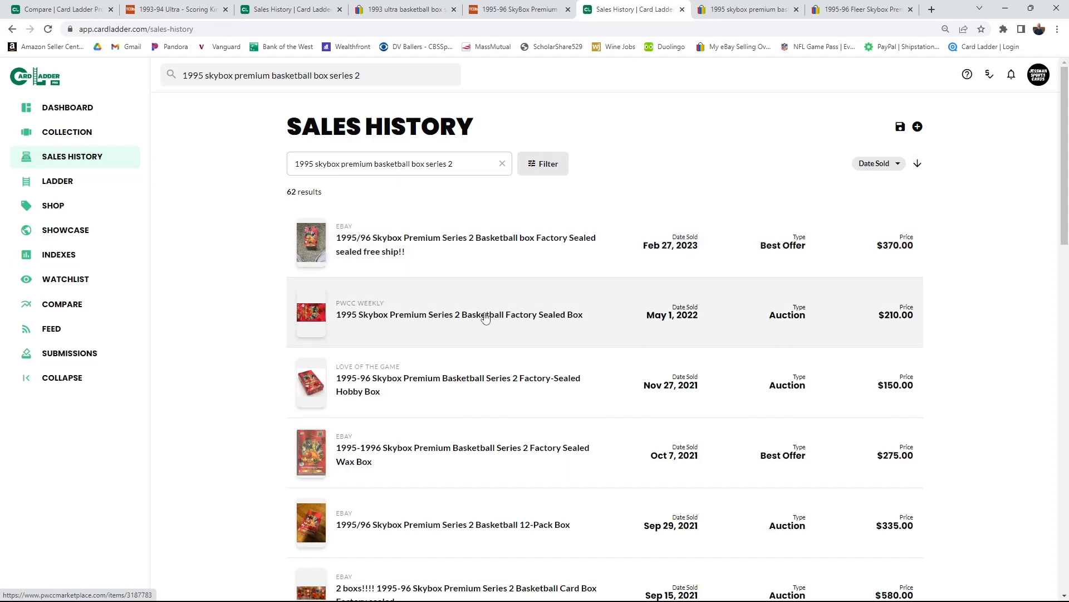
pyautogui.moveTo(590, 302)
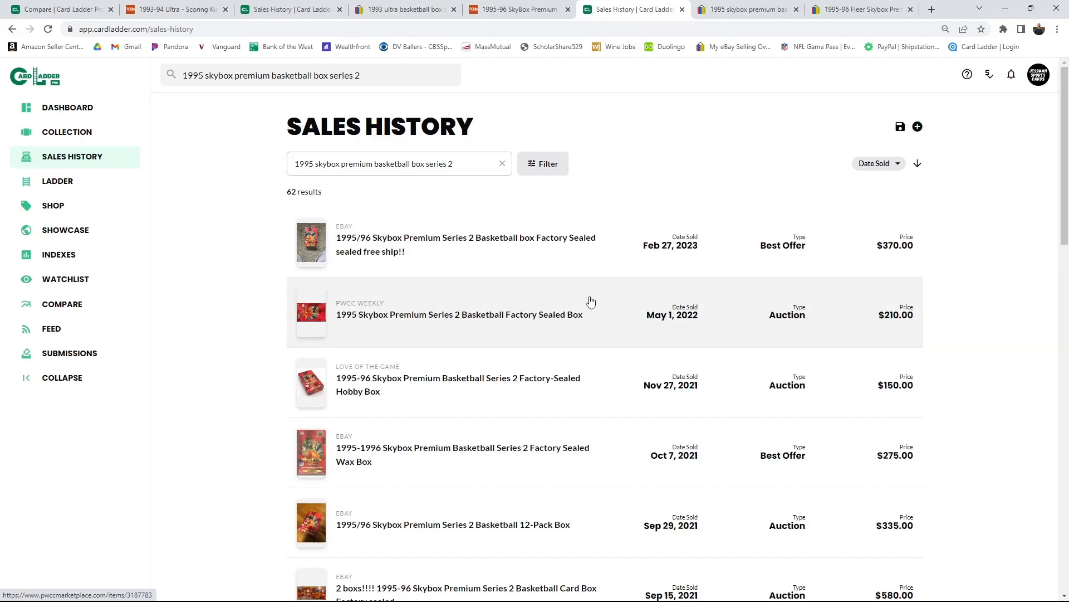
pyautogui.moveTo(343, 436)
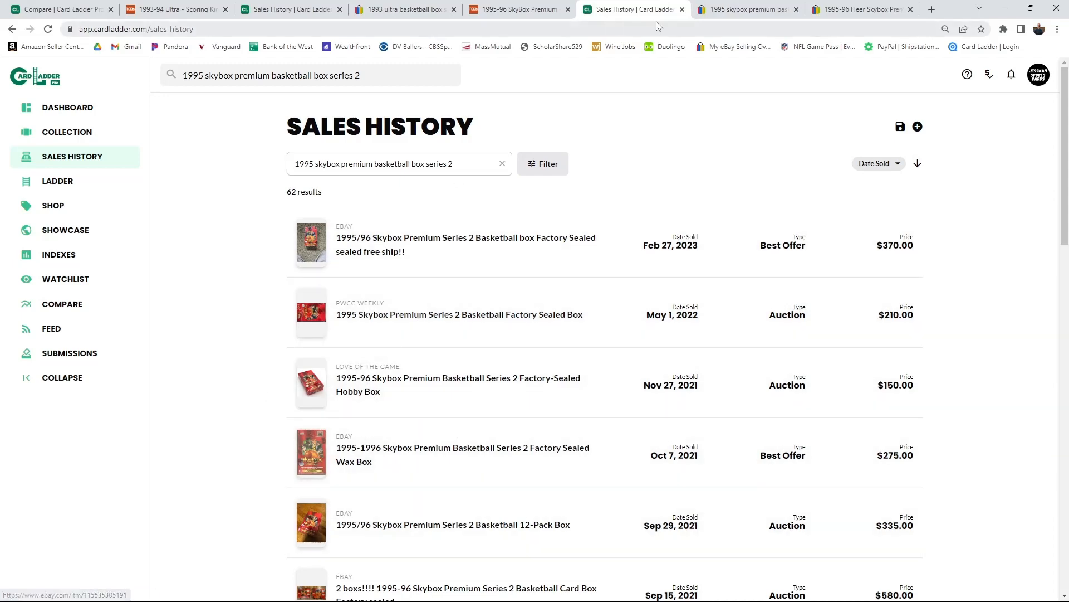
# Step: Review eBay's four listings for 1995 SkyBox Premium Series 2 boxes, starting at $349.99
pyautogui.click(747, 9)
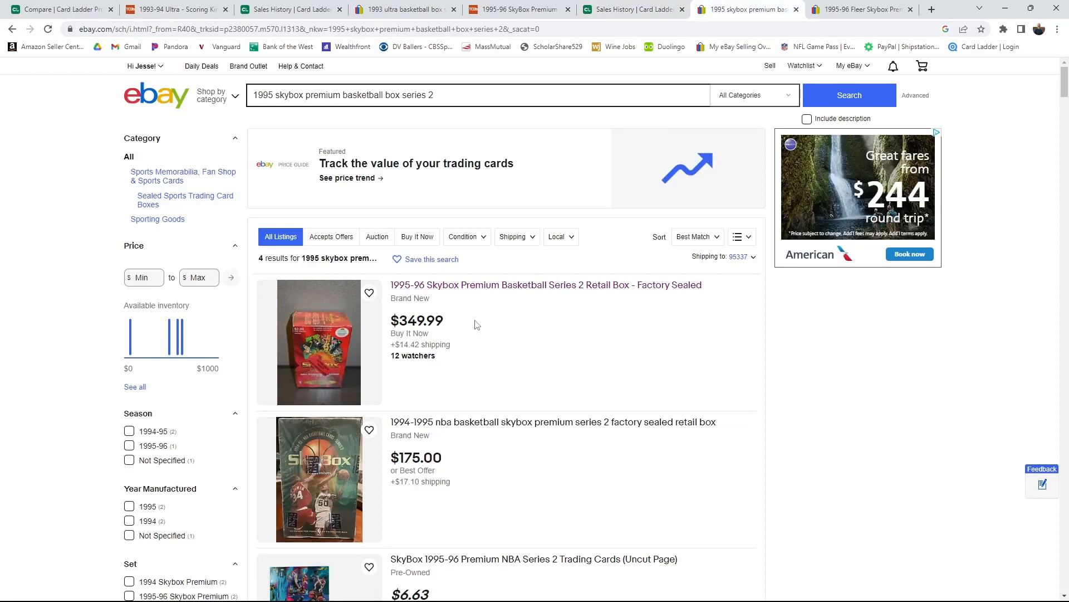
pyautogui.scroll(-3)
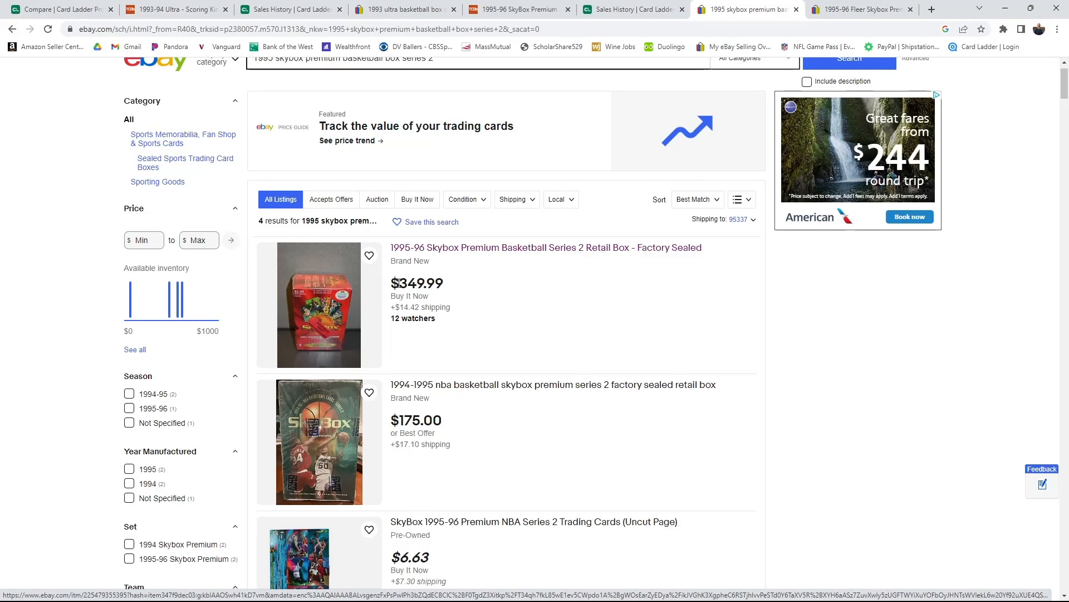
pyautogui.scroll(-3)
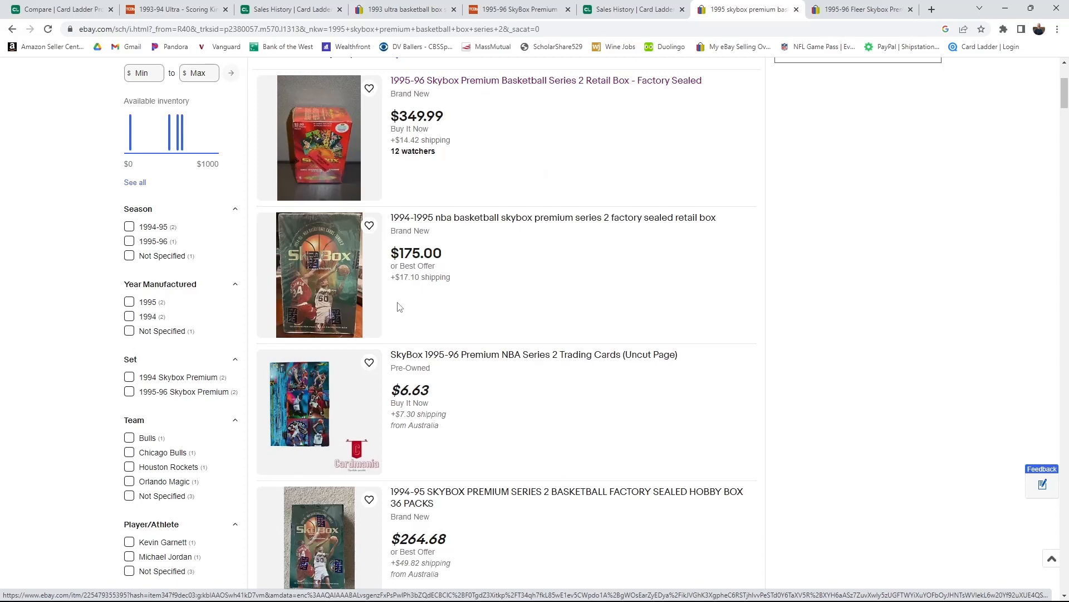
pyautogui.moveTo(397, 308)
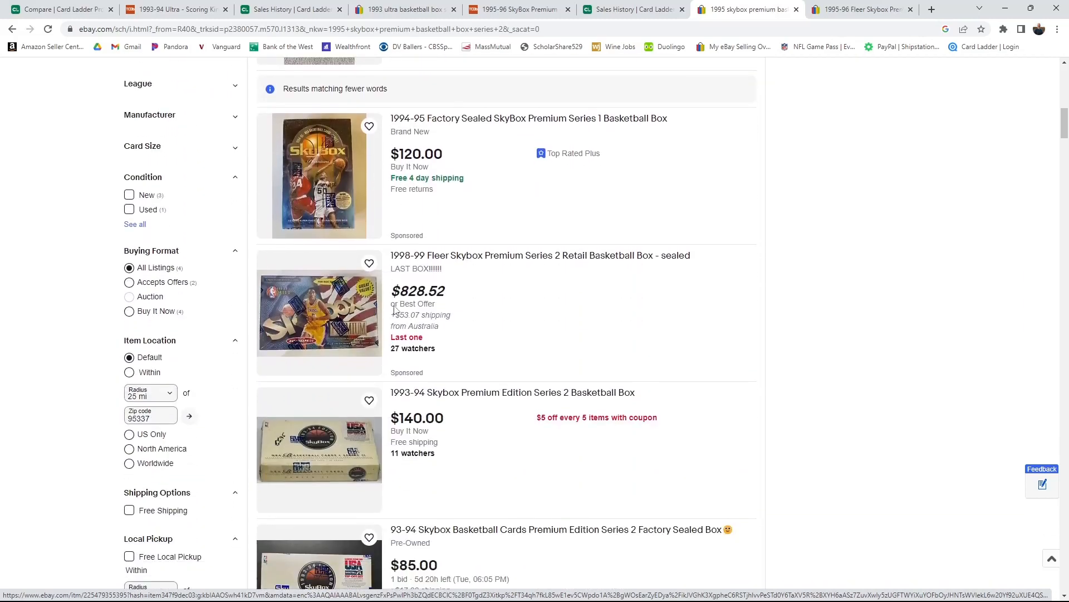
pyautogui.scroll(-3)
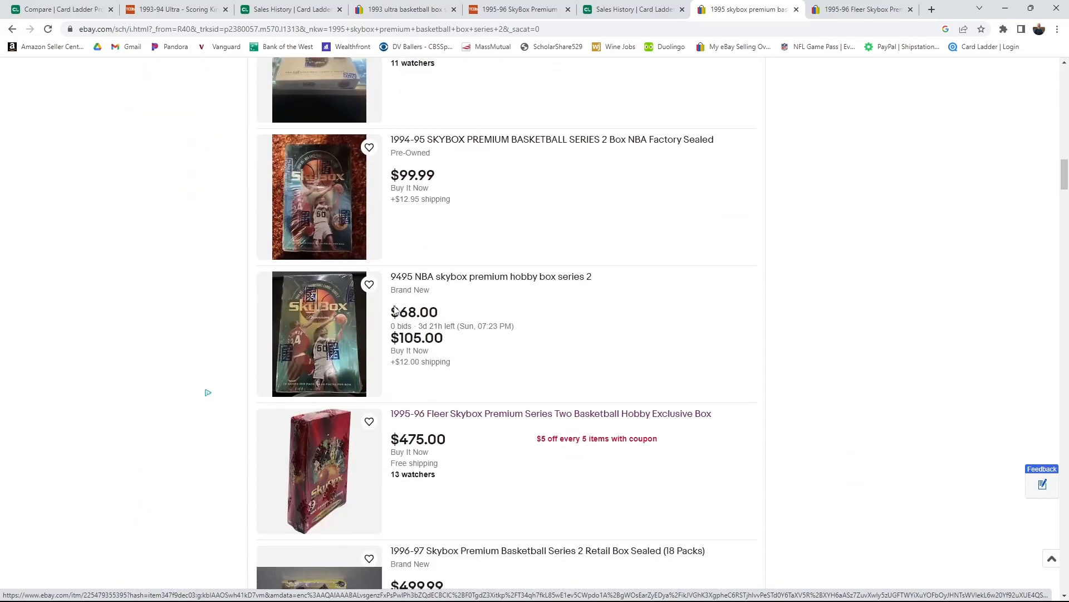
pyautogui.scroll(-3)
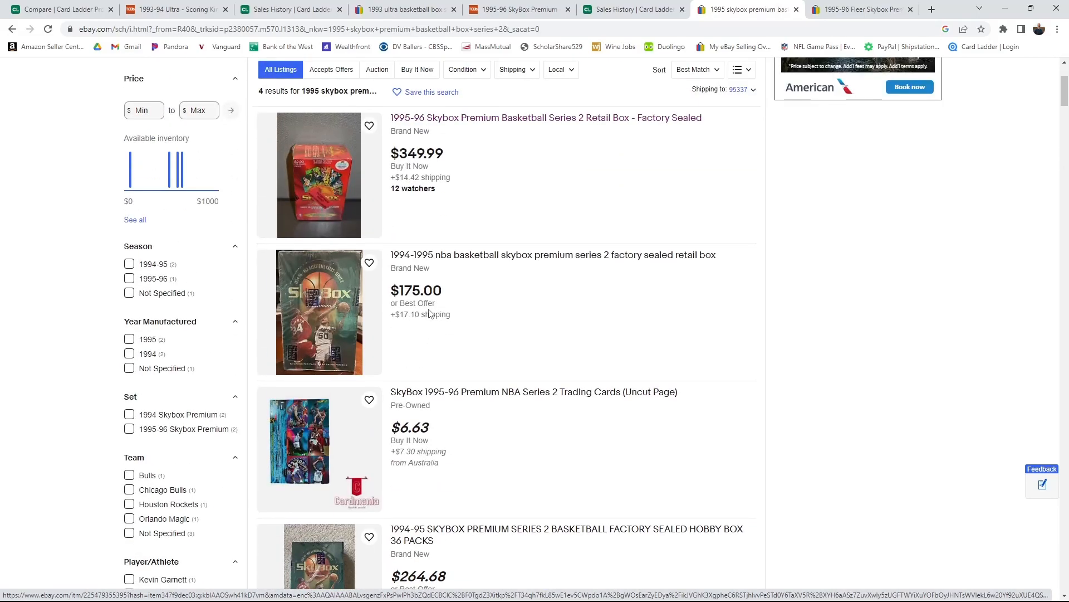
pyautogui.moveTo(318, 196)
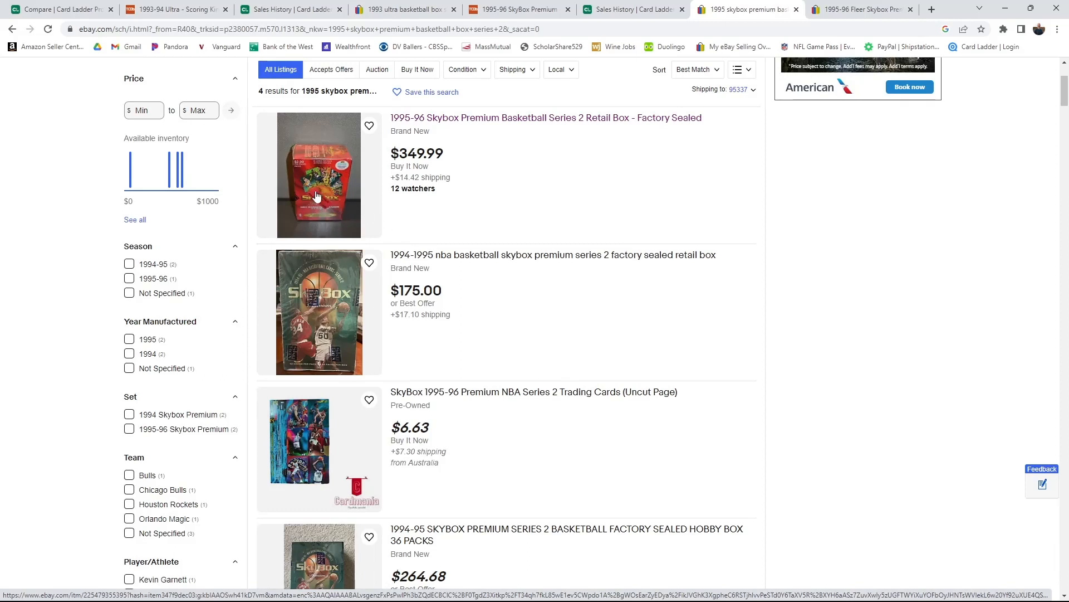
pyautogui.moveTo(328, 205)
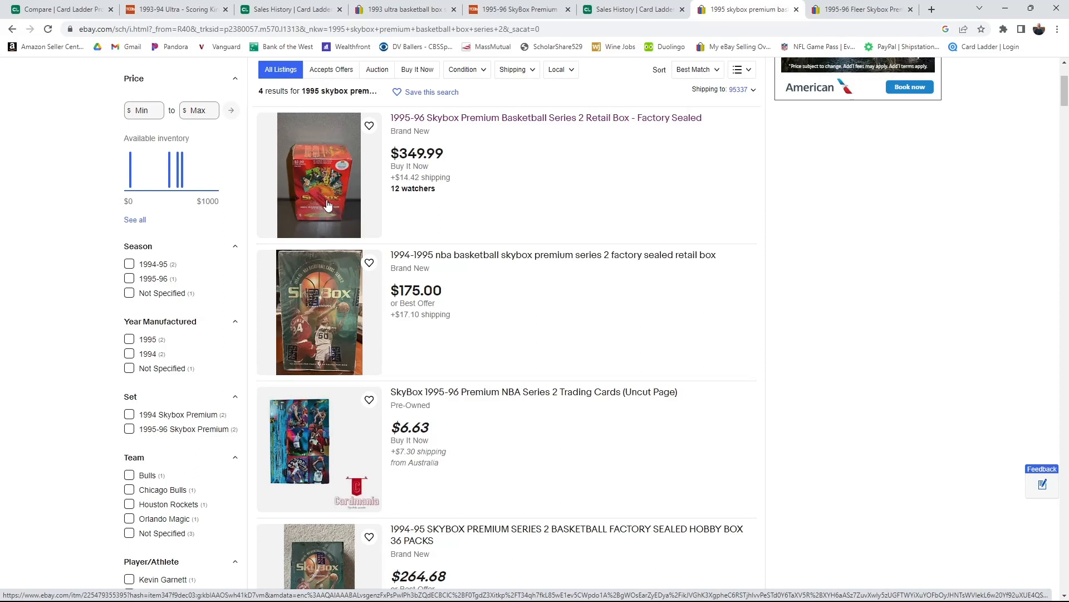
pyautogui.moveTo(430, 196)
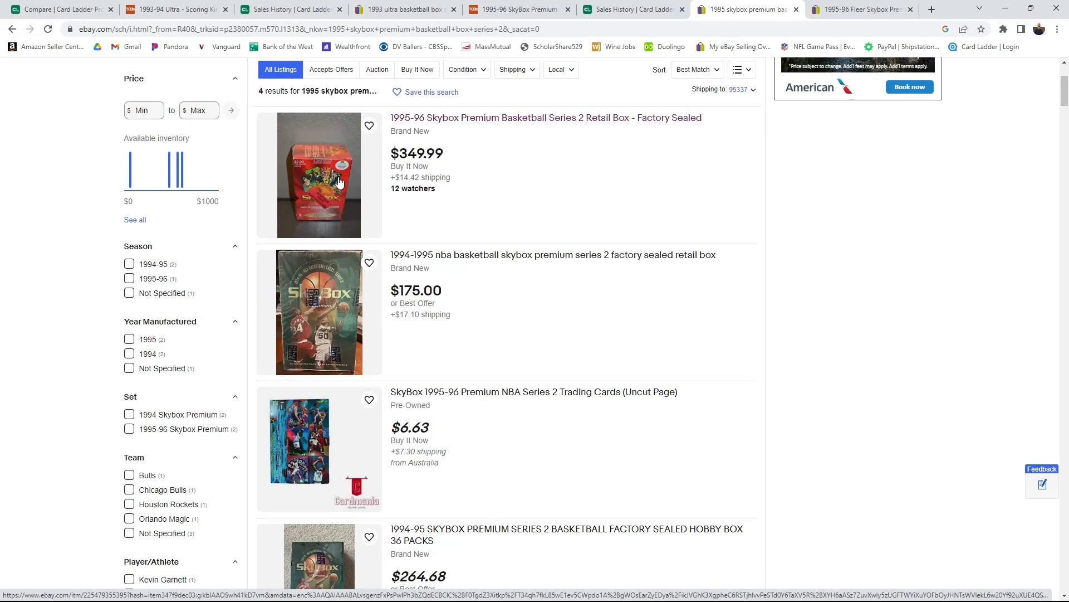
pyautogui.moveTo(350, 218)
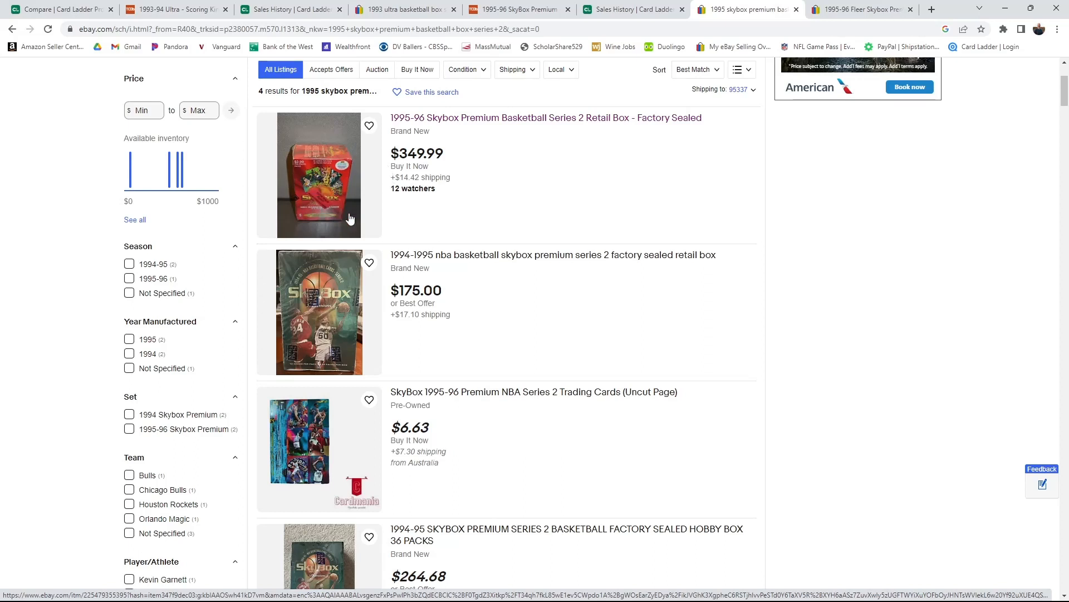
pyautogui.moveTo(474, 229)
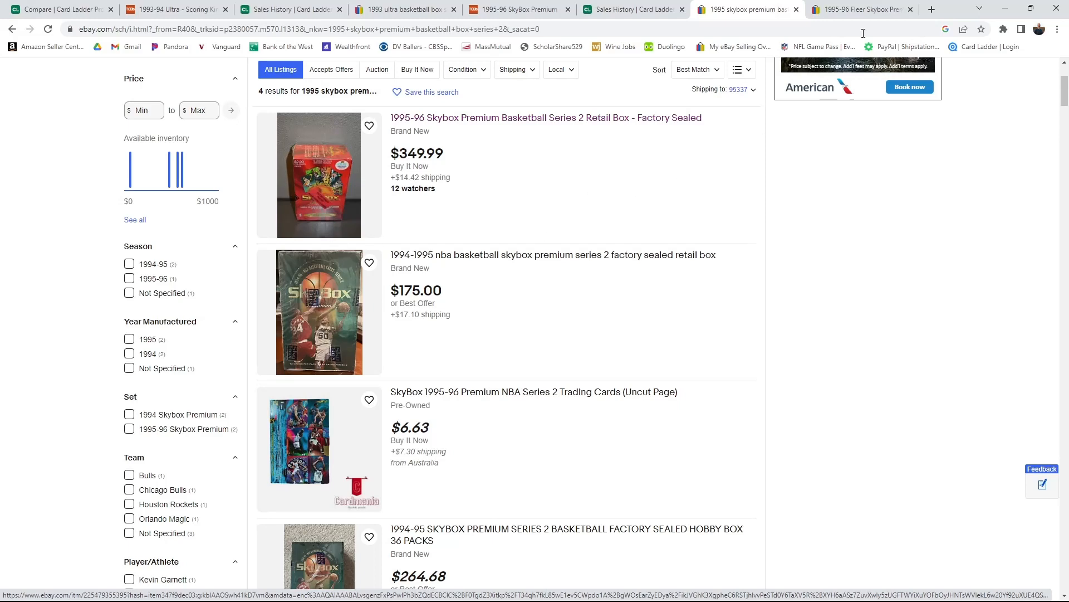
# Step: Open the 1995-96 Fleer Skybox Premium Series Two Hobby Exclusive Box listing priced $475.00
pyautogui.click(545, 117)
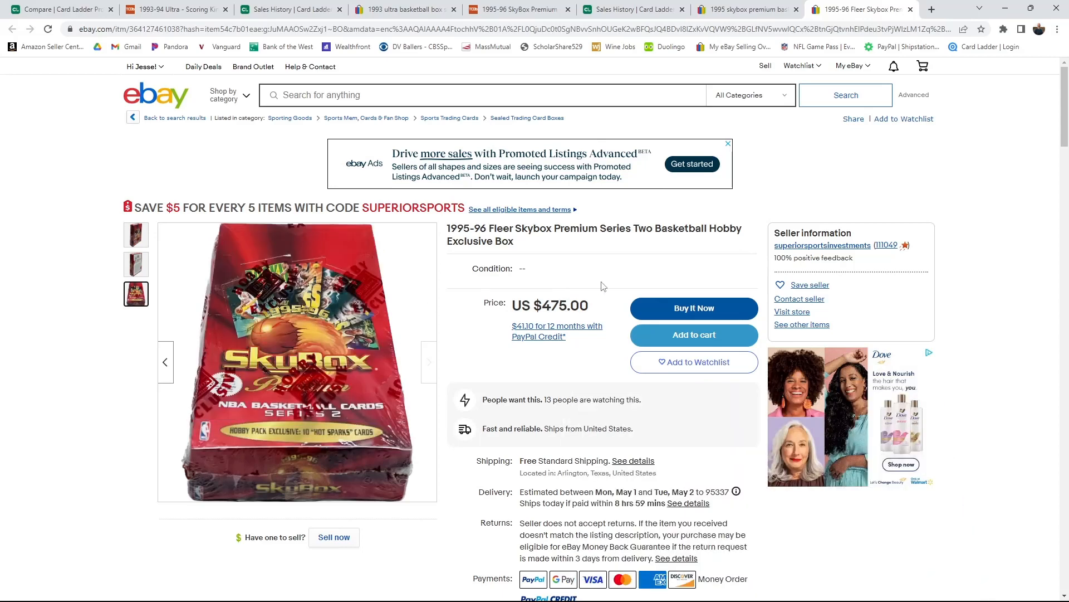
pyautogui.moveTo(116, 447)
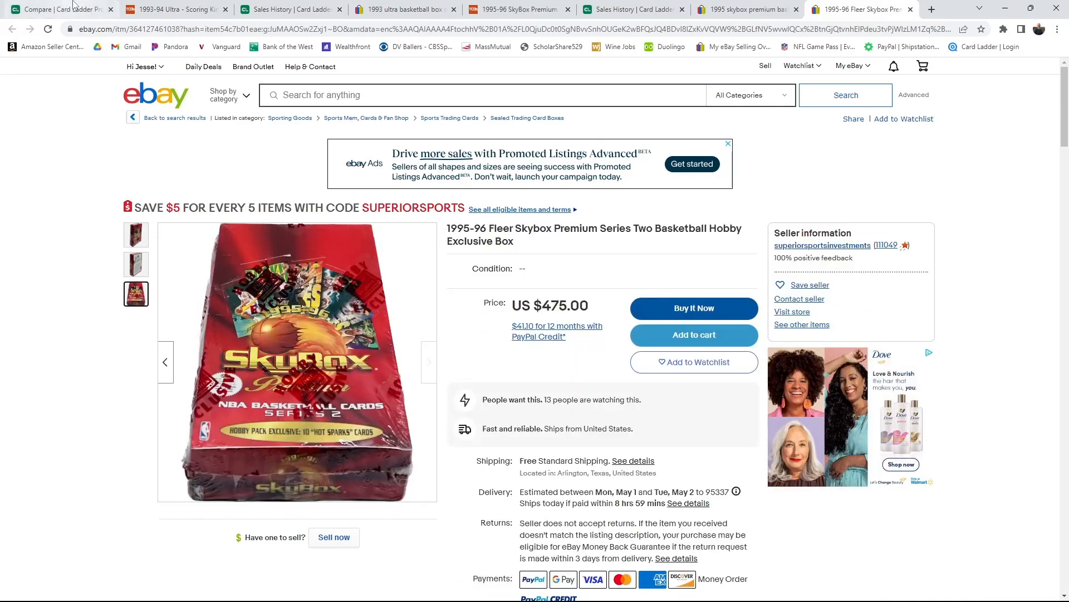
# Step: Return to the compare page and bring the Scoring Kings vs Meltdown PSA 8/7 table into view
pyautogui.click(58, 9)
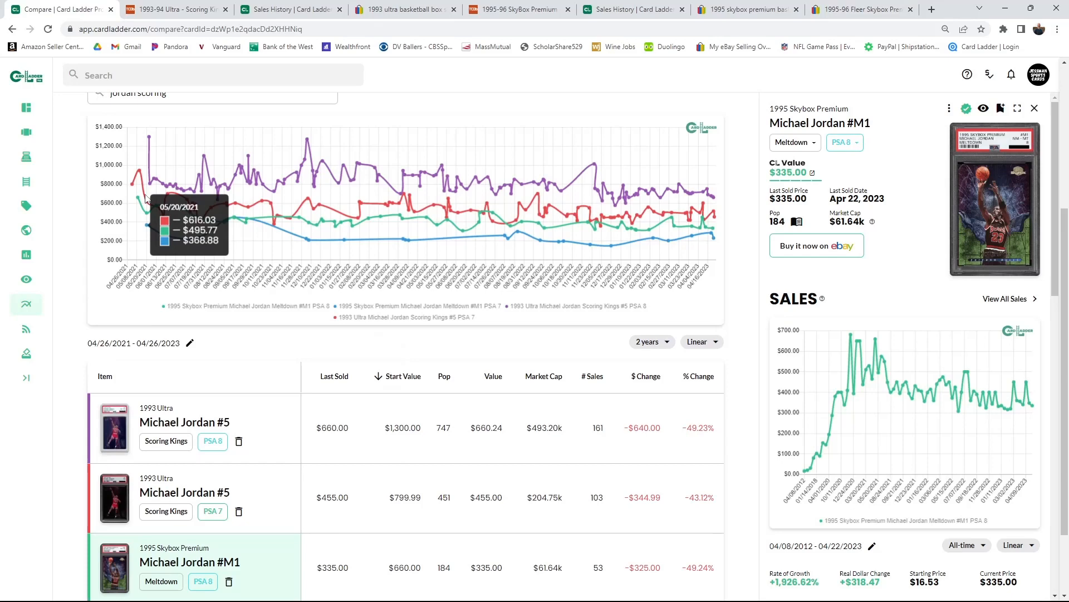
pyautogui.moveTo(68, 259)
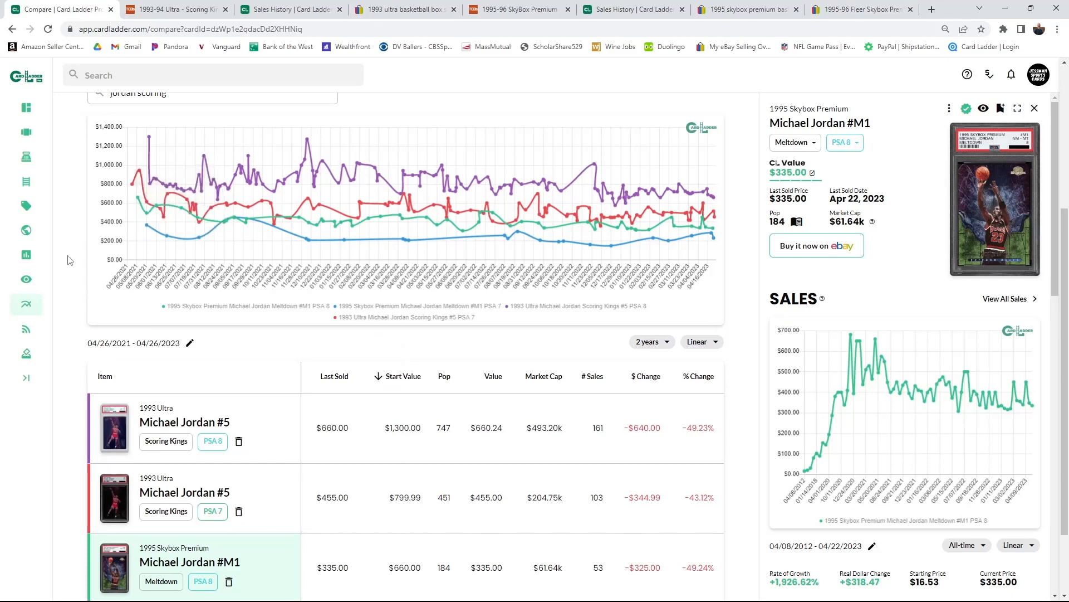
pyautogui.scroll(-3)
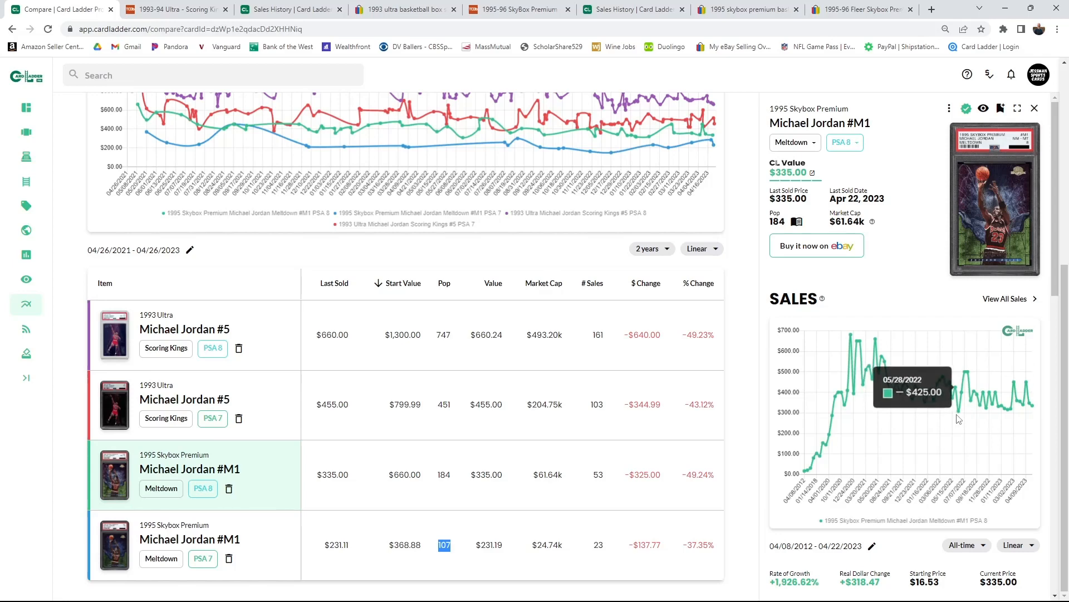
pyautogui.moveTo(359, 402)
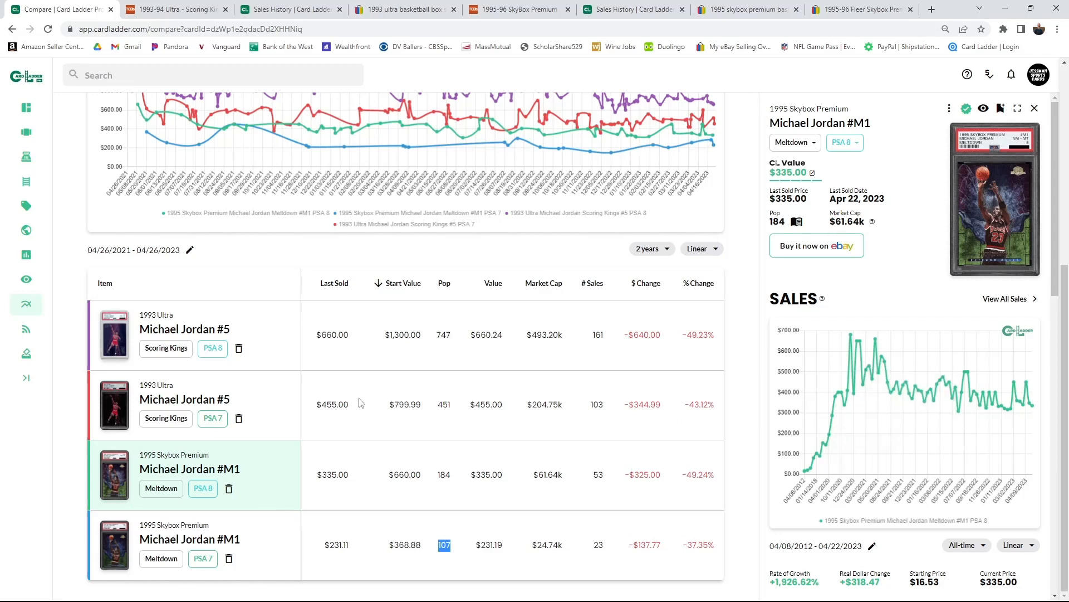
pyautogui.moveTo(378, 339)
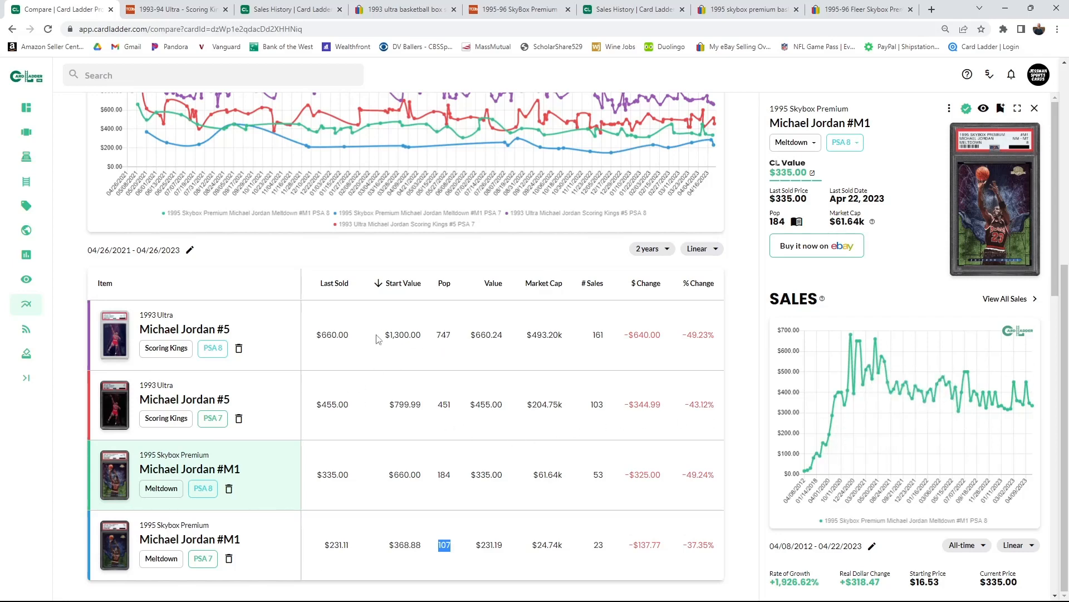
pyautogui.moveTo(331, 475)
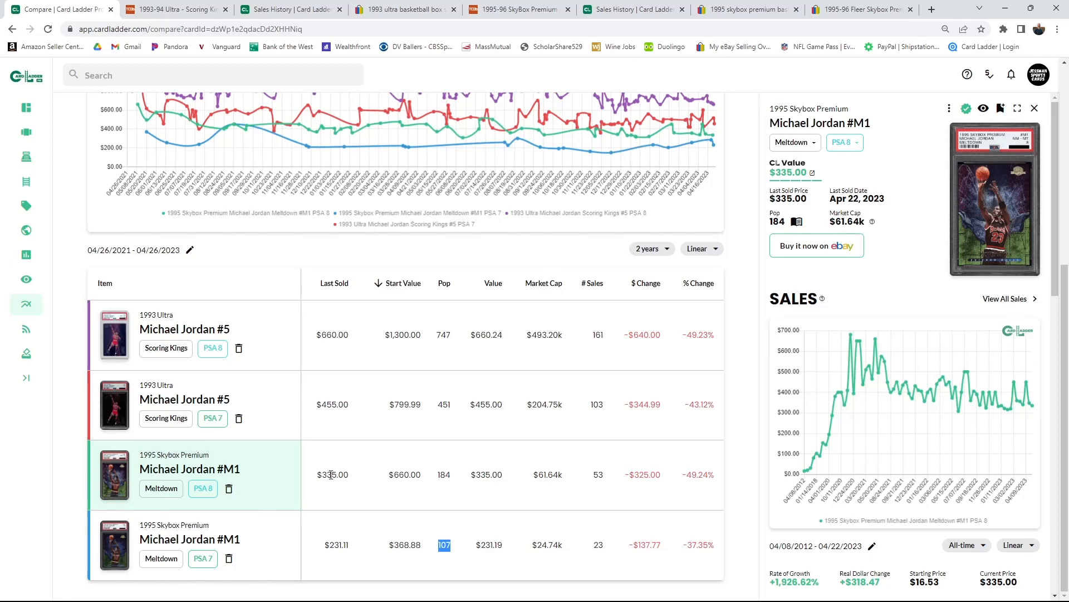
pyautogui.moveTo(315, 399)
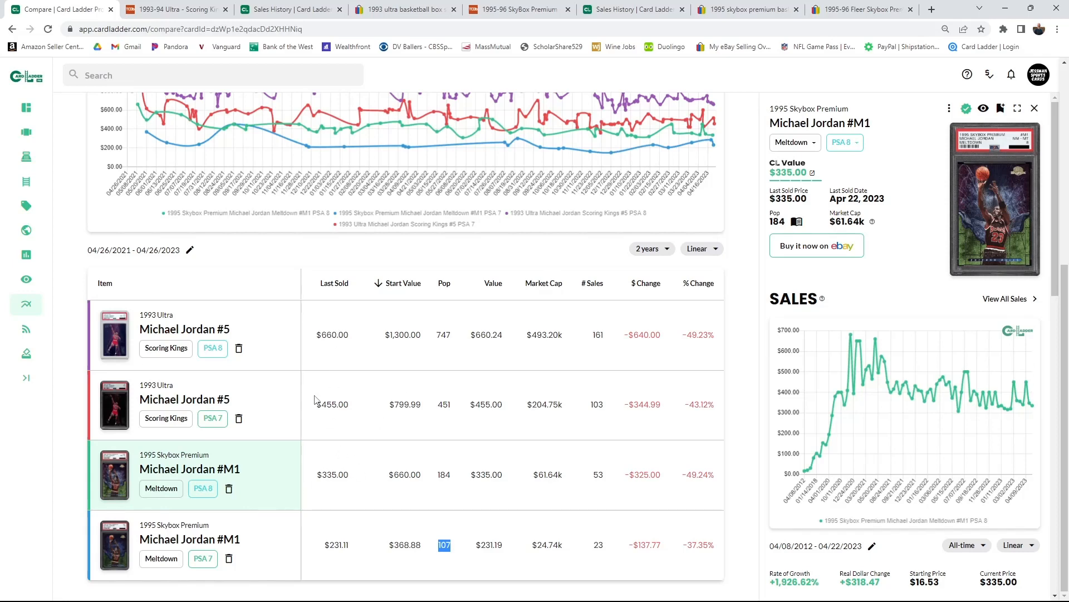
pyautogui.moveTo(326, 473)
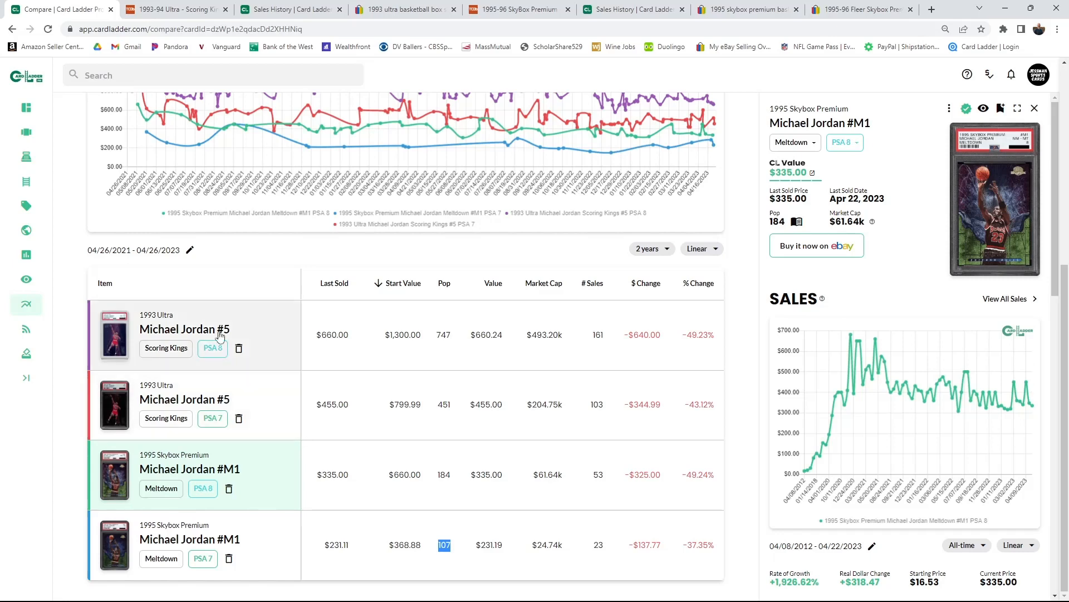
# Step: View Scoring Kings #5 at PSA 9, then check the Meltdown #M1 details
pyautogui.click(184, 328)
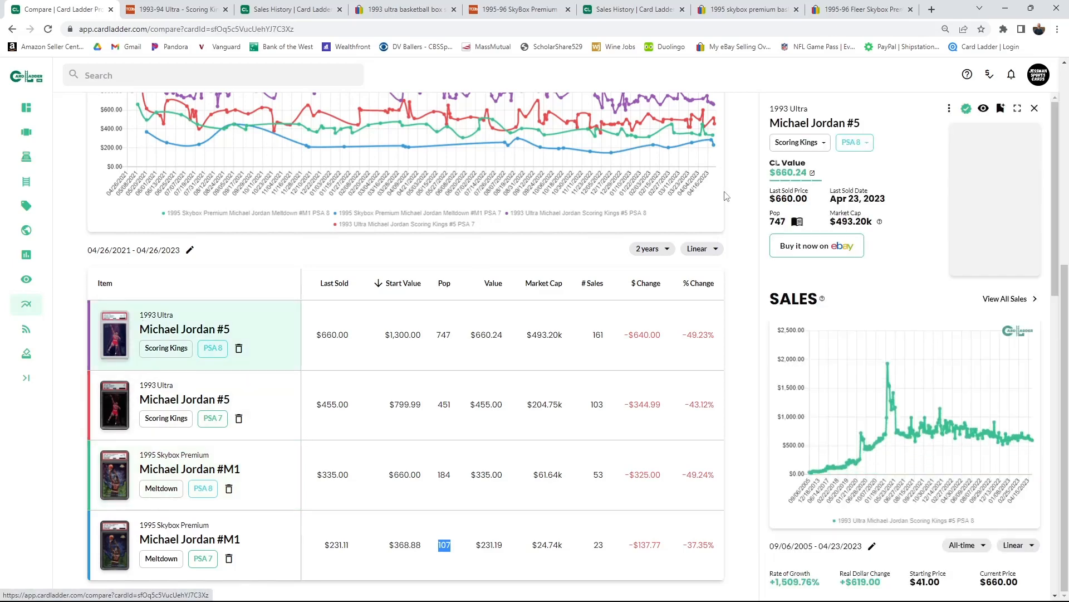
pyautogui.click(852, 142)
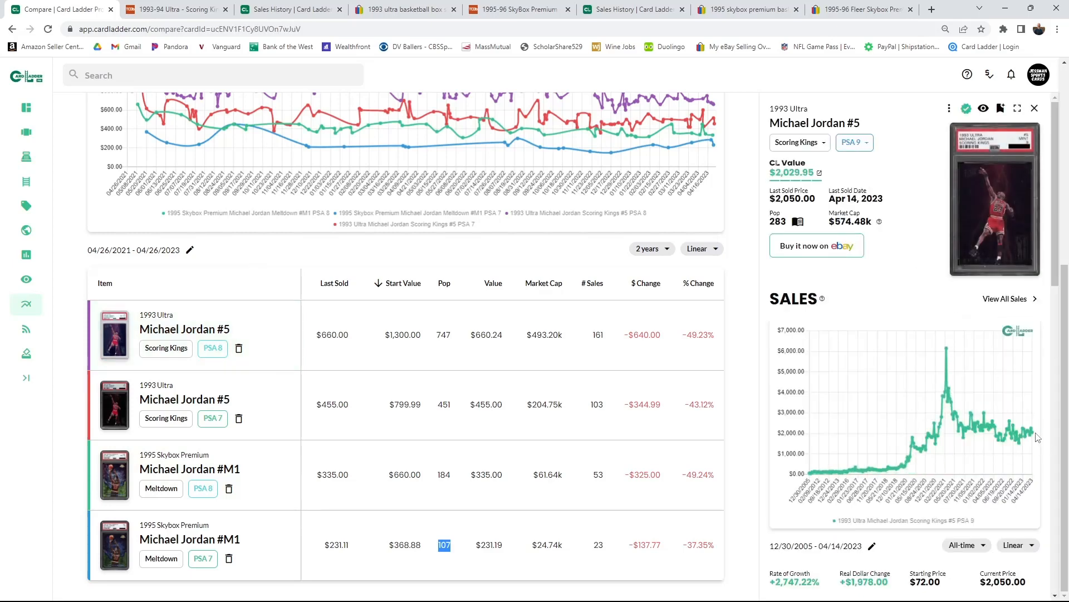
pyautogui.moveTo(1033, 435)
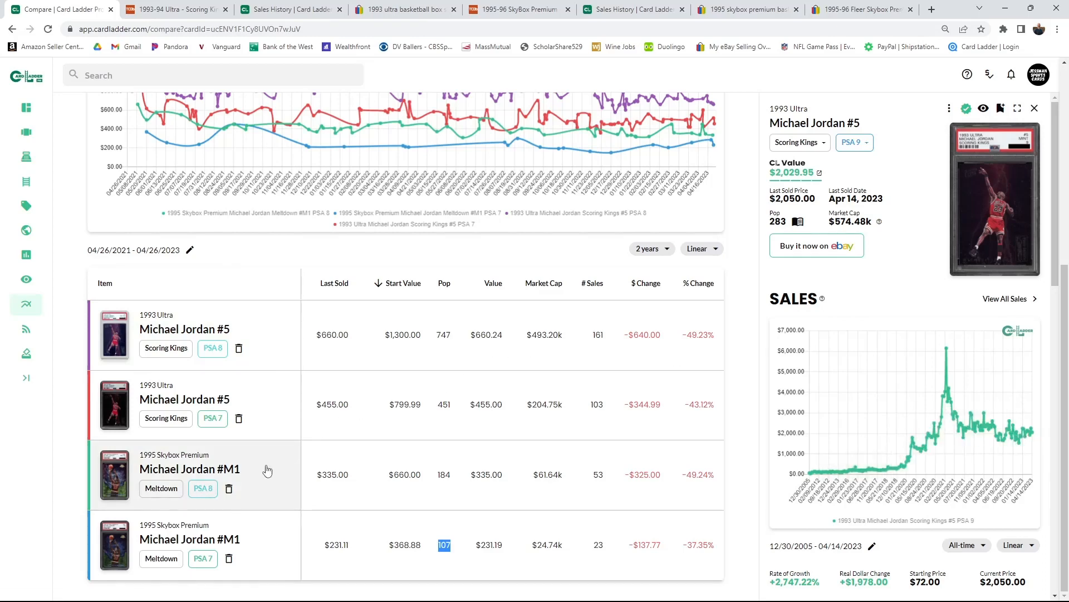
pyautogui.click(189, 474)
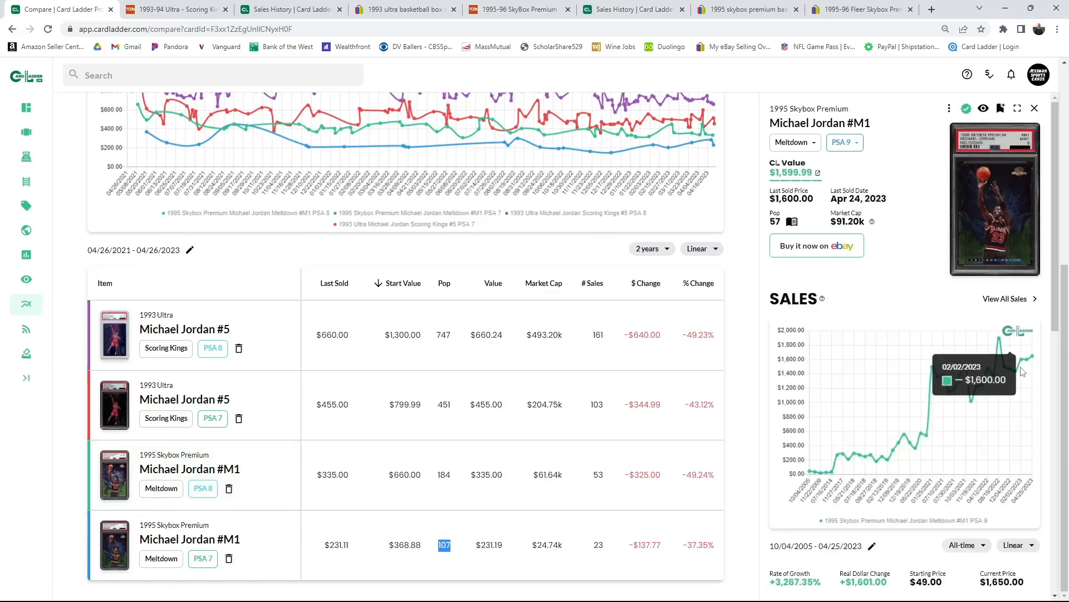
pyautogui.moveTo(1011, 380)
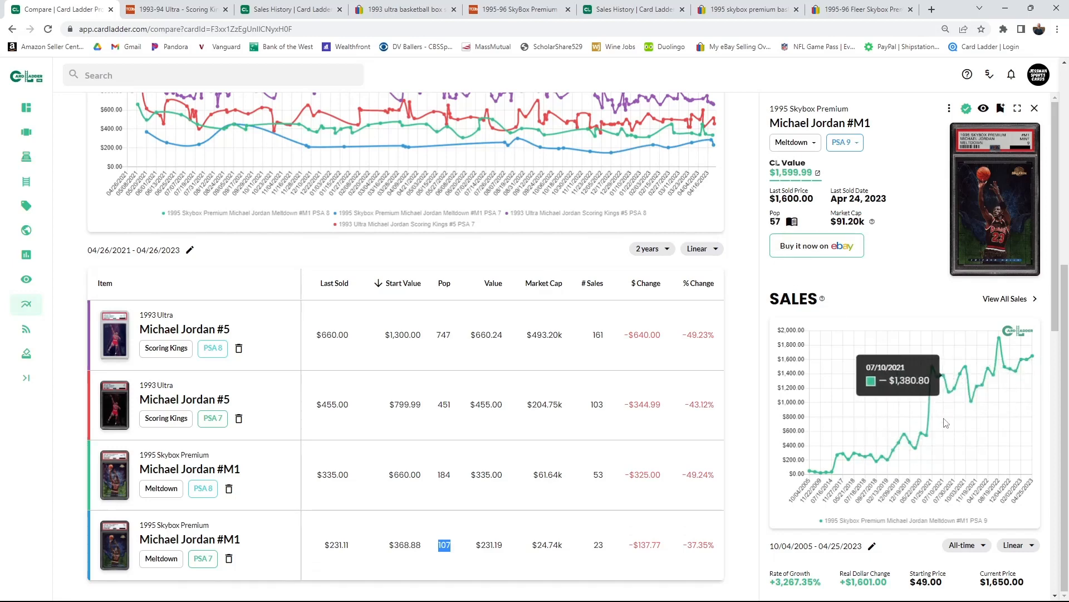
# Step: Reopen Scoring Kings #5 at PSA 9, showing value $2,029.95 and pop 283
pyautogui.click(193, 334)
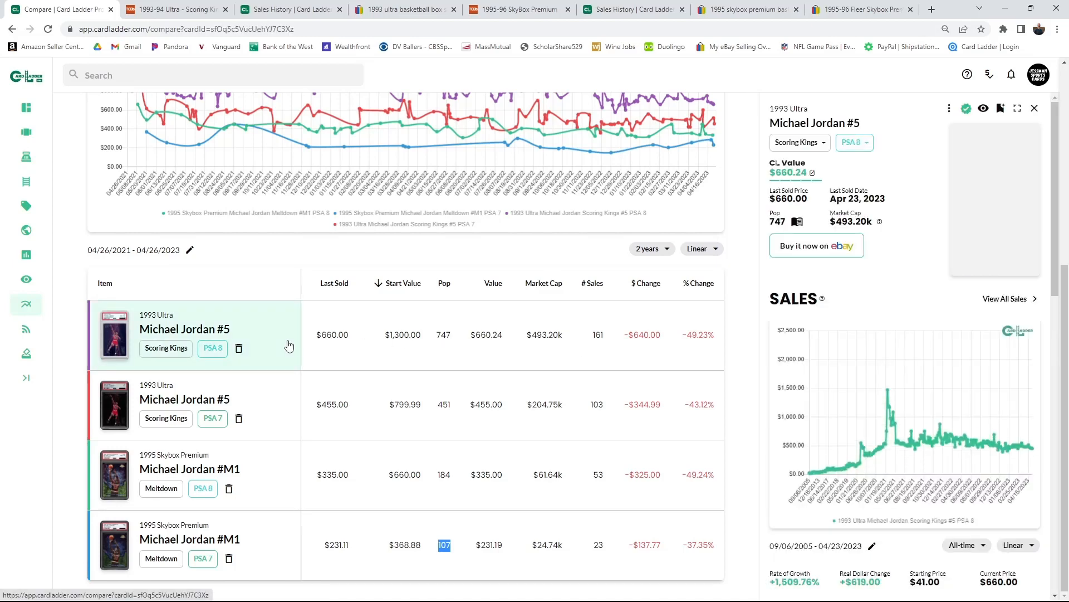
pyautogui.click(854, 142)
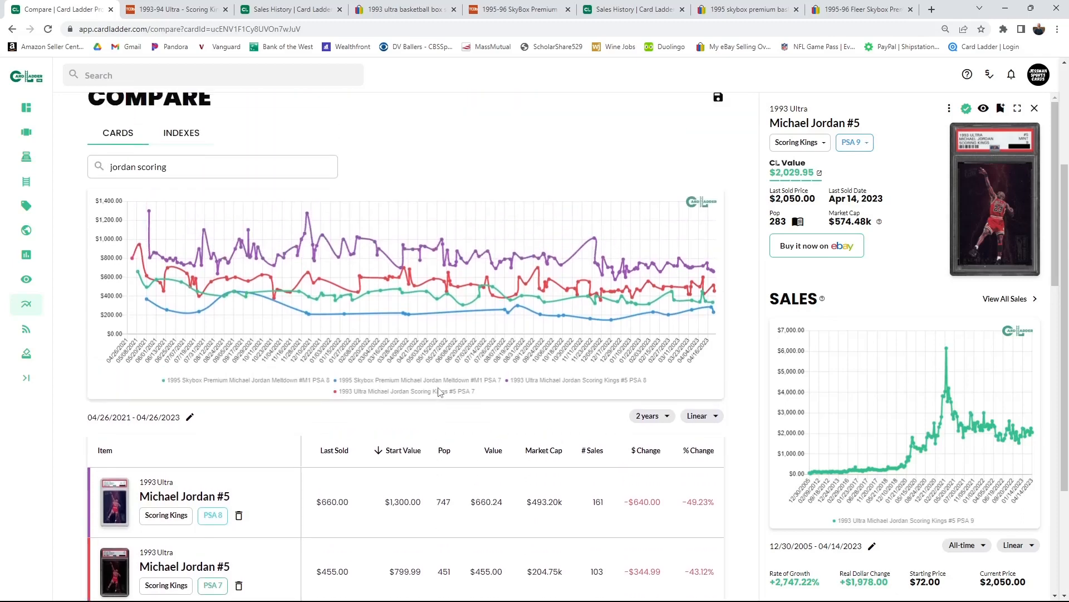
pyautogui.scroll(-3)
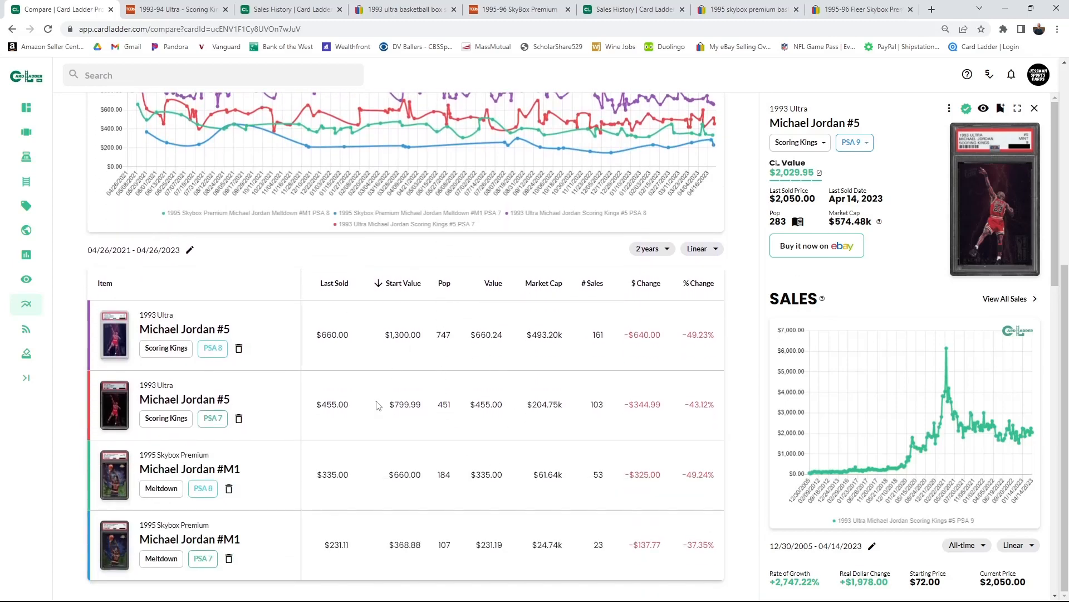
pyautogui.moveTo(523, 446)
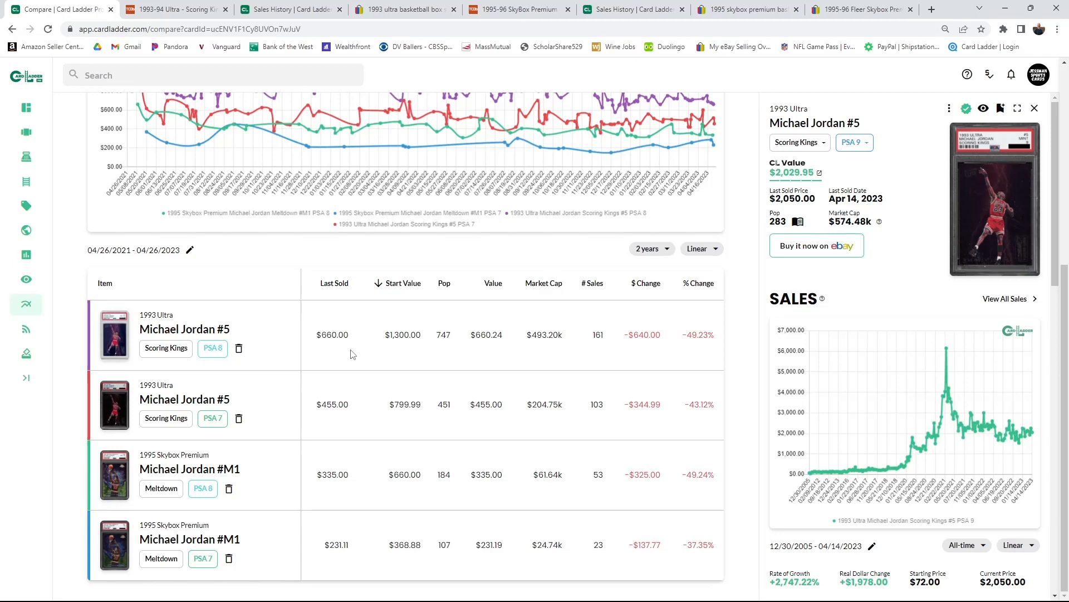
pyautogui.moveTo(367, 382)
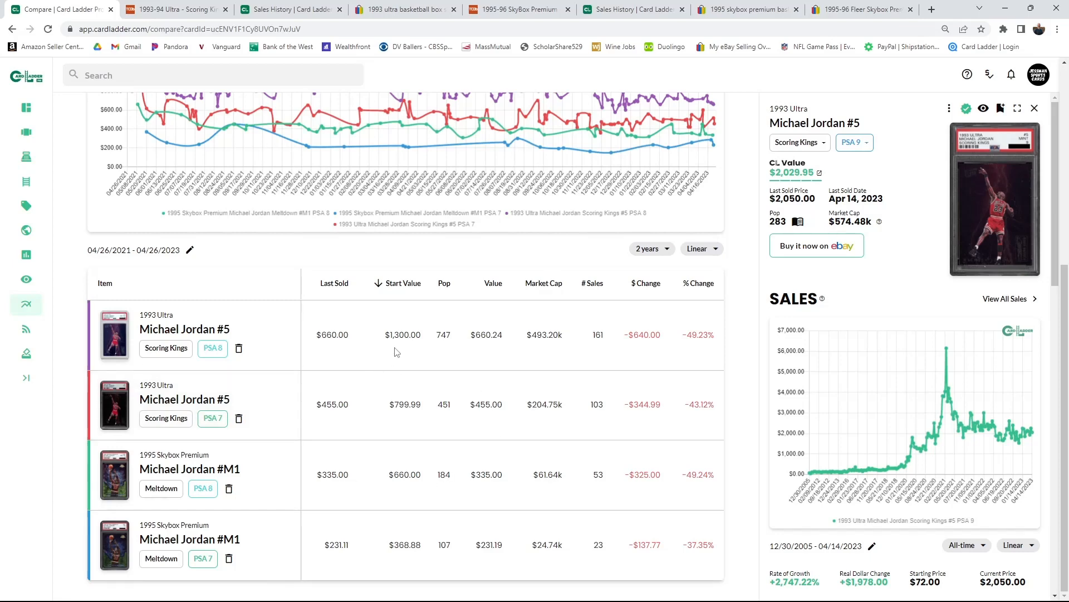
pyautogui.moveTo(617, 539)
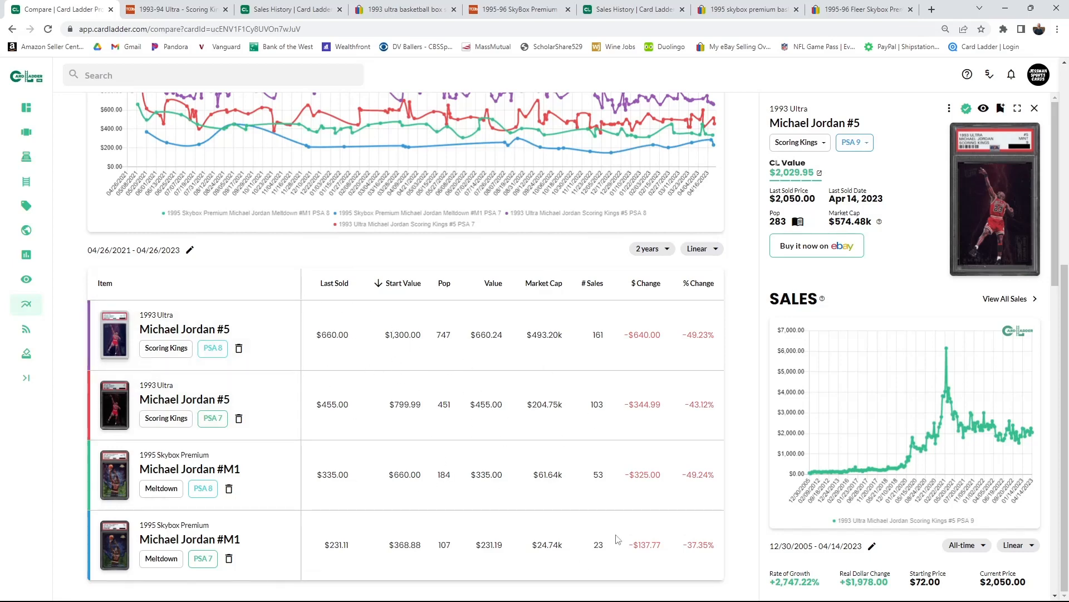
pyautogui.moveTo(554, 506)
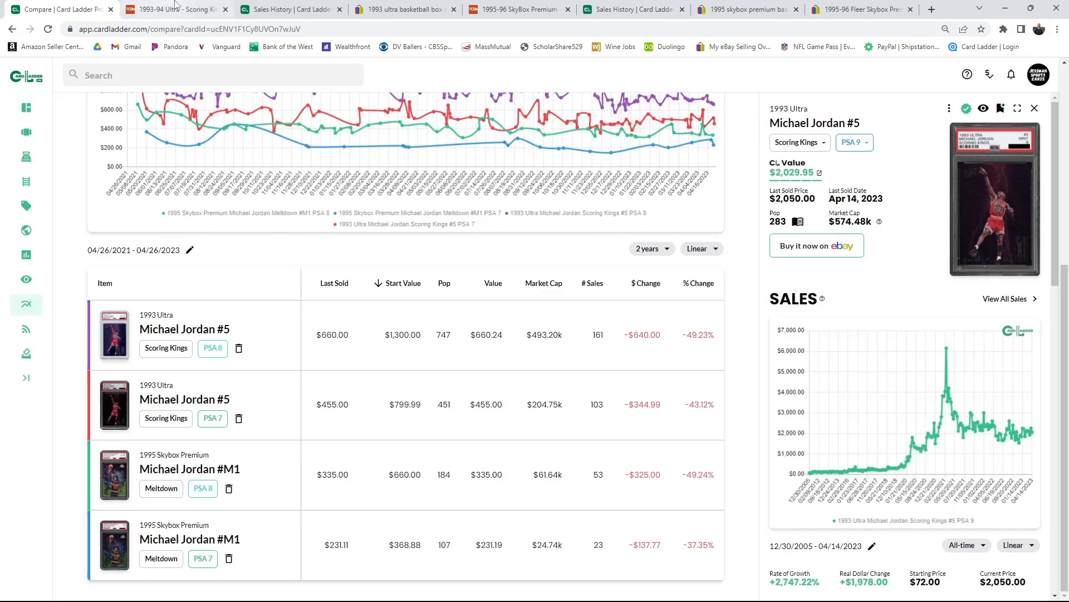
pyautogui.moveTo(746, 9)
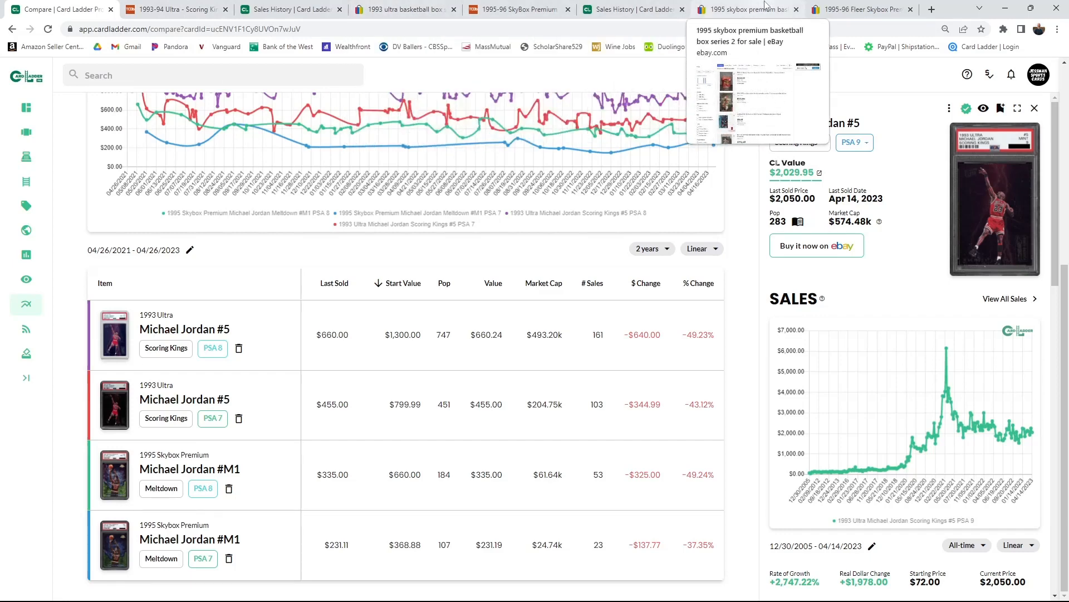
pyautogui.moveTo(736, 402)
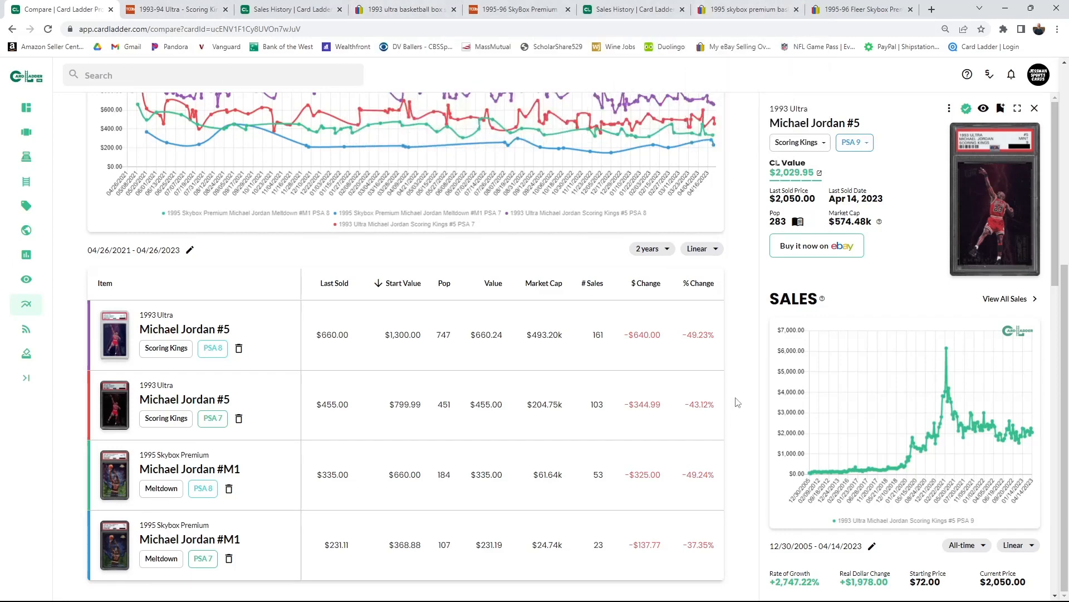